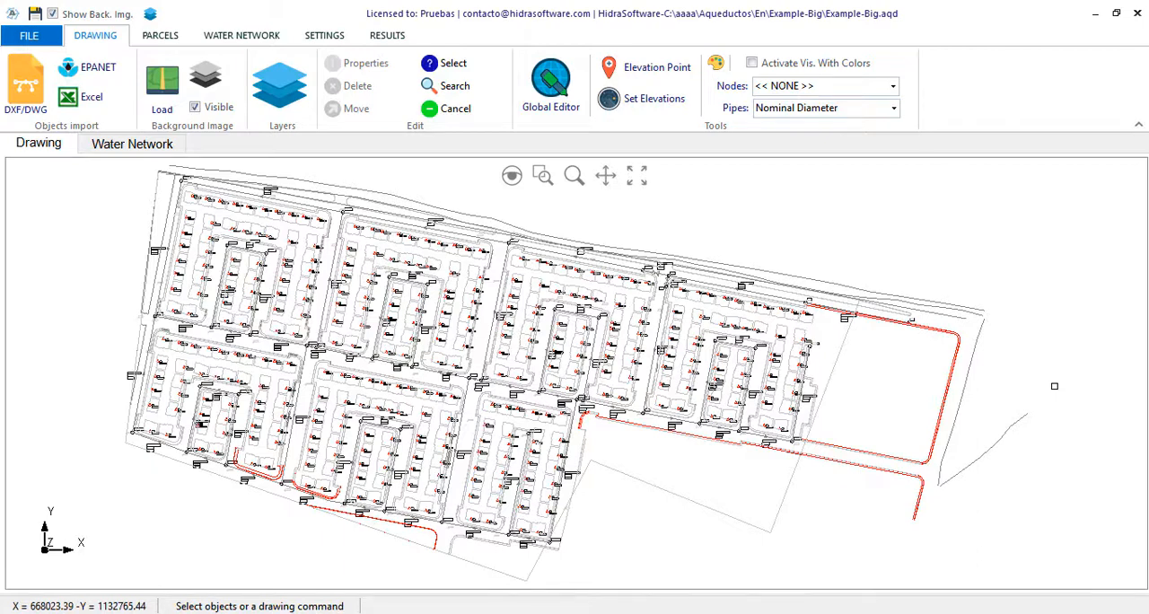
pyautogui.moveTo(1053, 381)
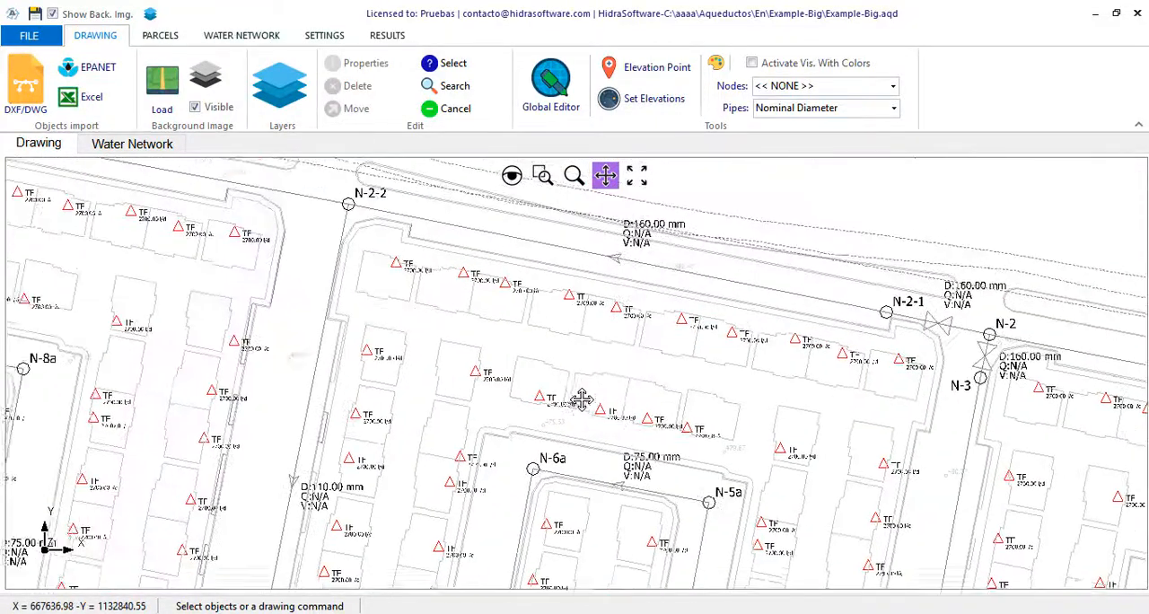
# - Run the hydraulic calculation for Network-01 and dismiss the success message
pyautogui.moveTo(581, 399); pyautogui.dragTo(577, 299)
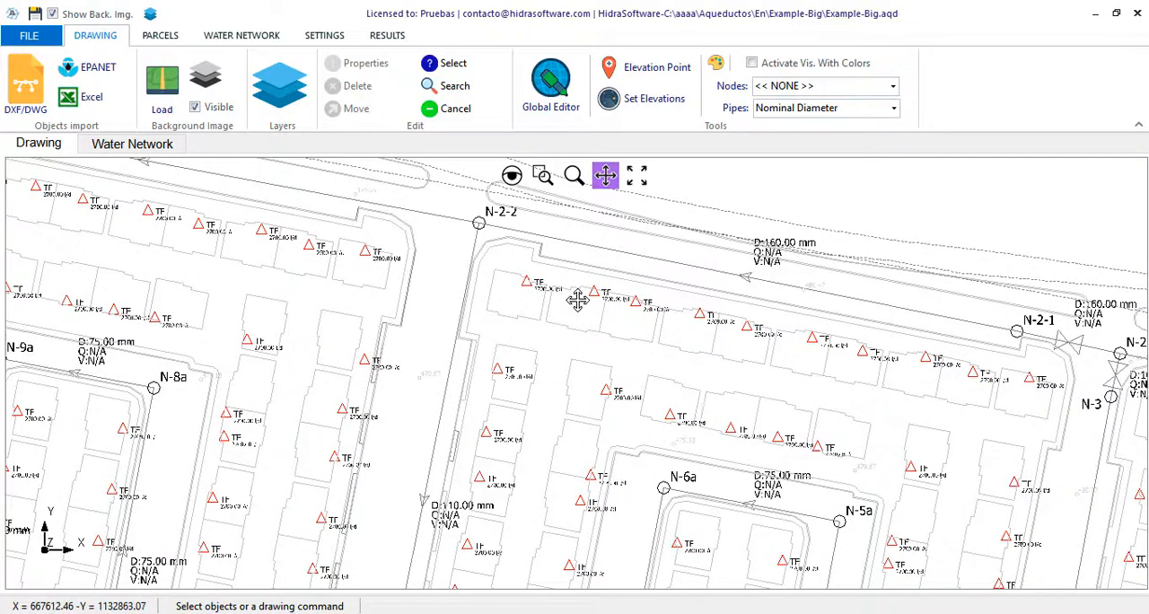
pyautogui.moveTo(574, 301)
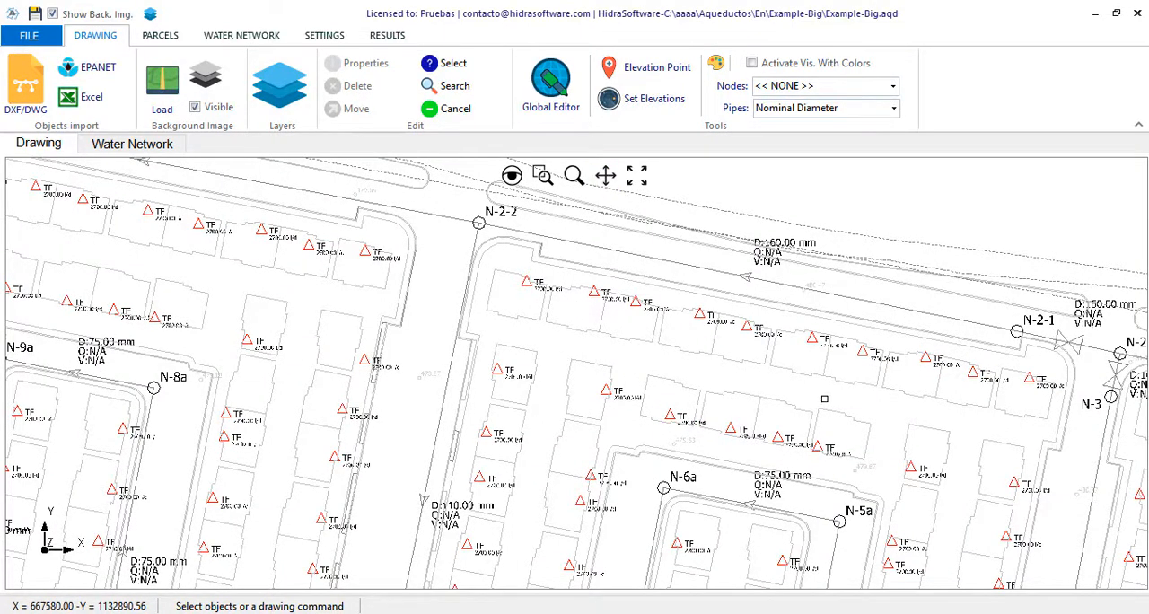
pyautogui.moveTo(637, 175)
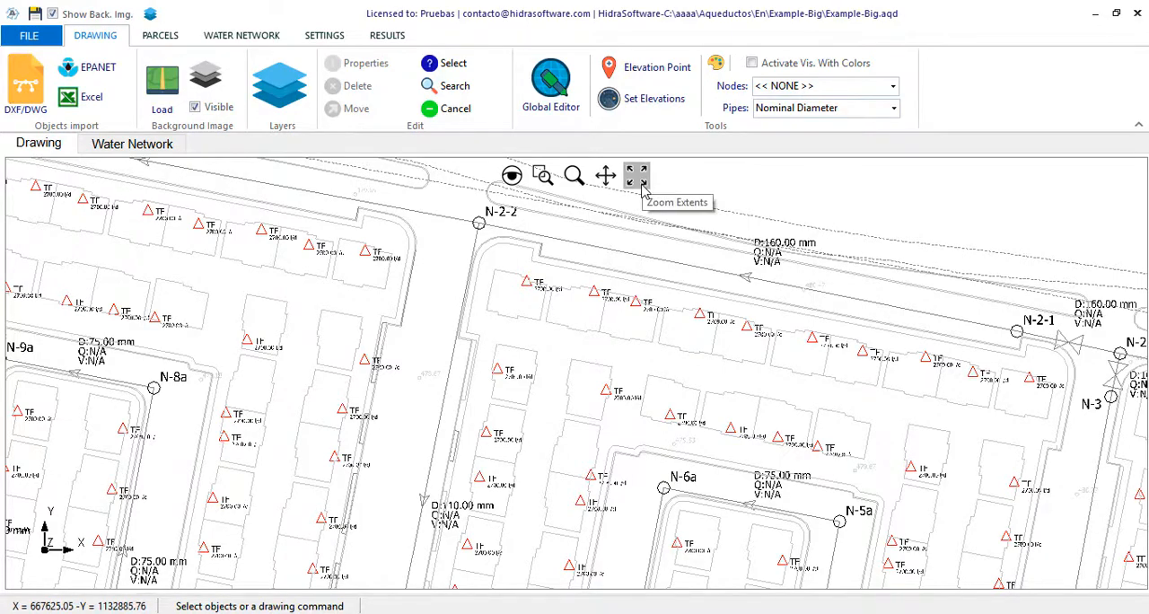
pyautogui.click(636, 175)
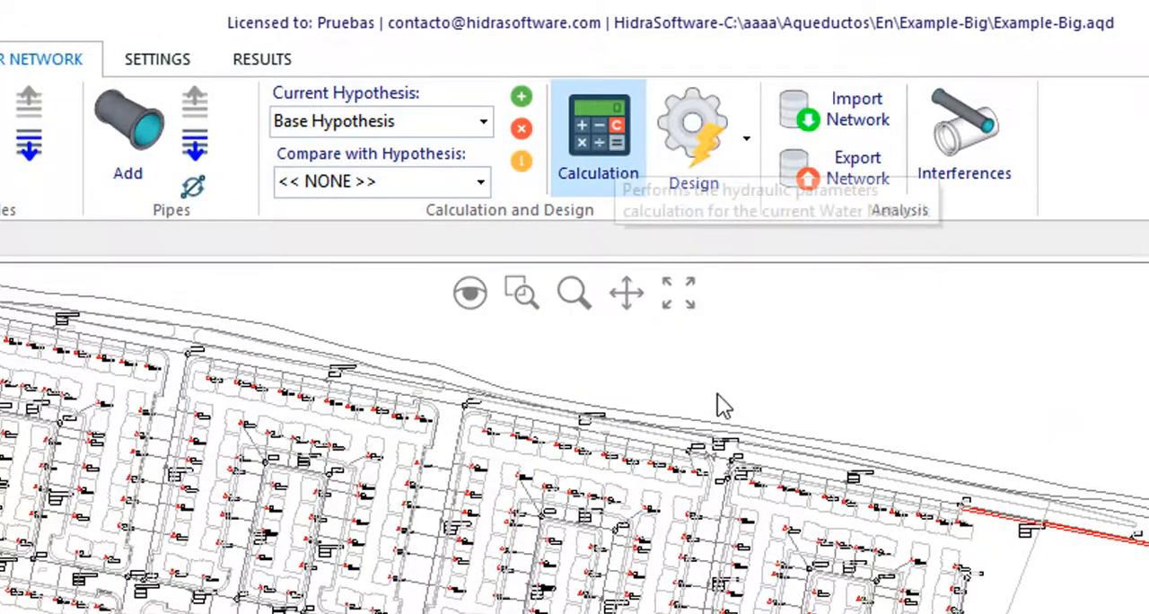
pyautogui.click(598, 134)
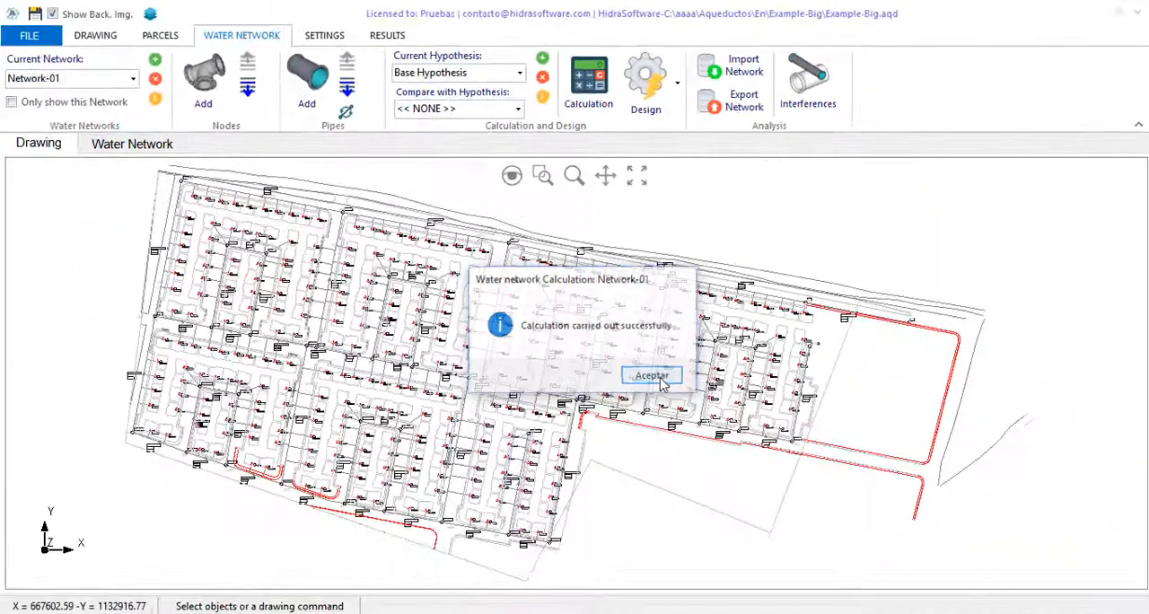
pyautogui.click(650, 375)
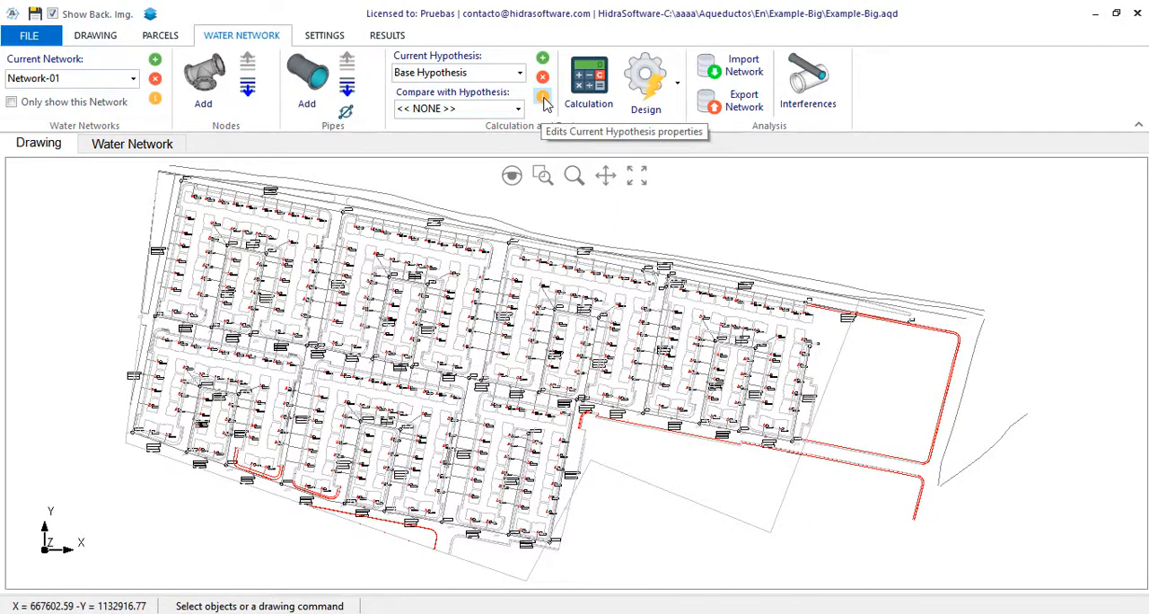
# - Check the Base Hypothesis nodes peak demand factor of 2.50, then close its properties
pyautogui.click(542, 95)
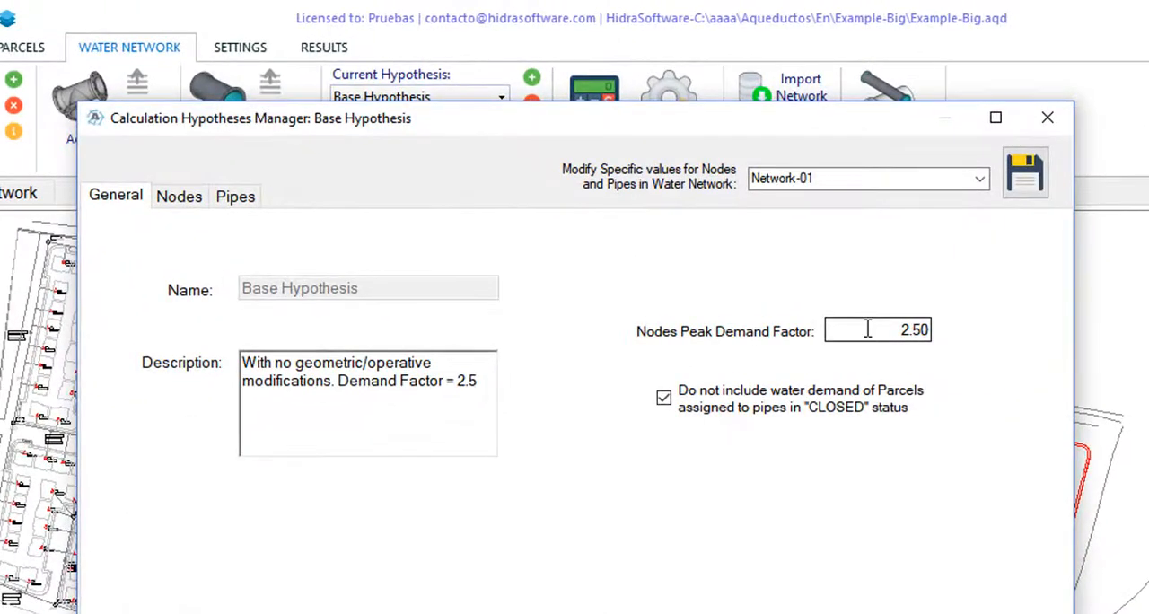
pyautogui.tripleClick(877, 329)
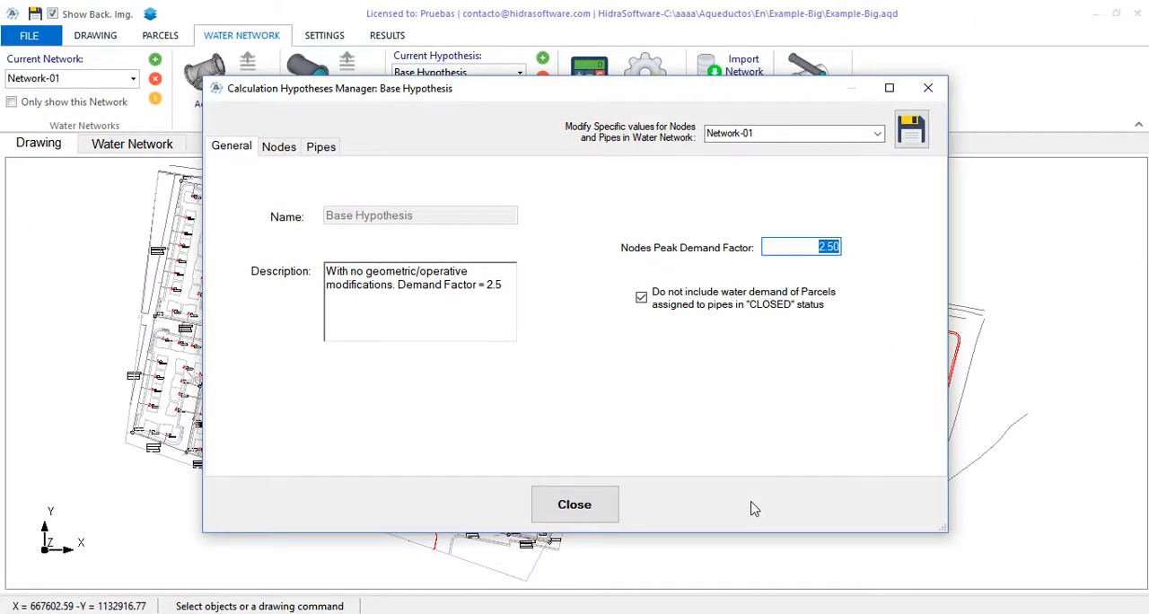
pyautogui.moveTo(626, 518)
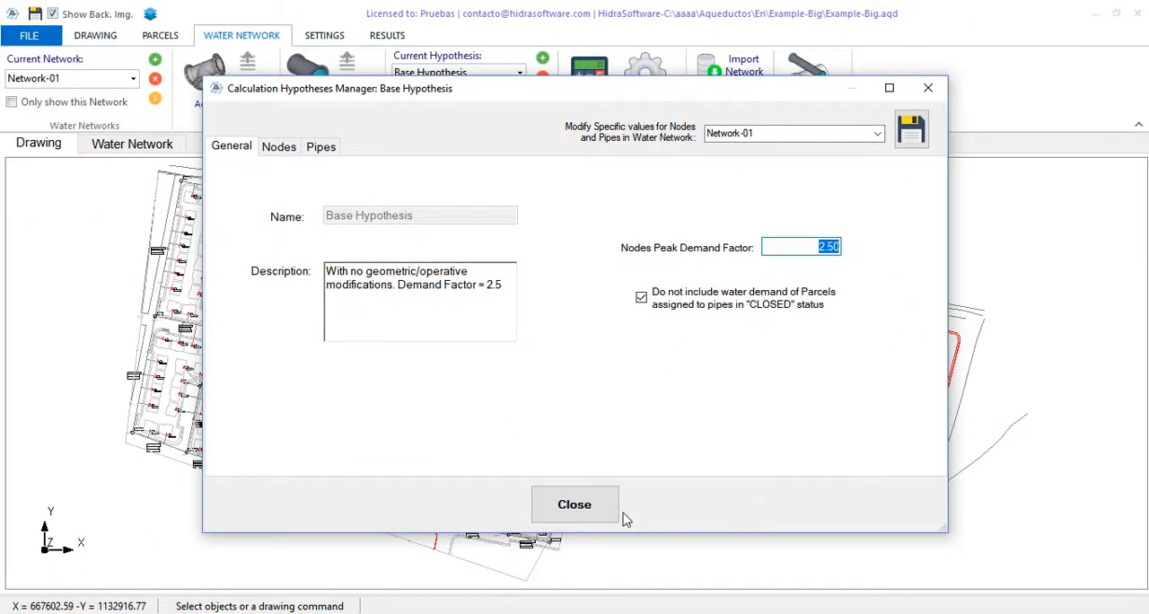
pyautogui.click(574, 503)
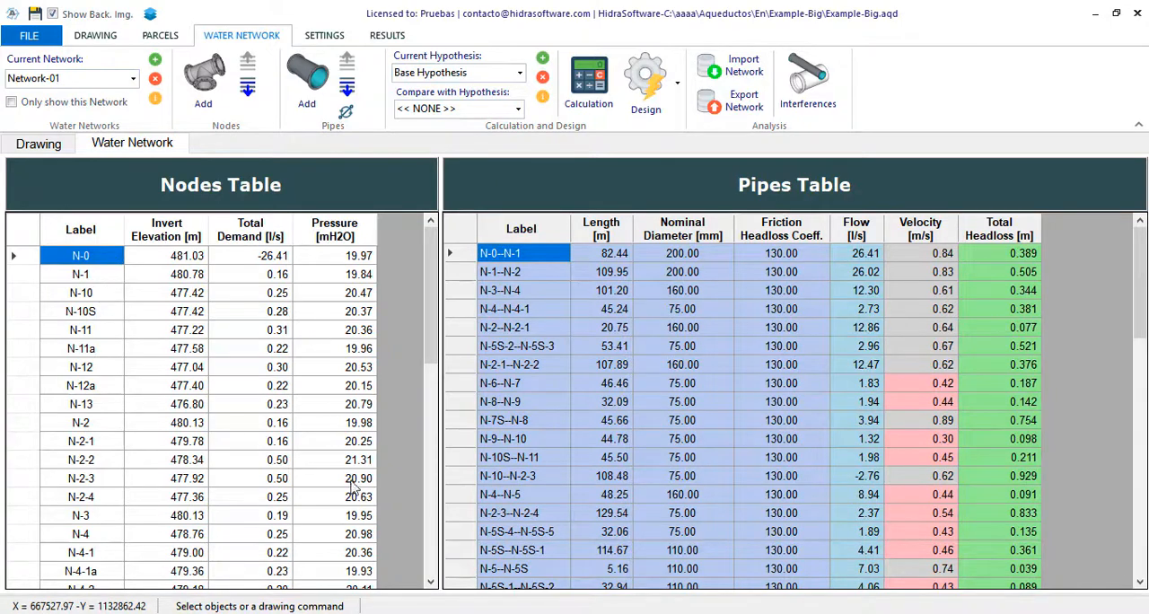
# - Sort the Nodes Table by pressure in ascending order and select source node N-0
pyautogui.scroll(-3)
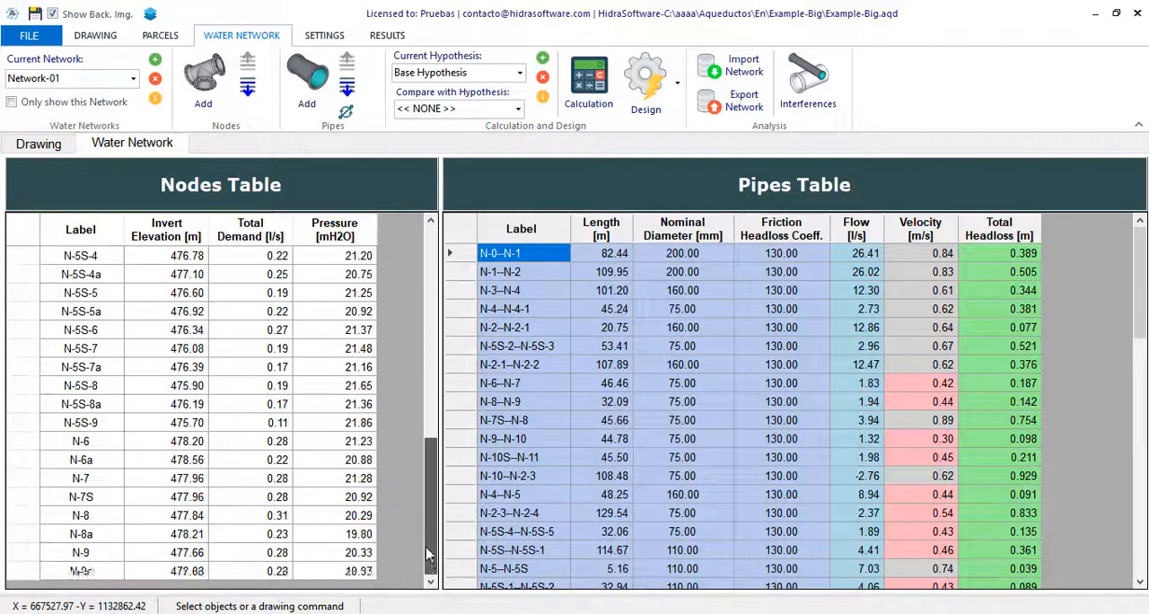
pyautogui.scroll(3)
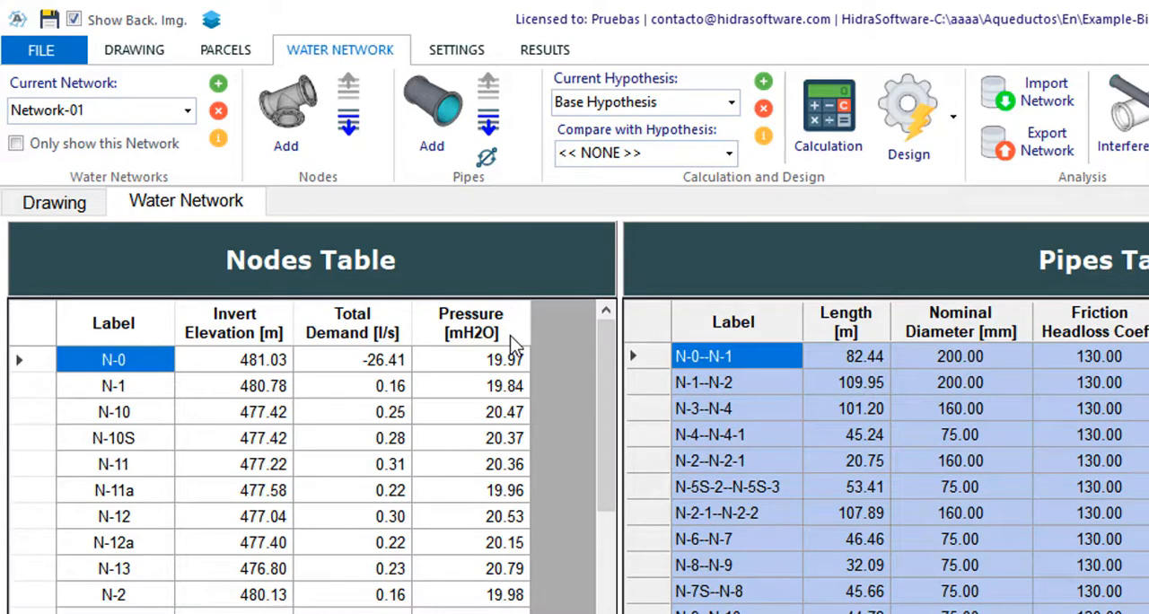
pyautogui.click(470, 323)
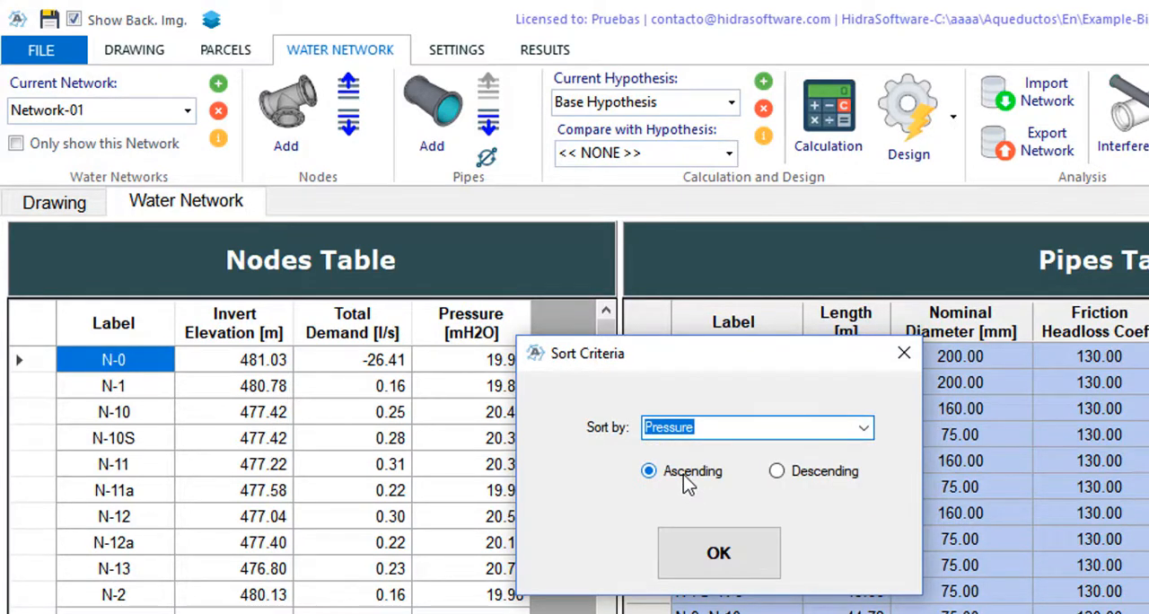
pyautogui.click(718, 552)
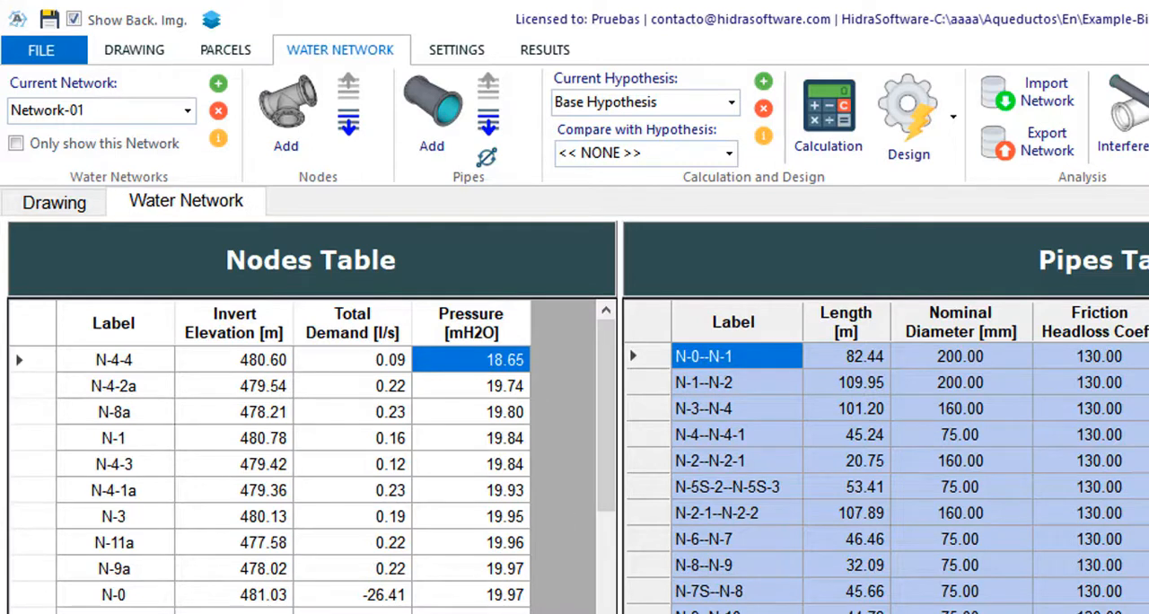
pyautogui.moveTo(518, 388)
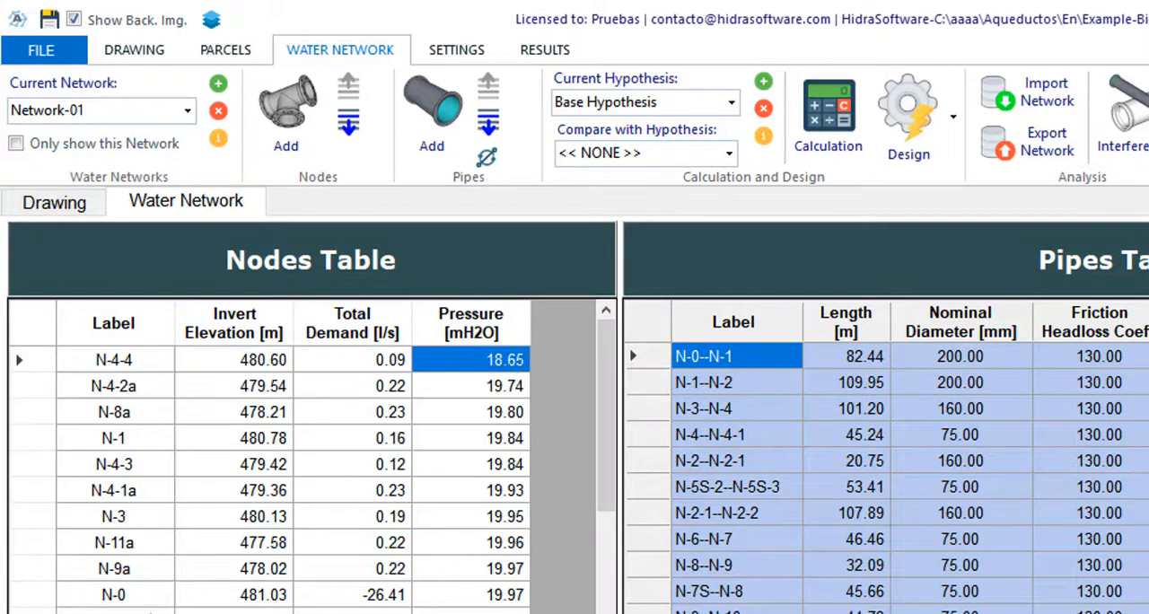
pyautogui.click(114, 594)
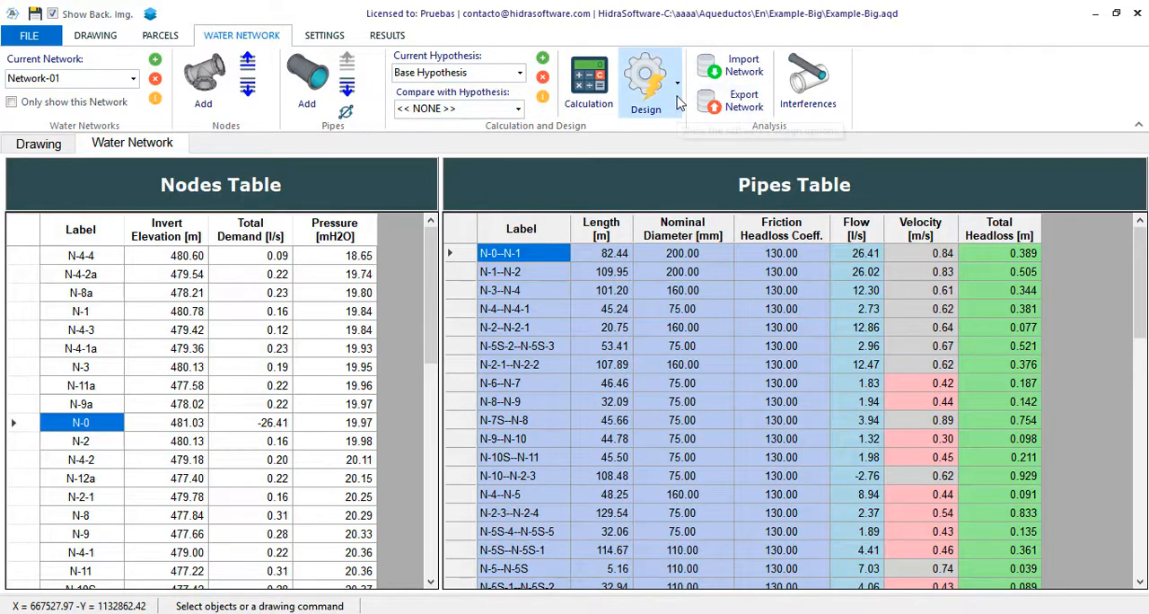
# - Generate the system head curve from the Design tools
pyautogui.click(645, 81)
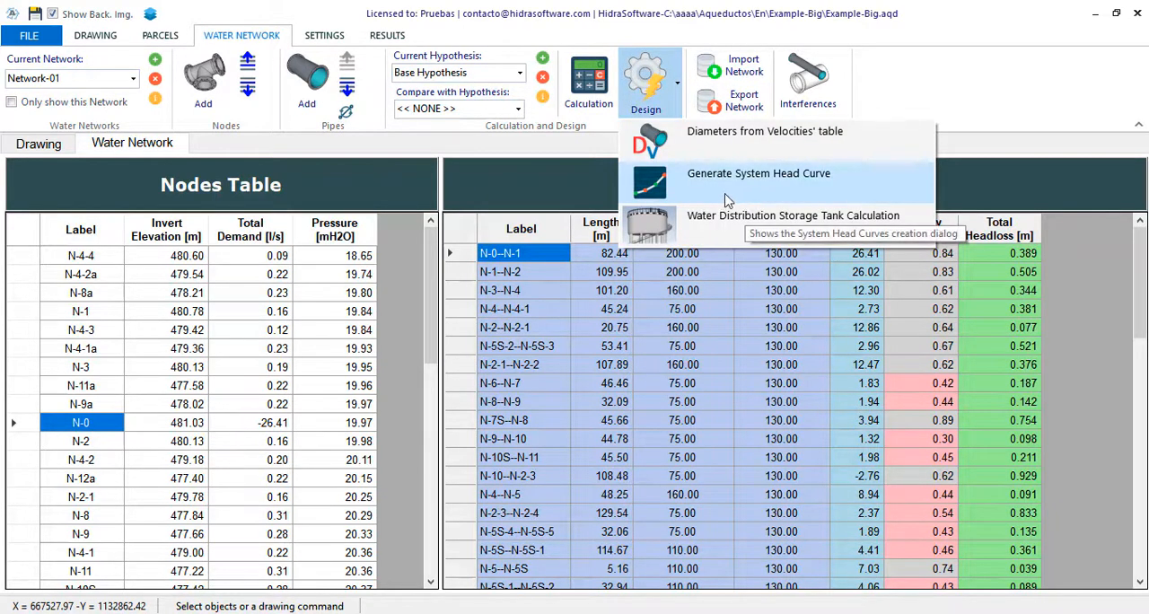
pyautogui.moveTo(736, 201)
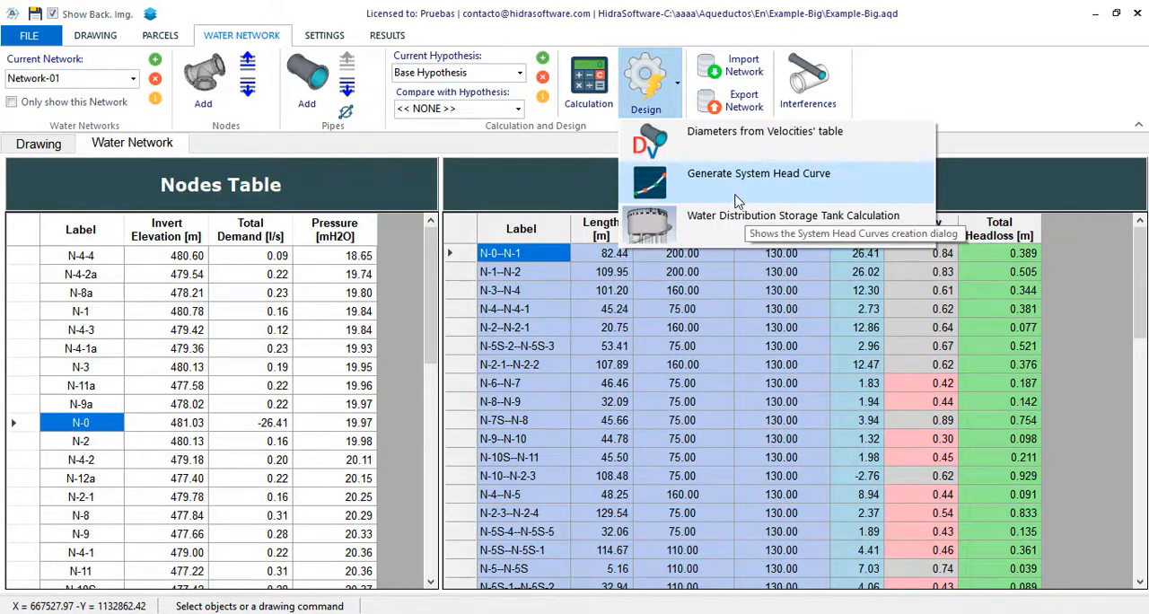
pyautogui.click(758, 173)
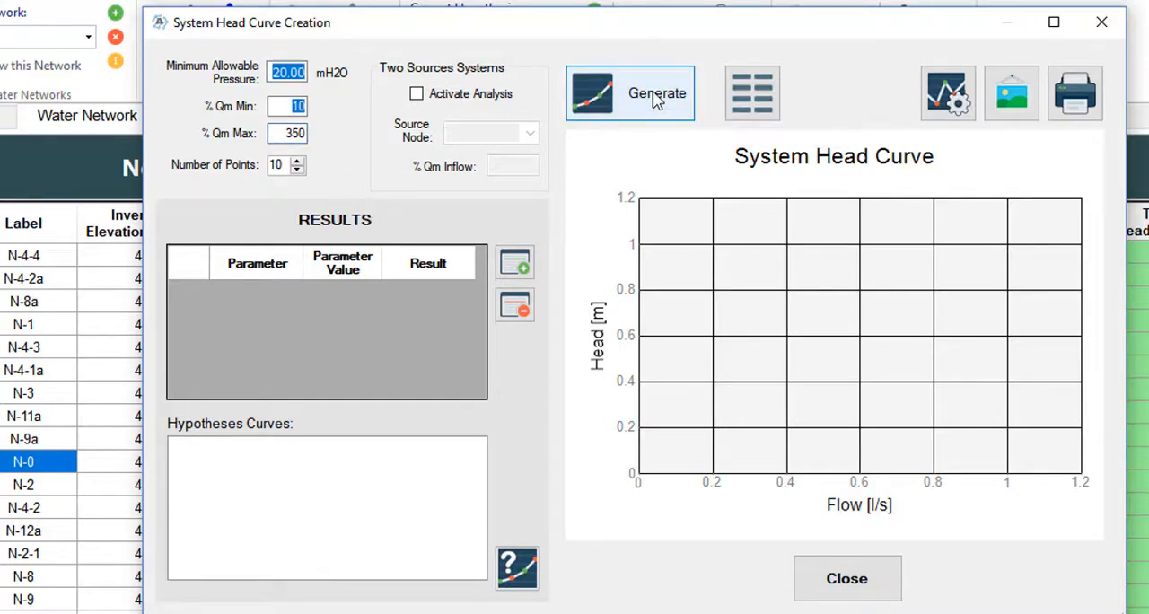
pyautogui.click(629, 93)
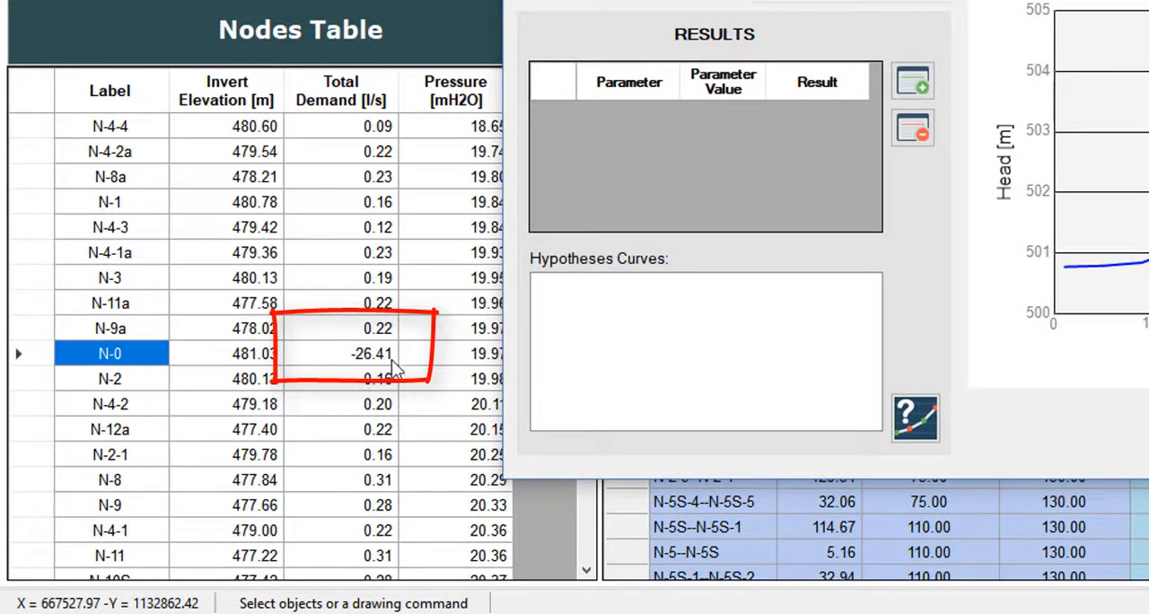
pyautogui.moveTo(408, 368)
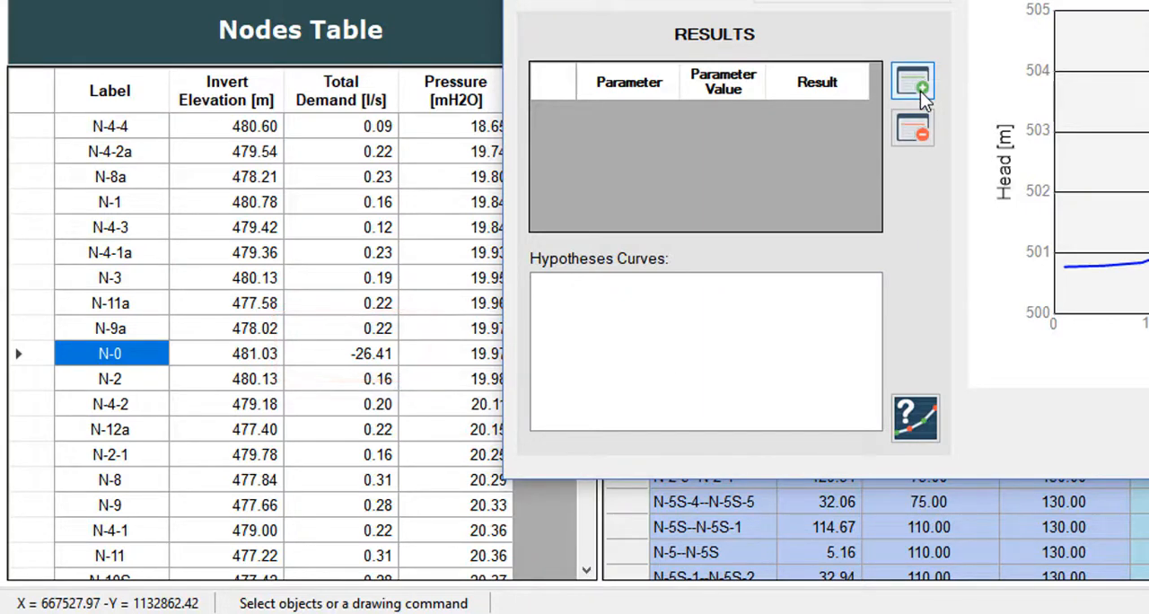
# - Interpolate the curve at a flow of 26.41 l/s, reading 502.354 m of head
pyautogui.click(912, 80)
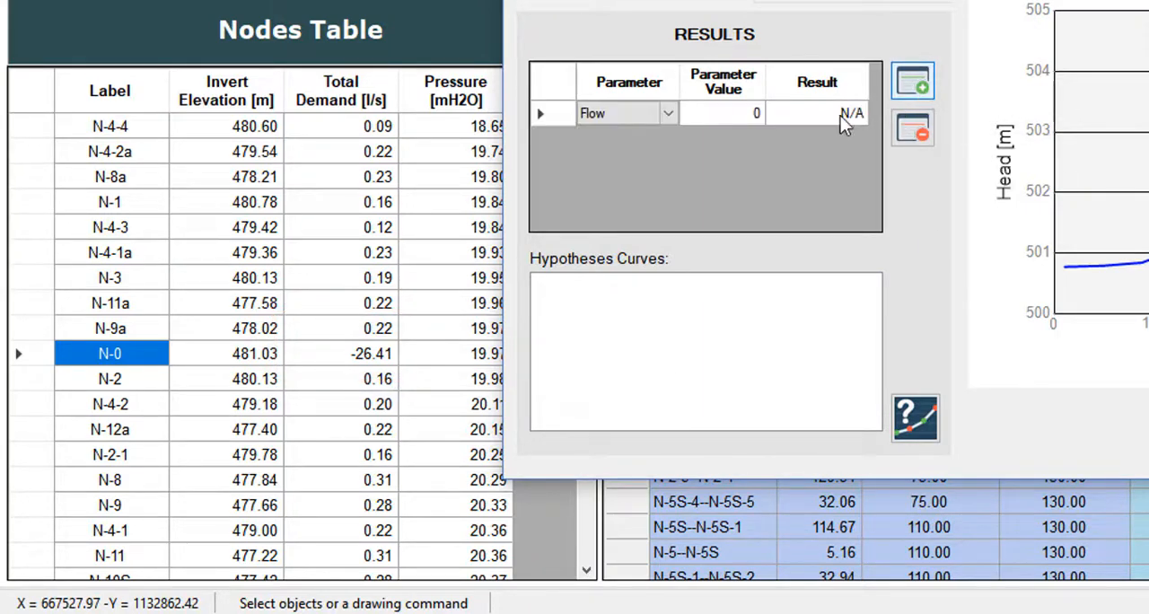
pyautogui.click(722, 112)
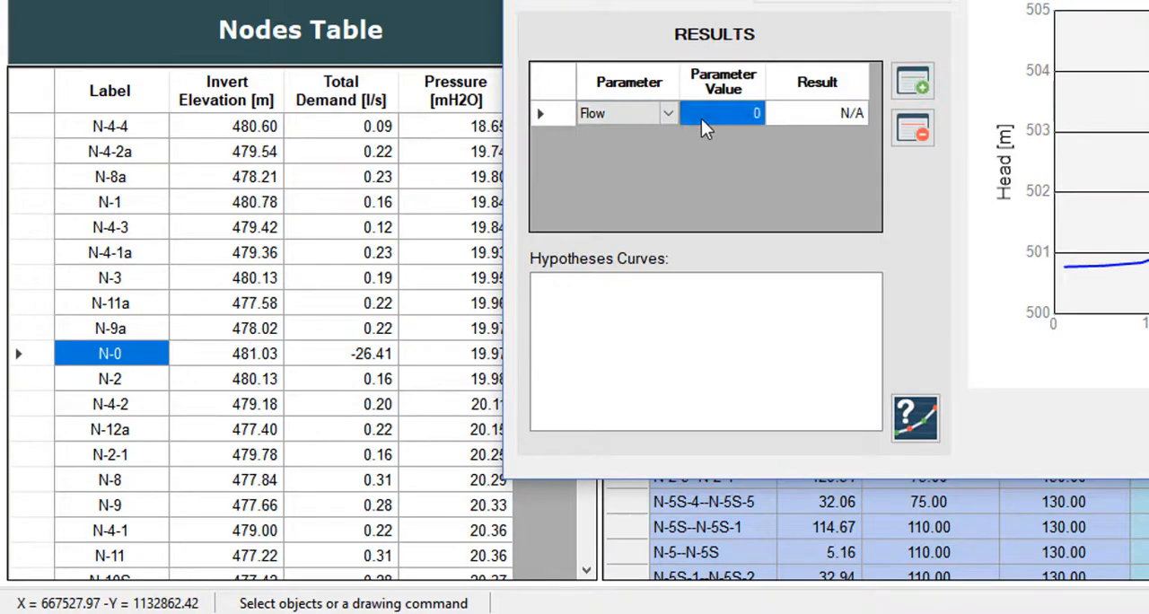
pyautogui.click(793, 64)
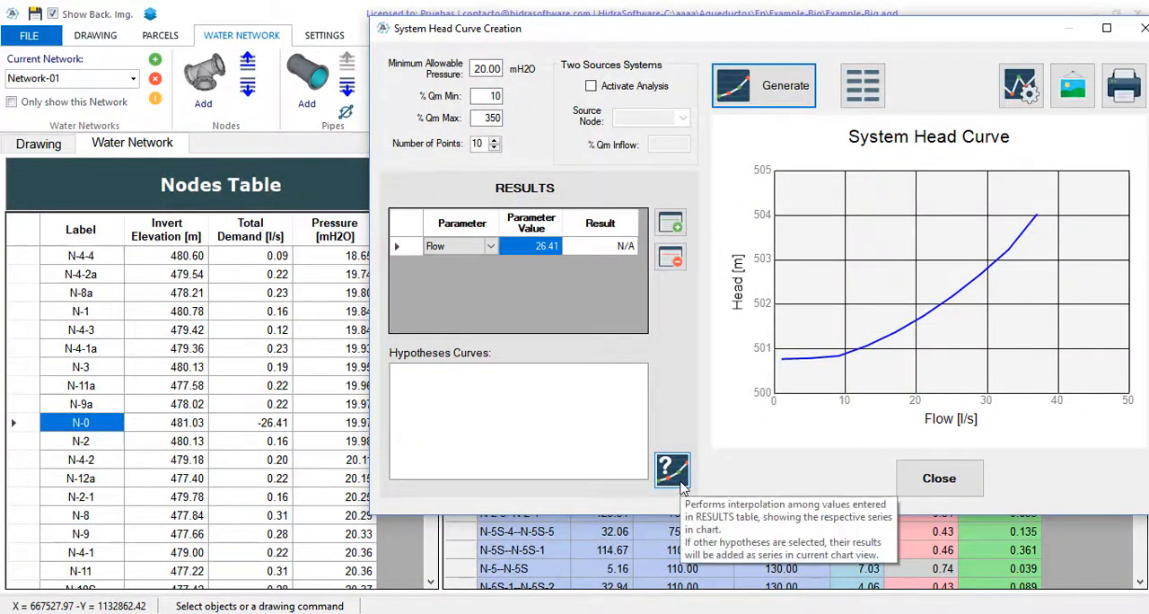
pyautogui.click(673, 469)
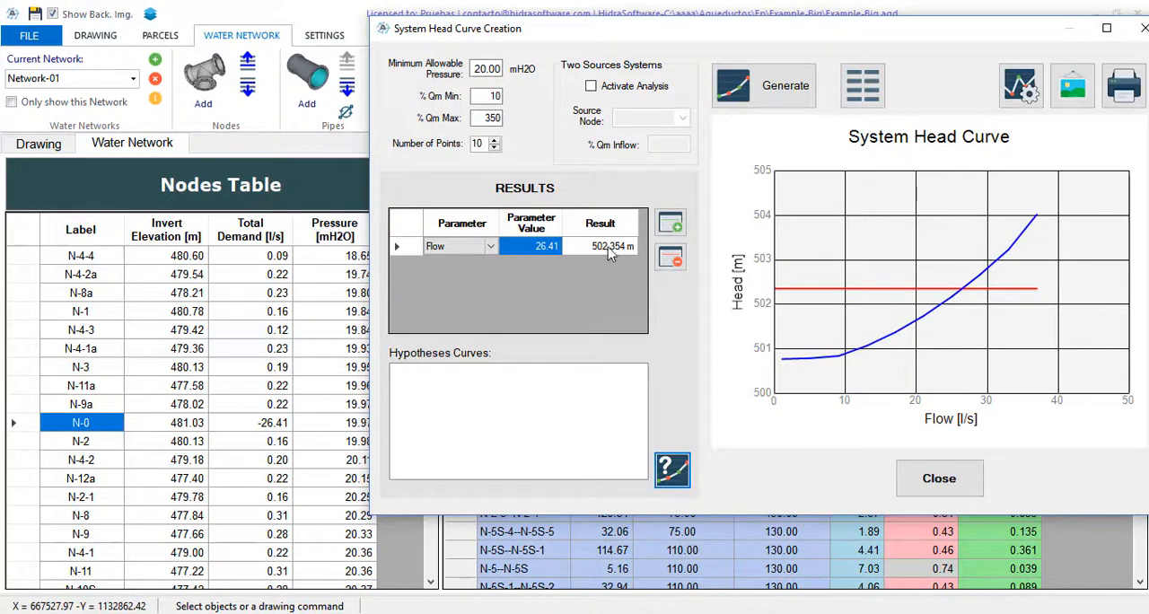
pyautogui.click(600, 246)
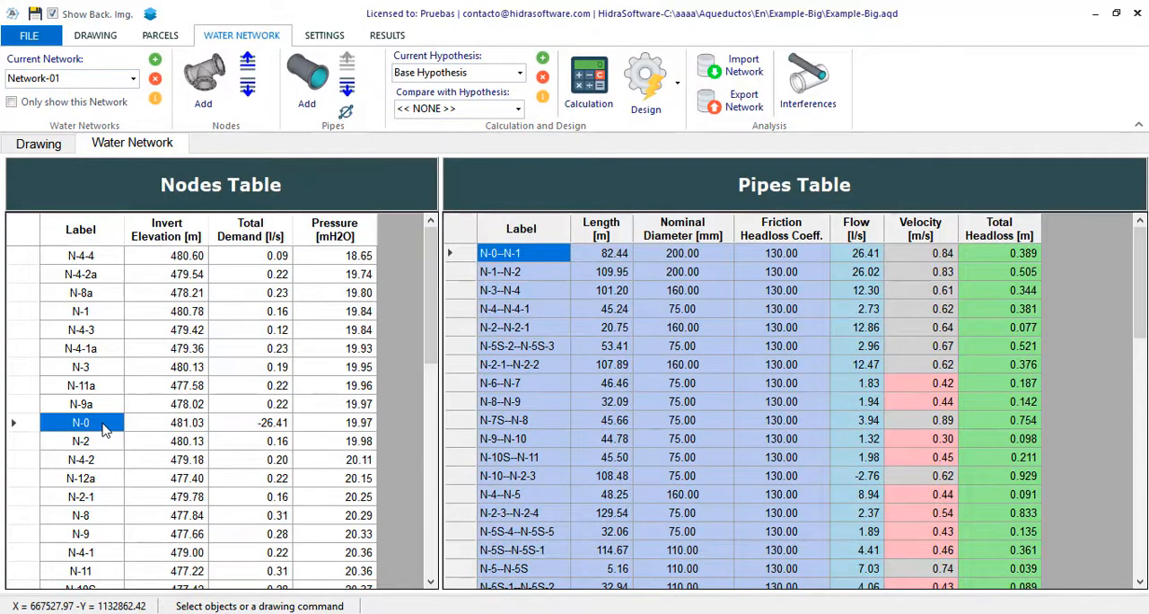
# - Set node N-0 to a fixed head of 502.354 m and recalculate the network
pyautogui.doubleClick(81, 422)
pyautogui.write('502.354')
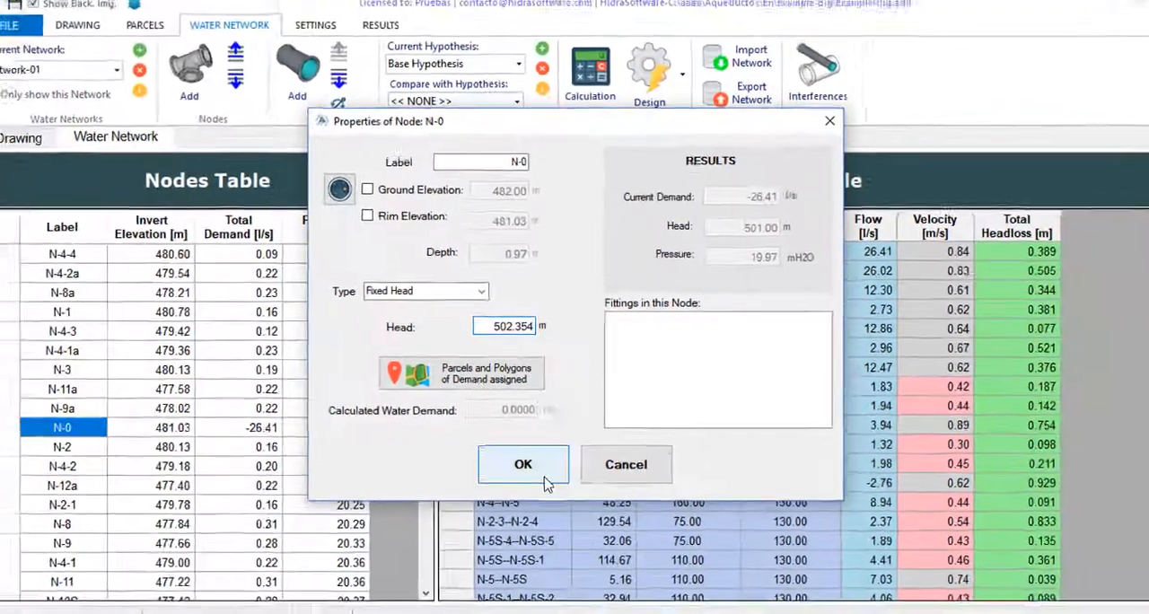
pyautogui.click(523, 464)
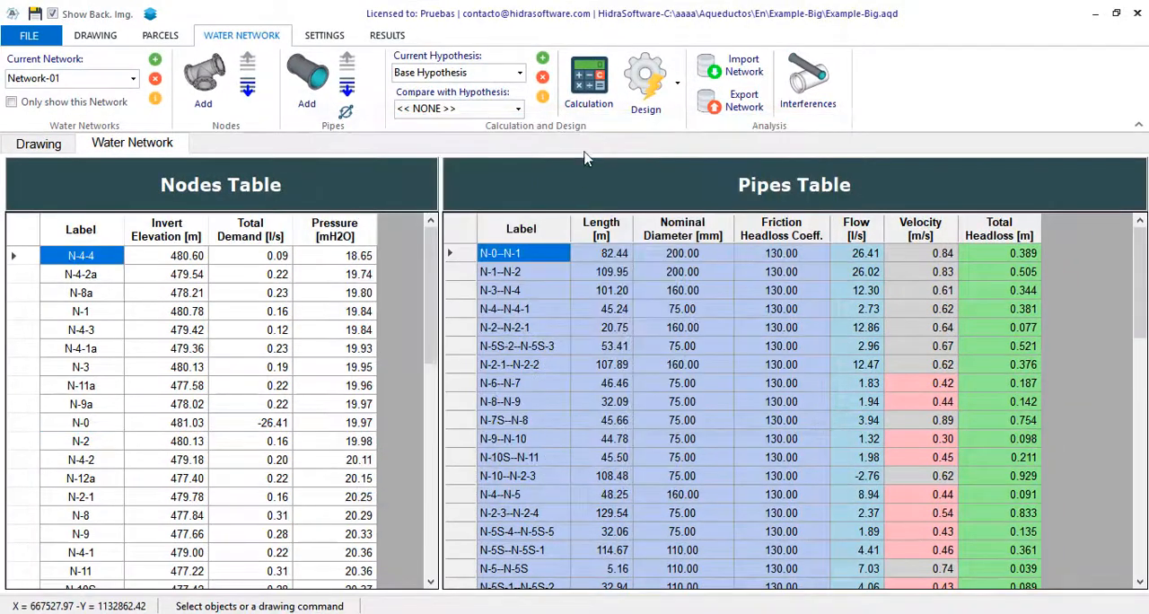
pyautogui.moveTo(589, 81)
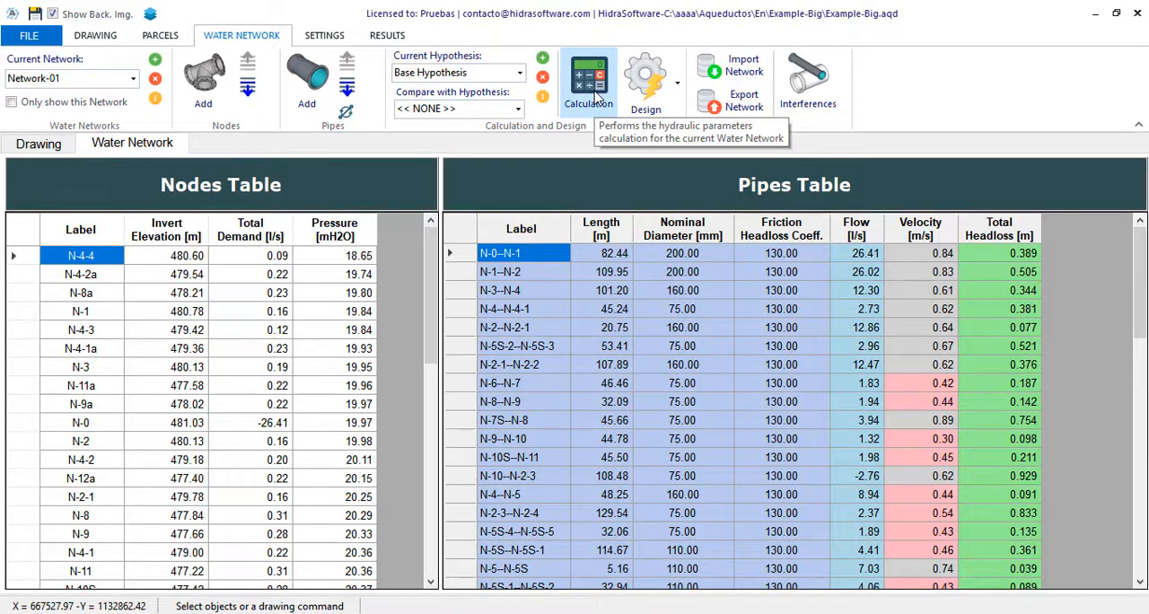
pyautogui.click(588, 80)
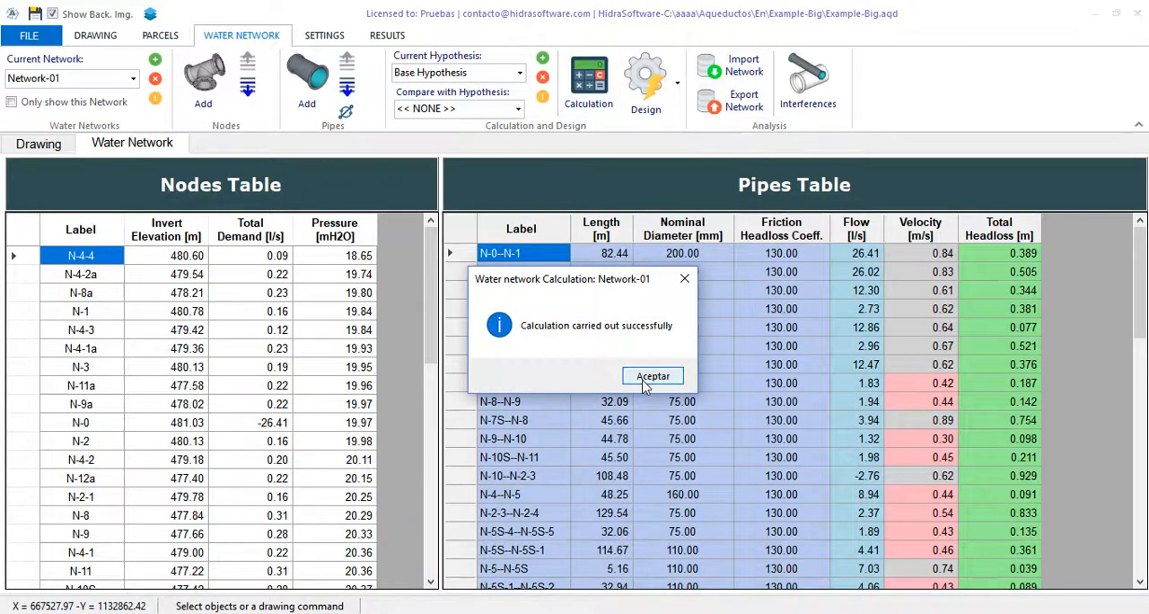
pyautogui.click(652, 375)
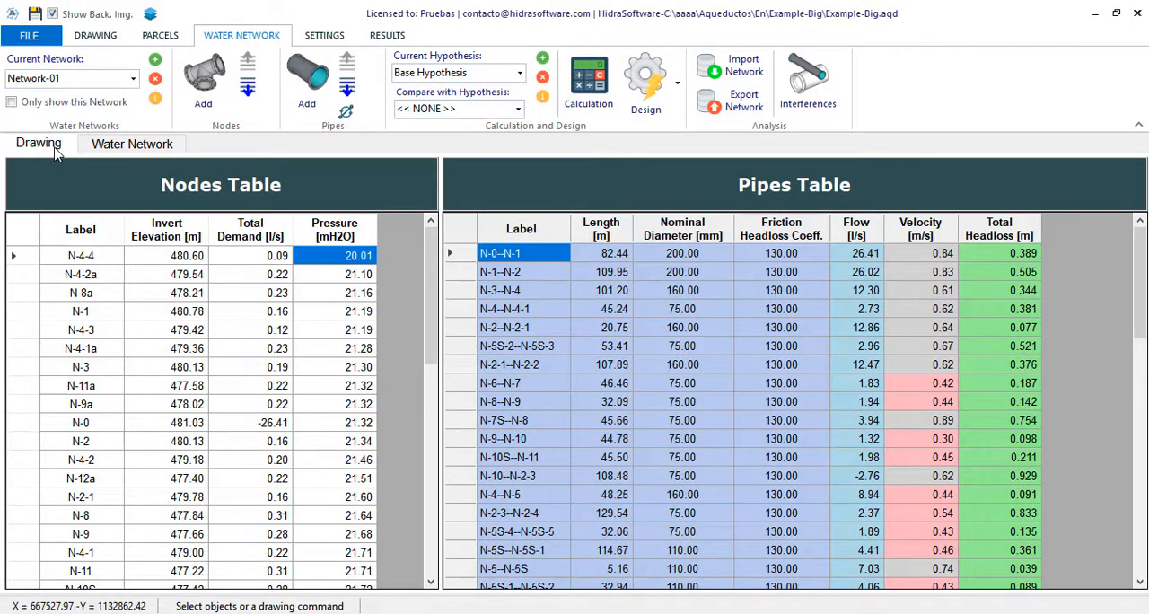
# - Switch to the network drawing and zoom to extents to see the full network
pyautogui.click(38, 143)
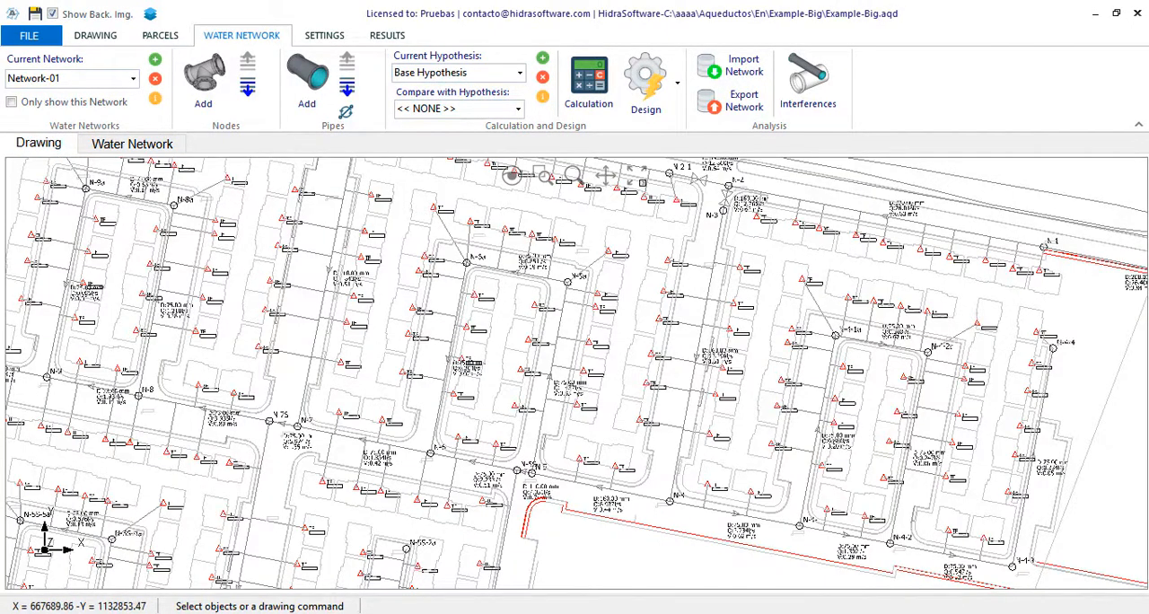
pyautogui.click(636, 175)
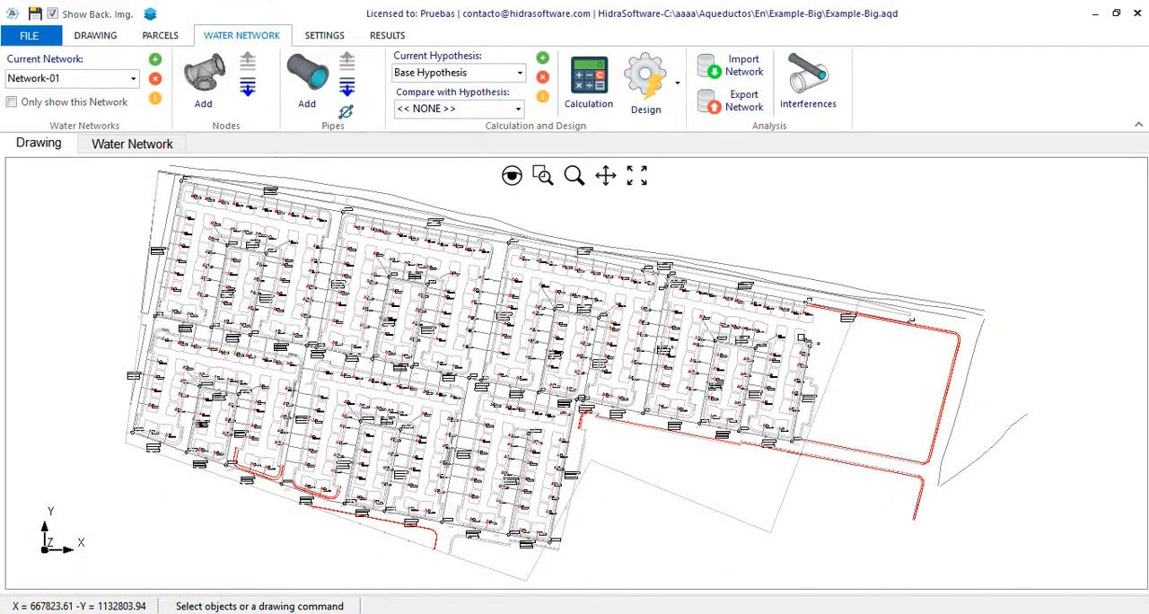
pyautogui.moveTo(861, 346)
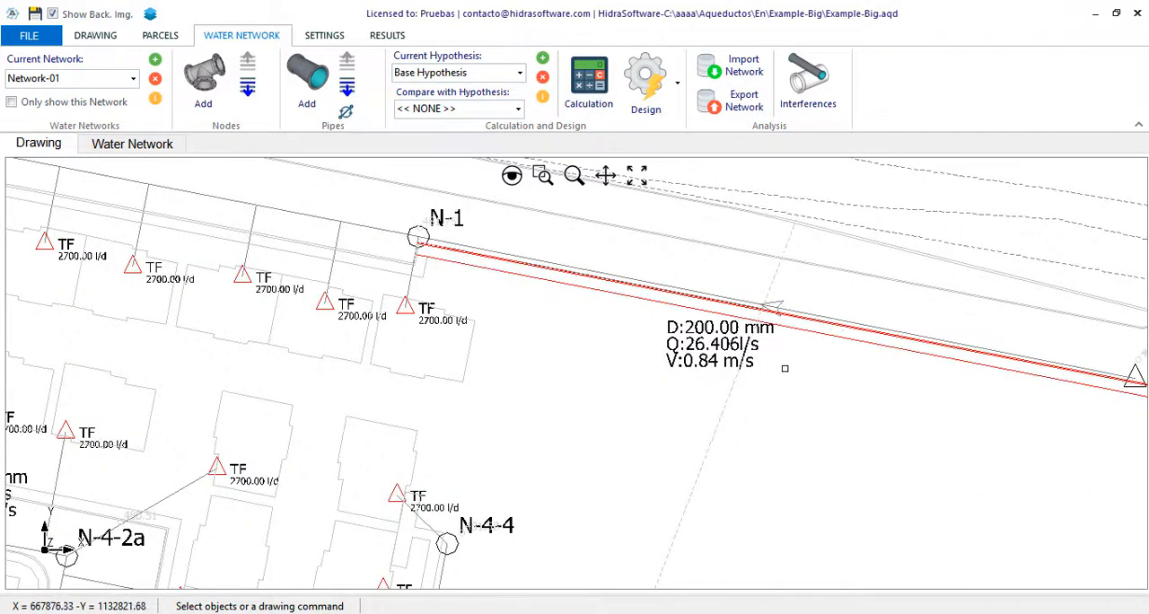
pyautogui.moveTo(636, 175)
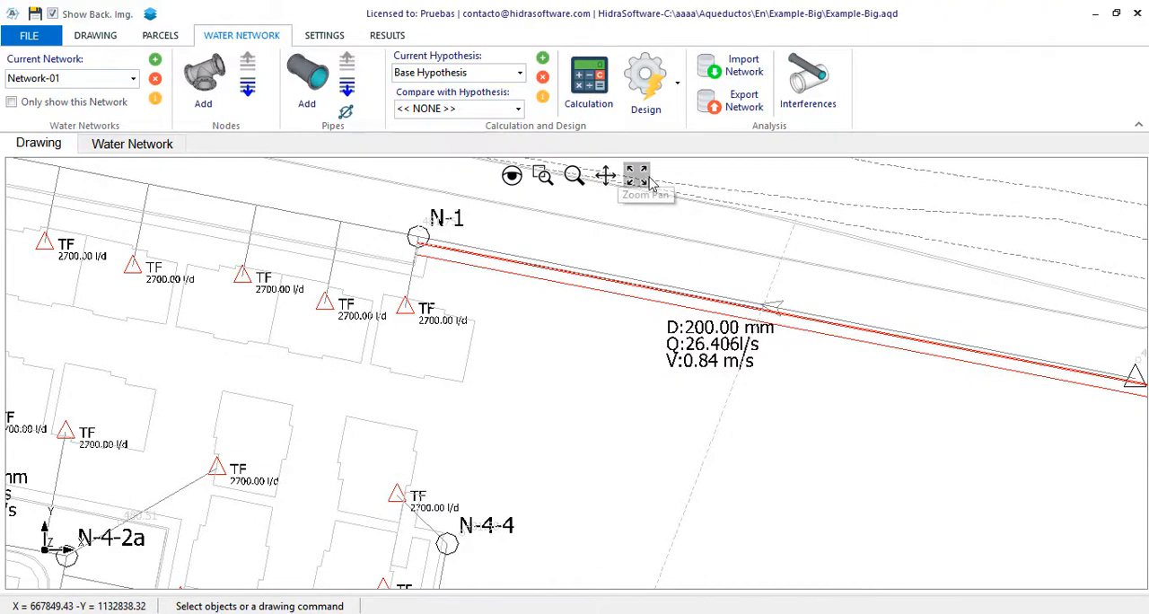
pyautogui.click(637, 175)
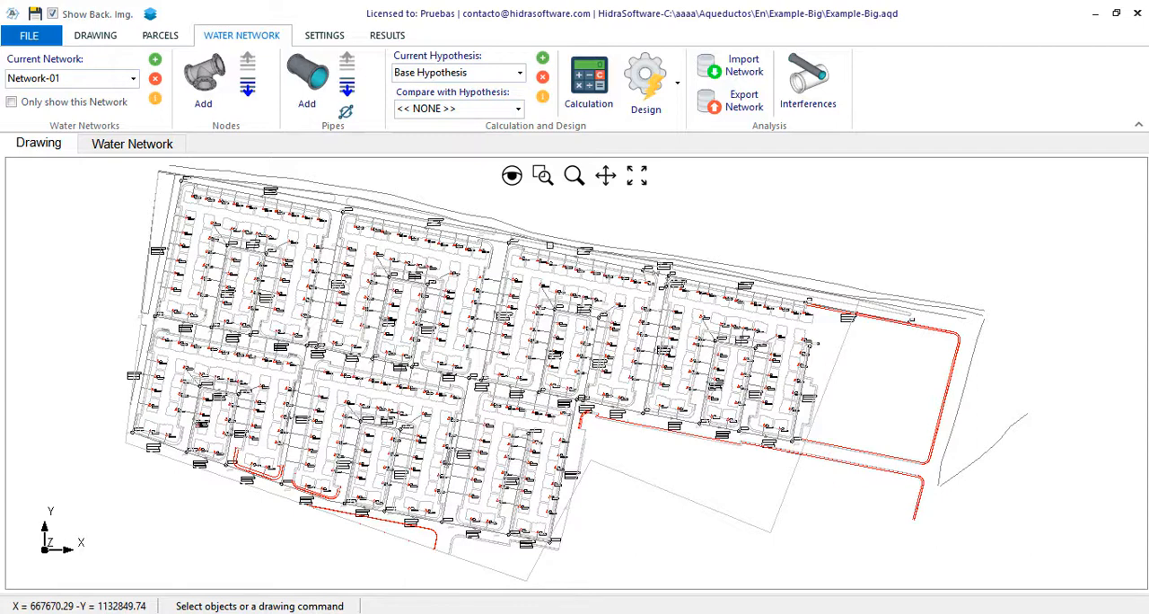
pyautogui.moveTo(543, 58)
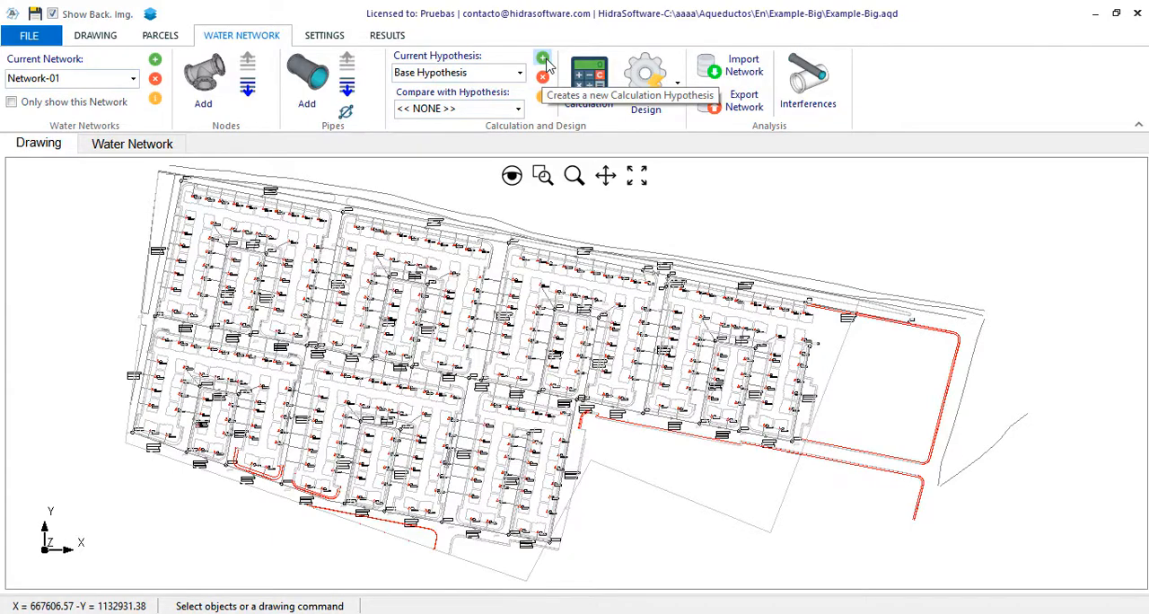
# - Add hypothesis 'Rough Pipes' with description 'Pipes' aging condition' and peak demand factor 2.5
pyautogui.click(543, 60)
pyautogui.write('Rough ')
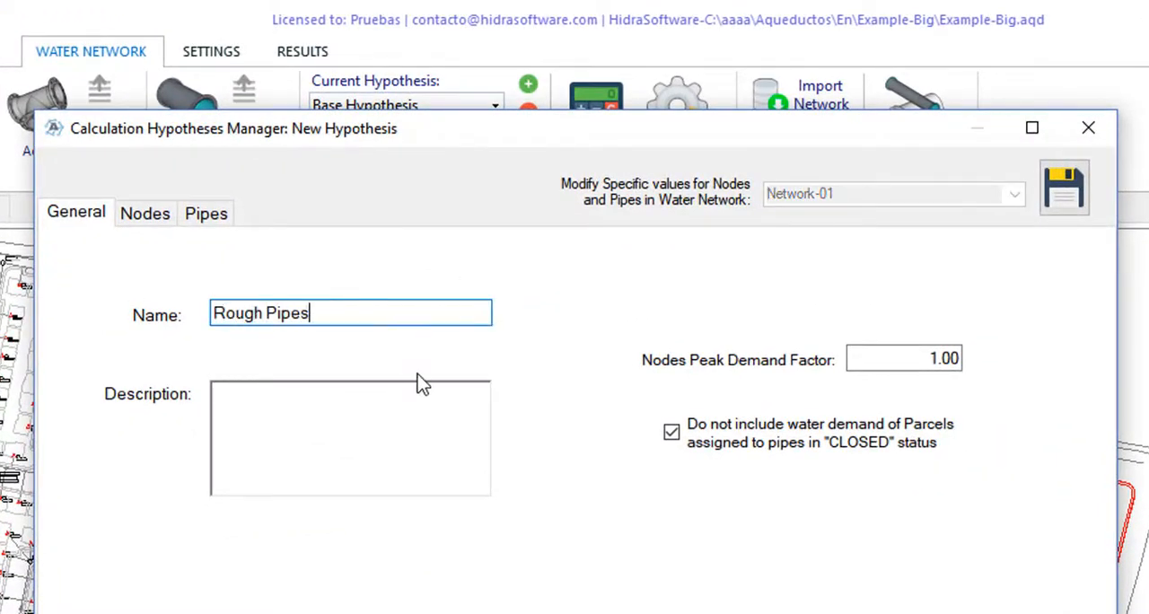
pyautogui.write("Pipes' aging condition")
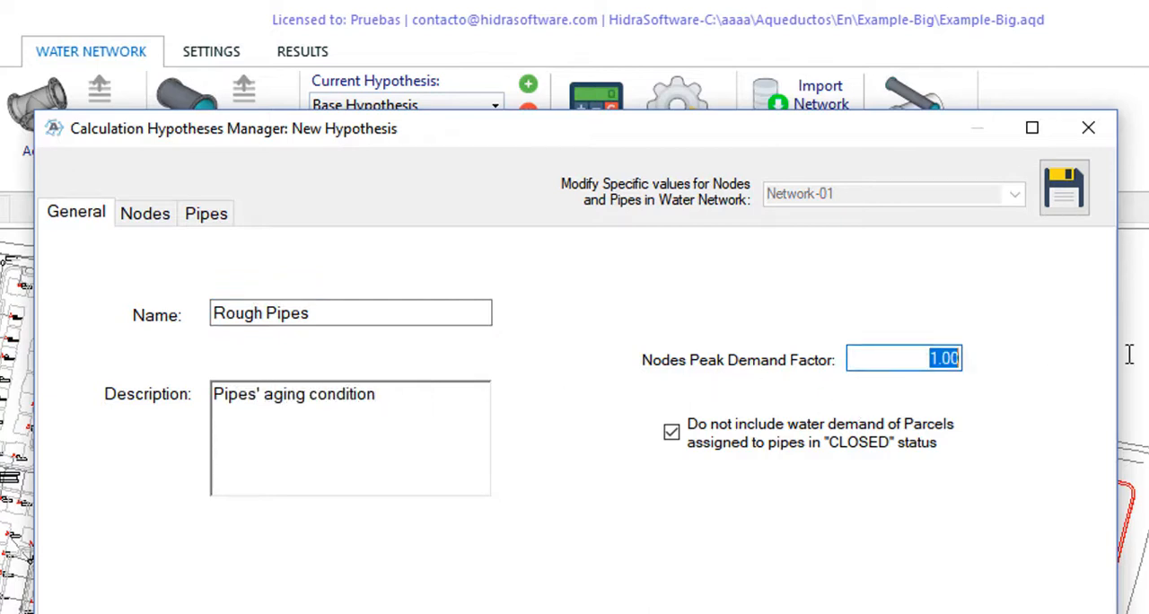
pyautogui.write('2.5')
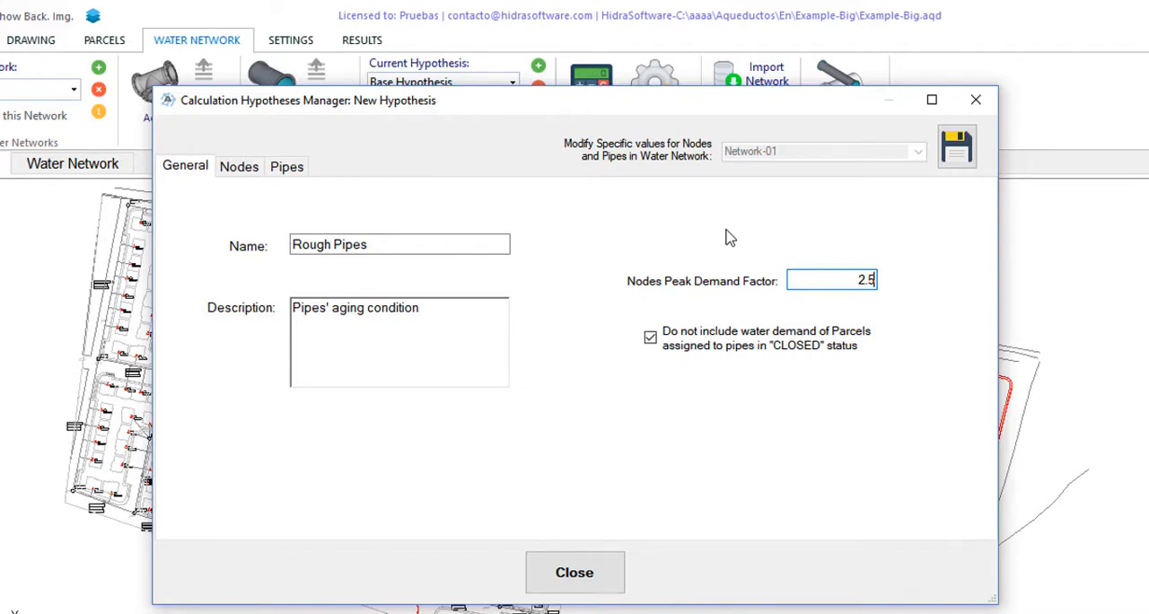
pyautogui.click(286, 165)
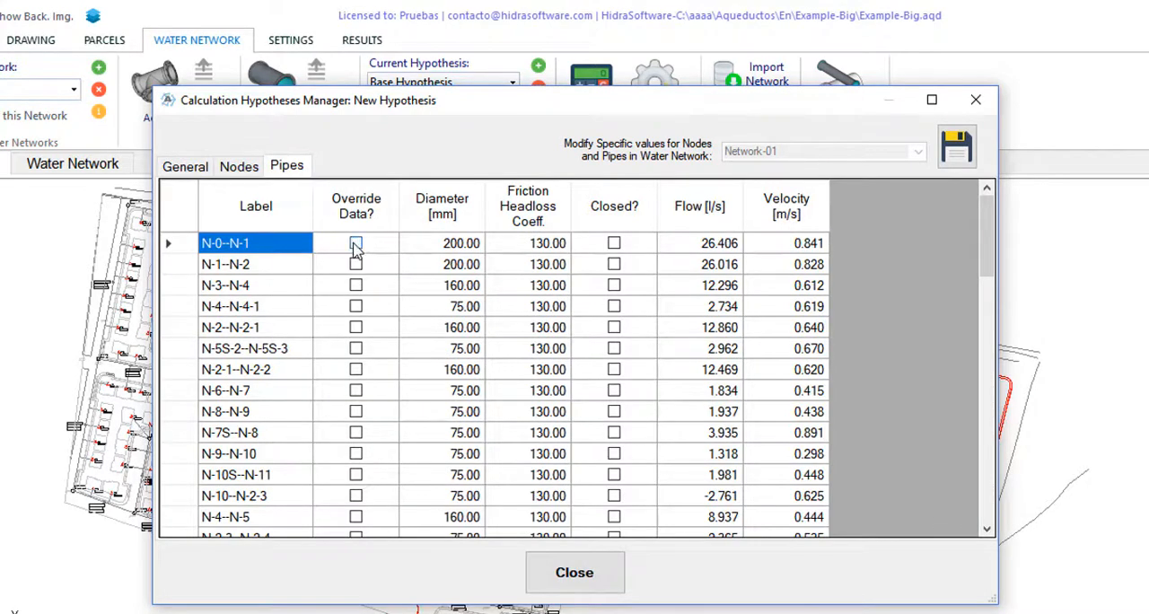
# - Override pipe N-0--N-1 with friction headloss coefficient 100 and close the hypotheses manager
pyautogui.click(356, 242)
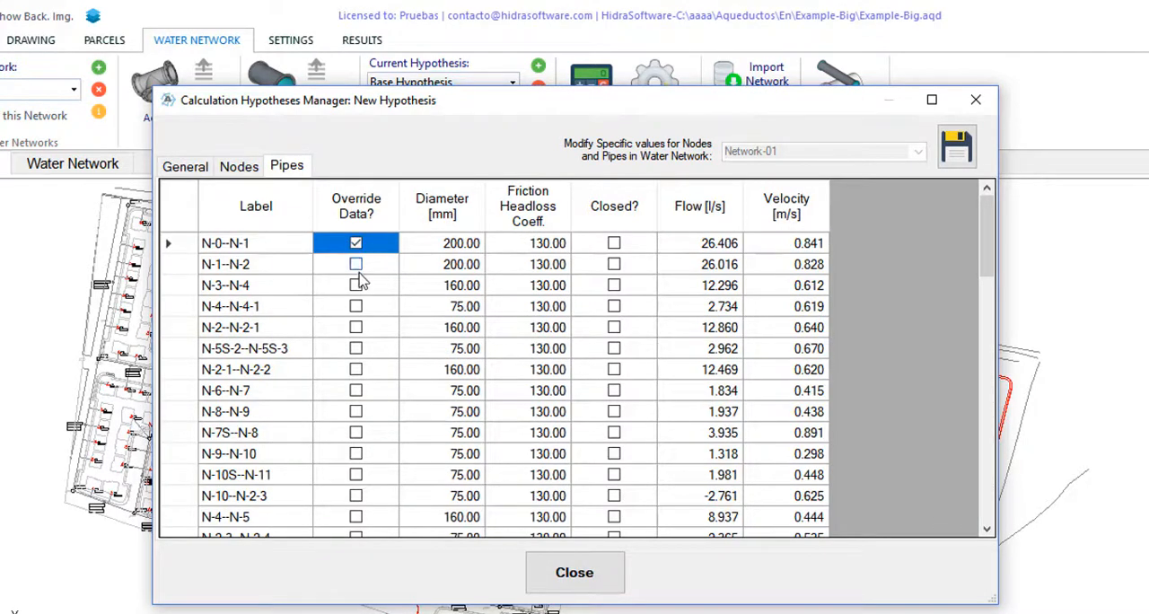
pyautogui.click(527, 243)
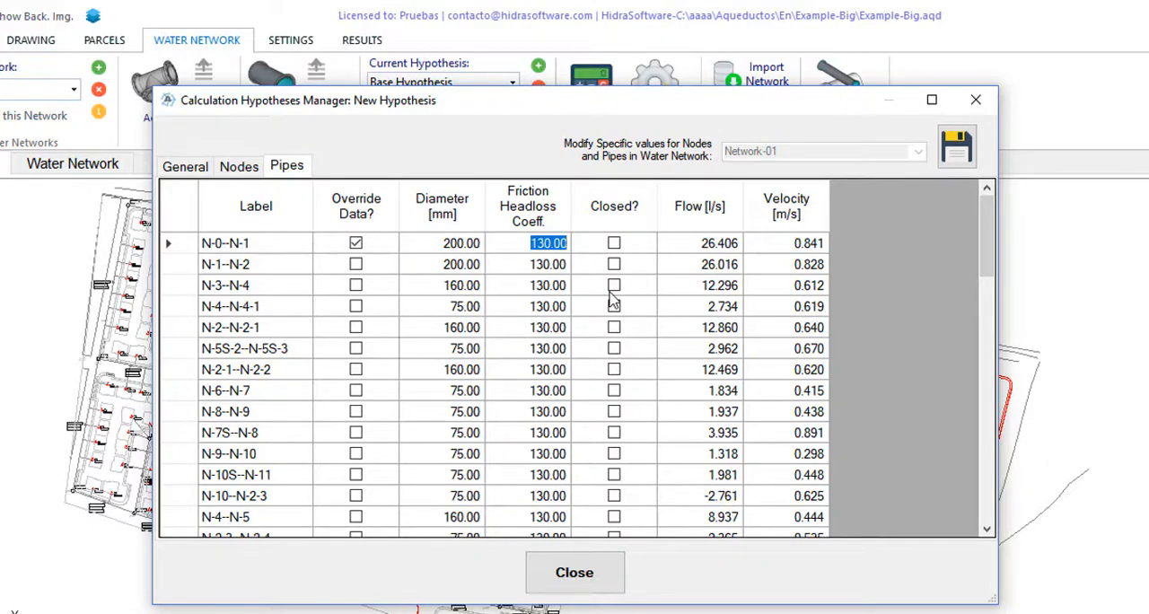
pyautogui.write('100')
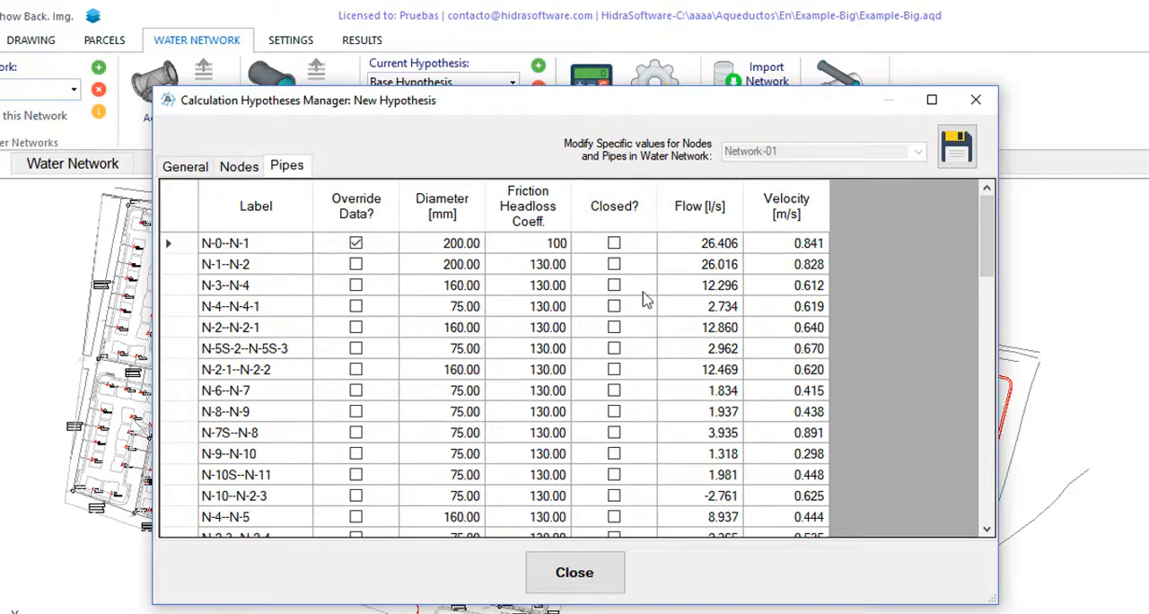
pyautogui.click(528, 263)
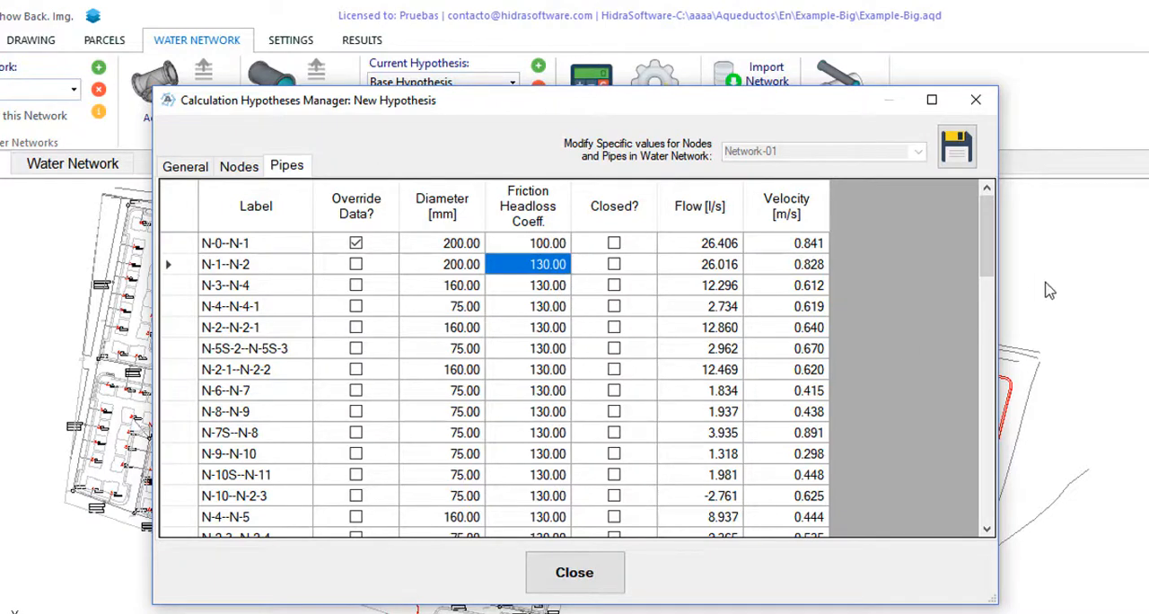
pyautogui.scroll(-3)
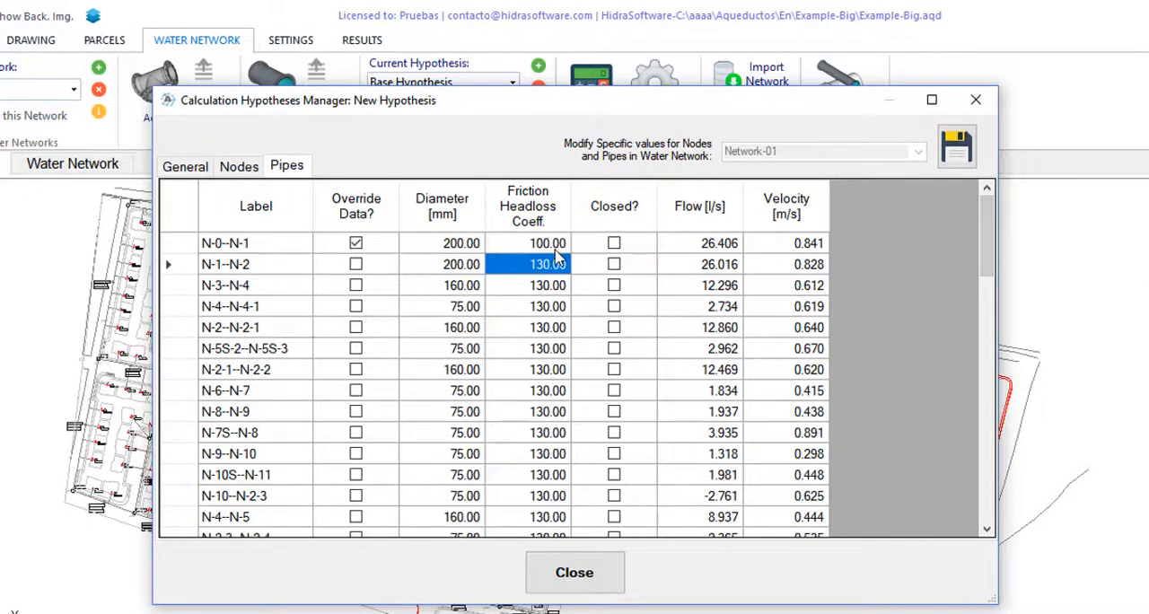
pyautogui.click(528, 243)
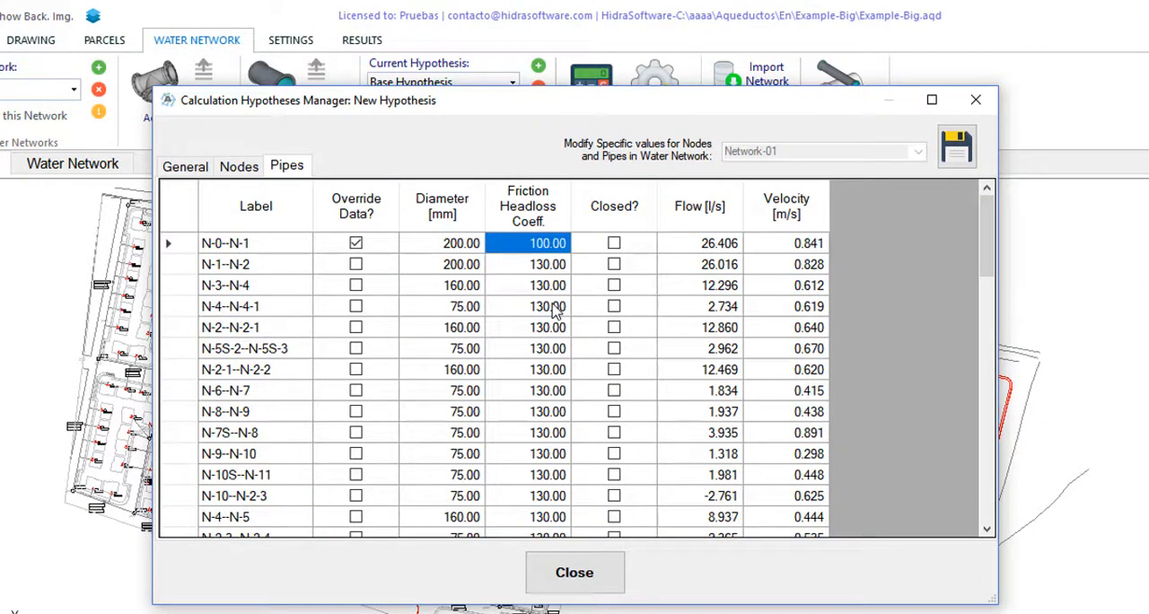
pyautogui.click(356, 242)
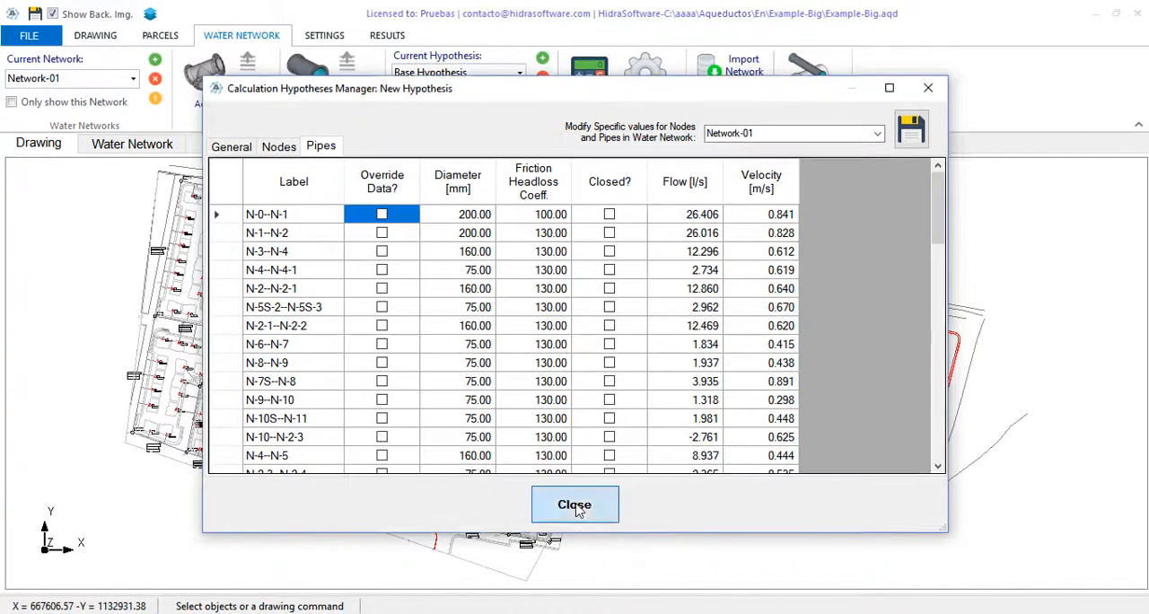
pyautogui.click(574, 505)
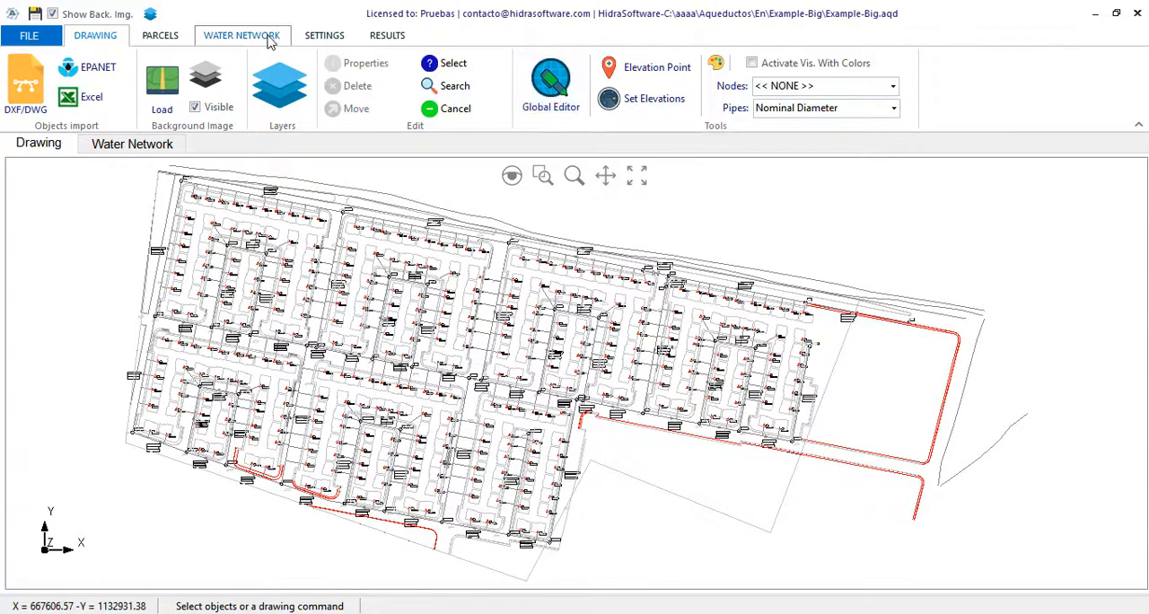
# - Use the Global Editor to give all pipes friction coefficient 100 in the current hypothesis
pyautogui.click(242, 35)
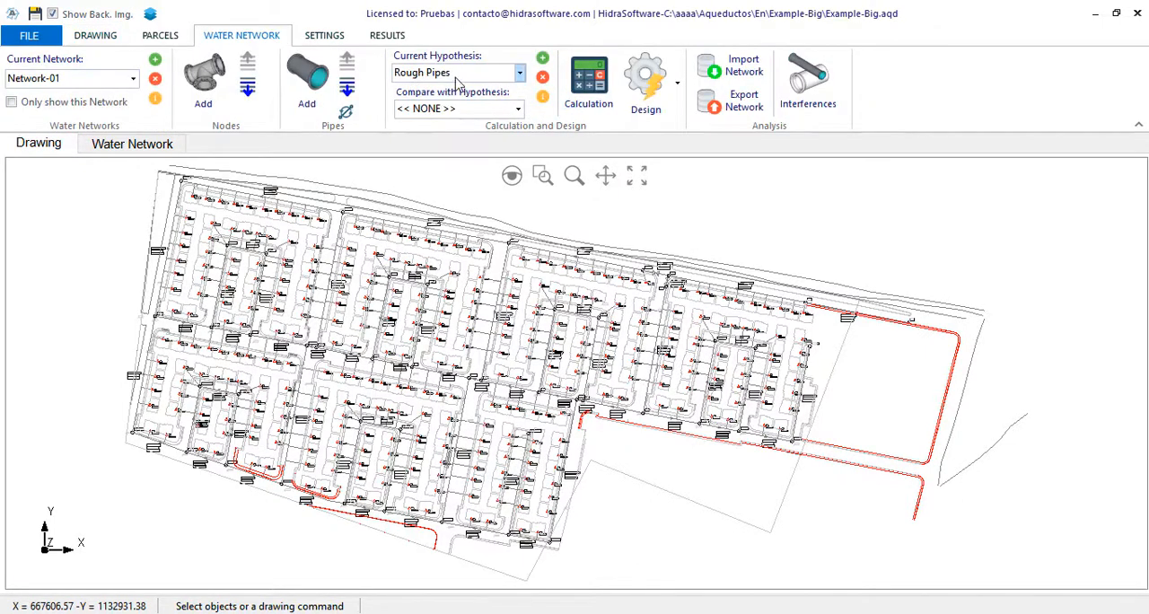
pyautogui.moveTo(440, 86)
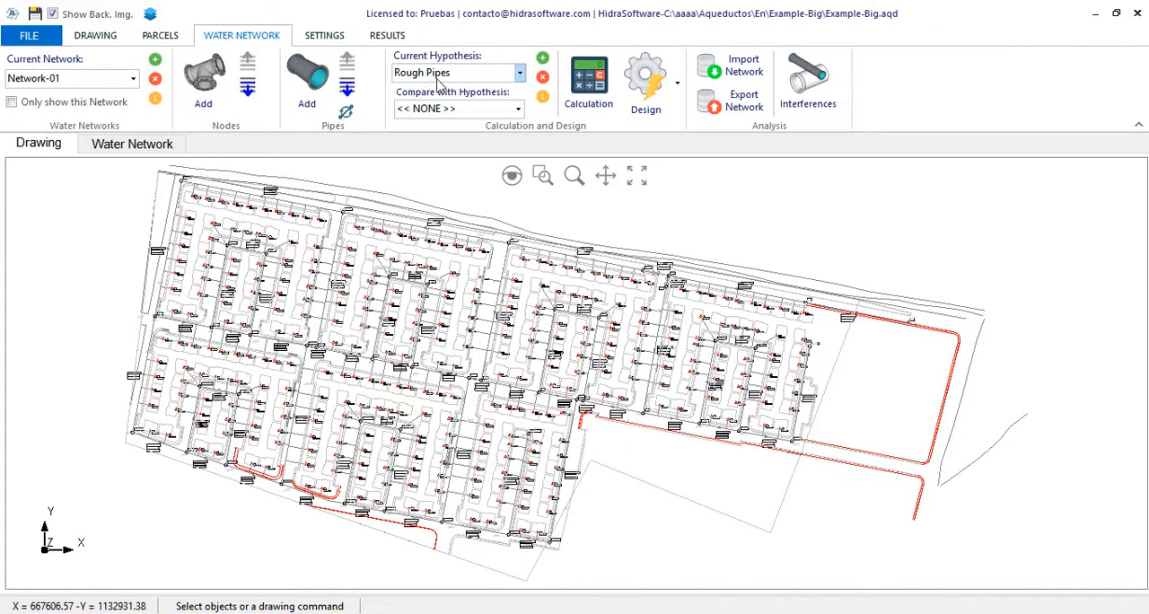
pyautogui.click(95, 35)
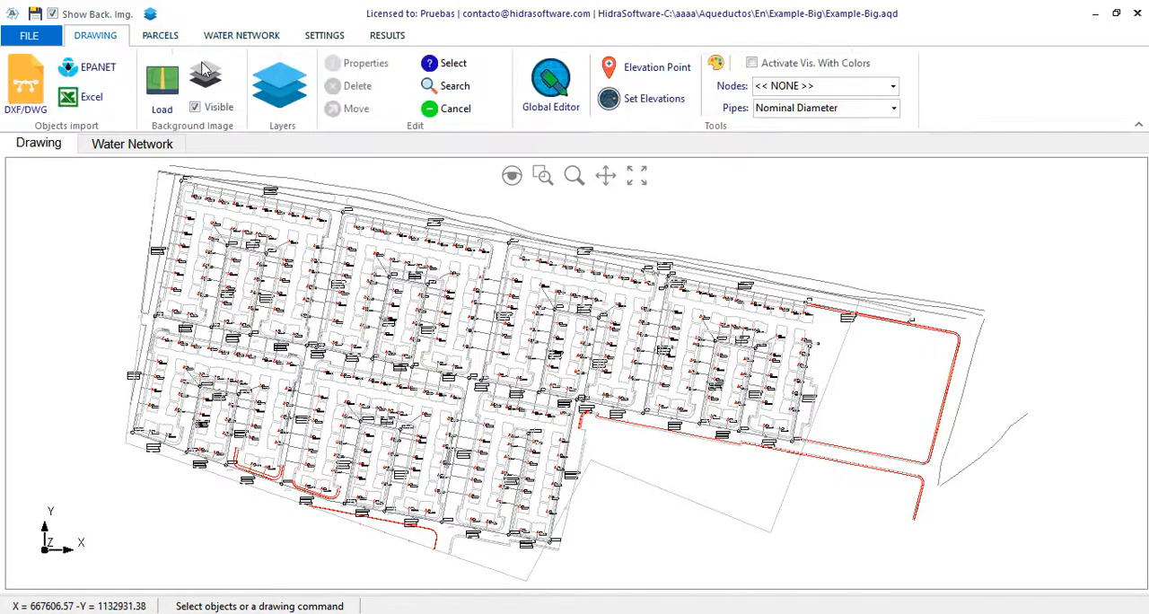
pyautogui.click(551, 81)
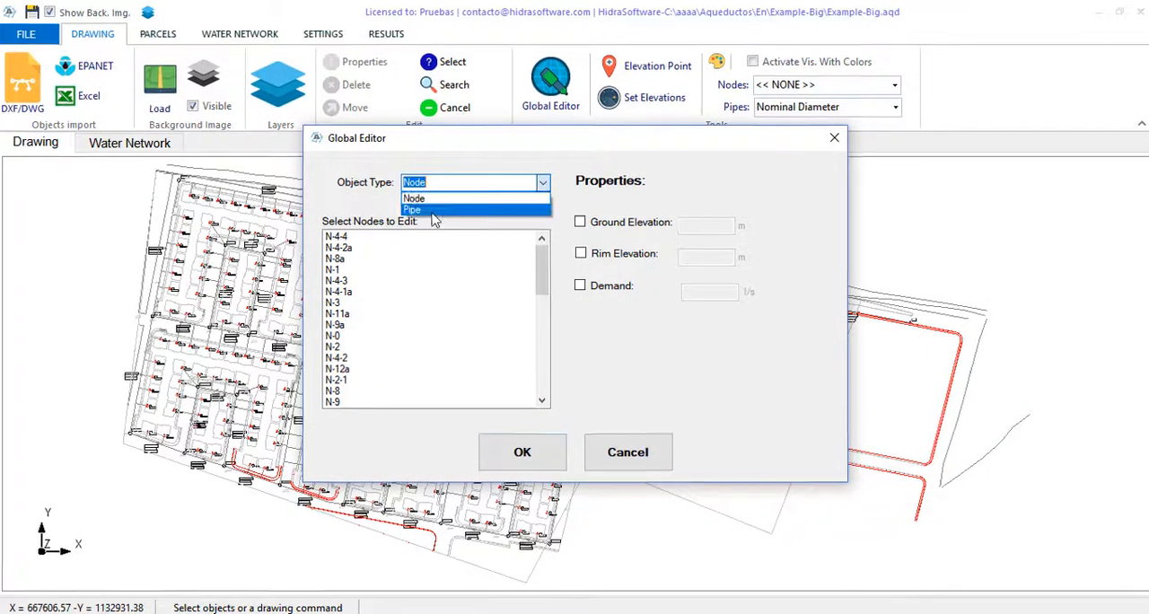
pyautogui.click(412, 209)
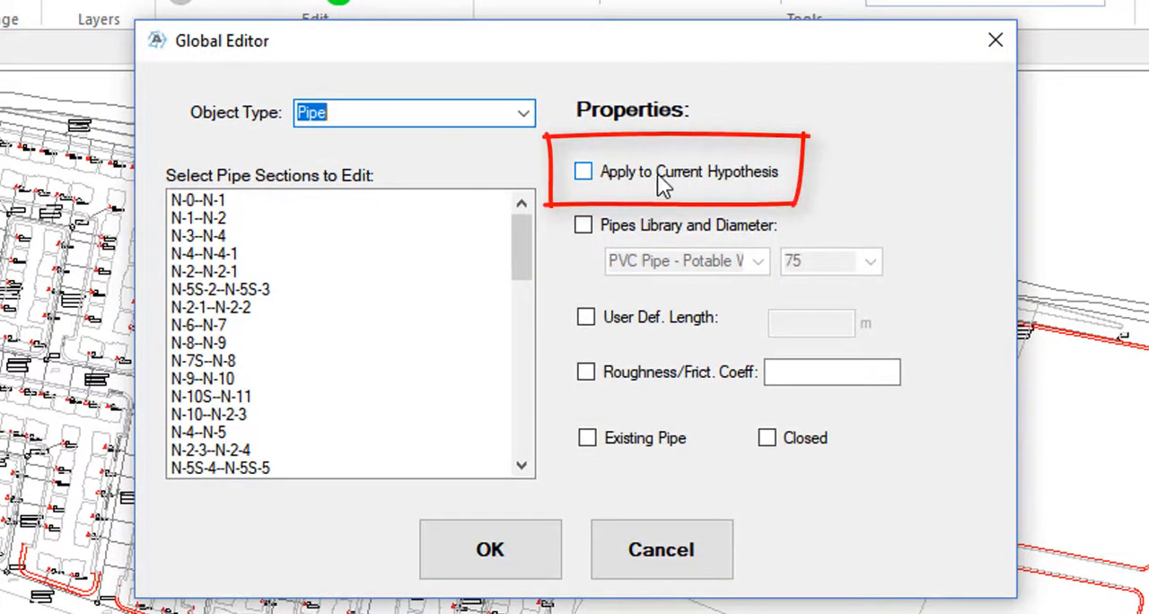
pyautogui.moveTo(590, 188)
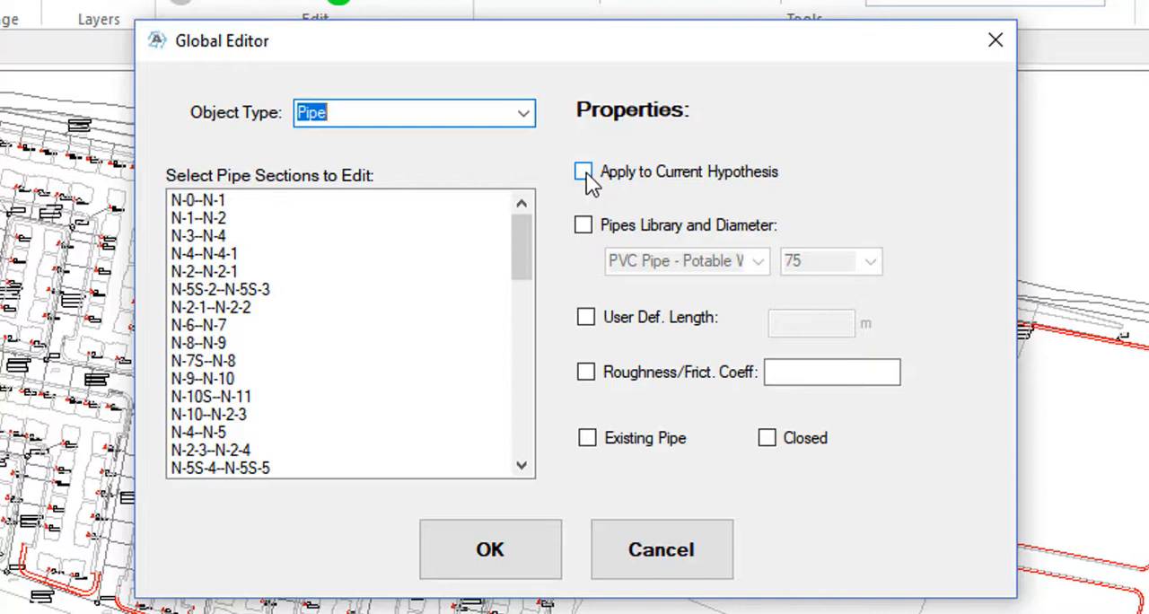
pyautogui.click(584, 171)
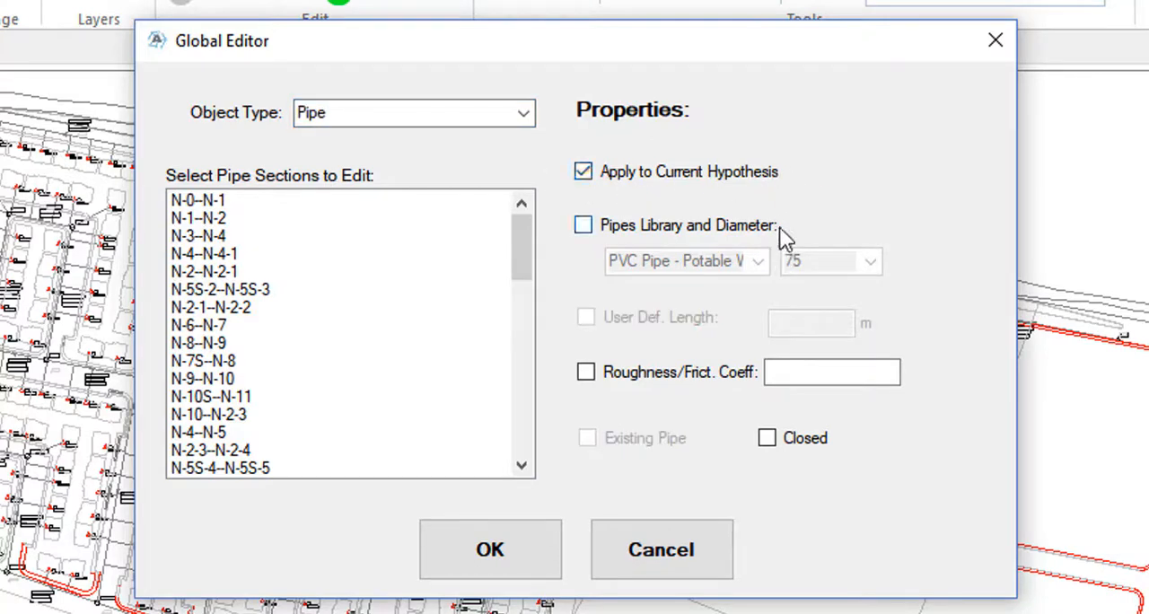
pyautogui.moveTo(323, 326)
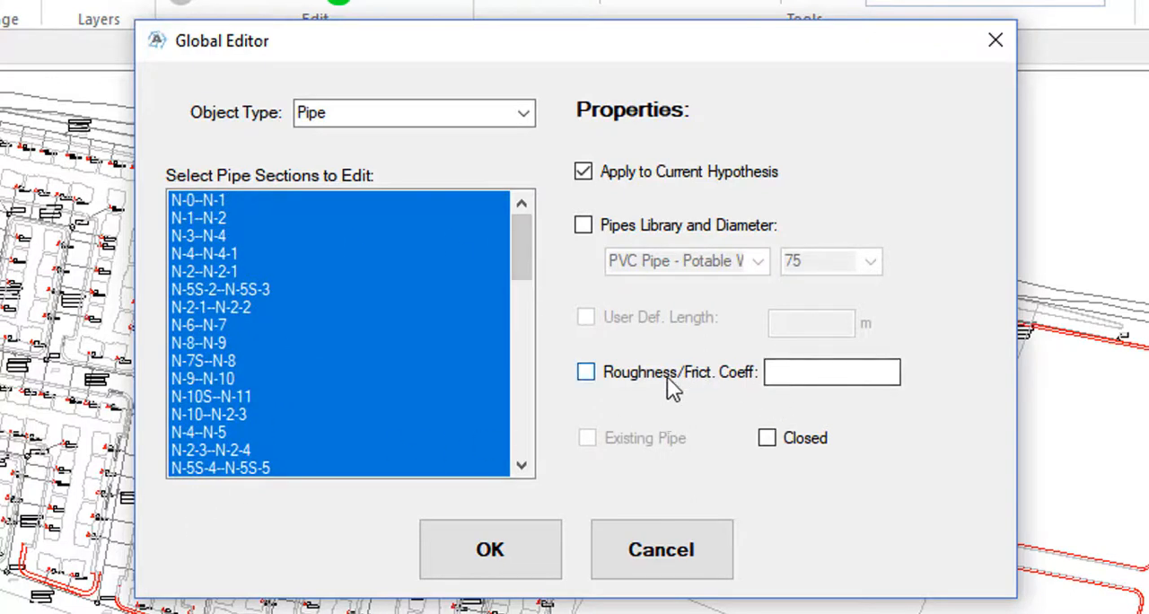
pyautogui.click(585, 372)
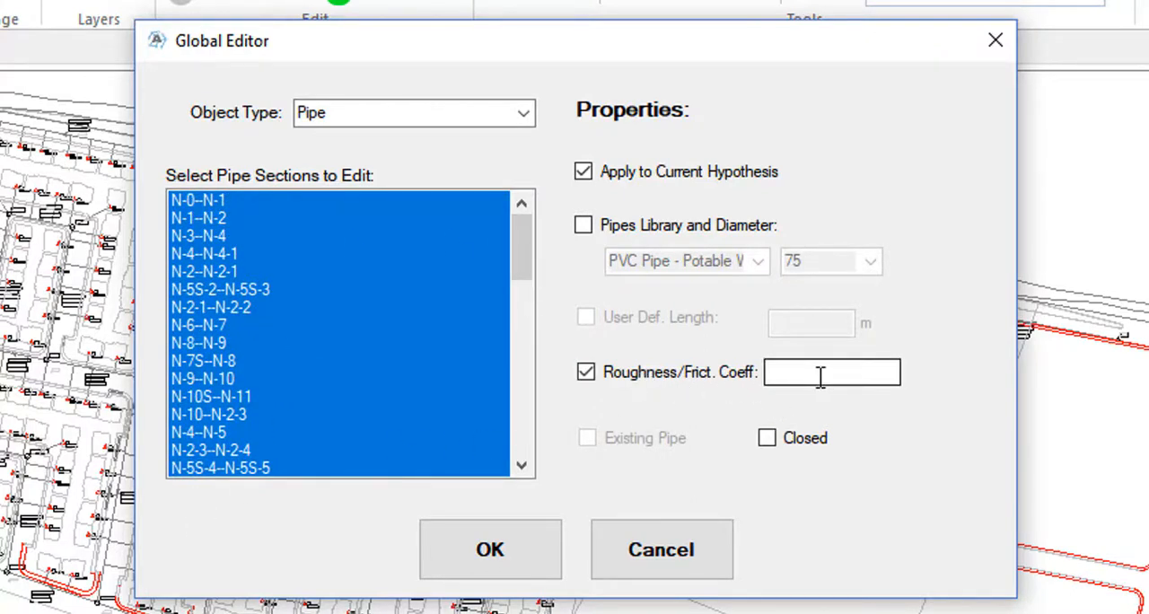
pyautogui.write('100')
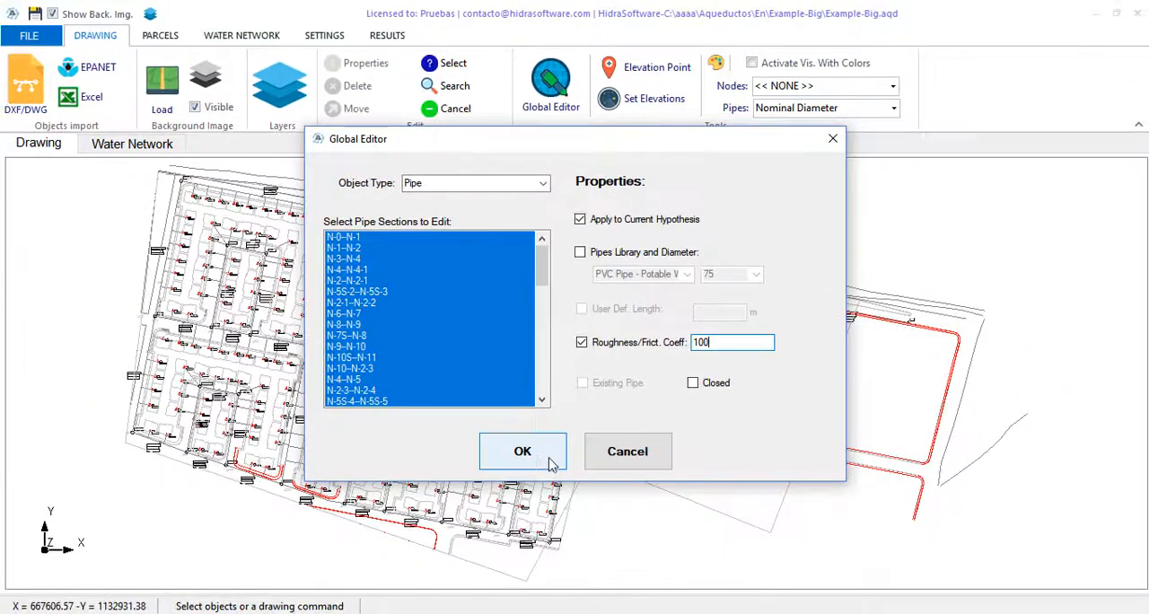
pyautogui.click(522, 450)
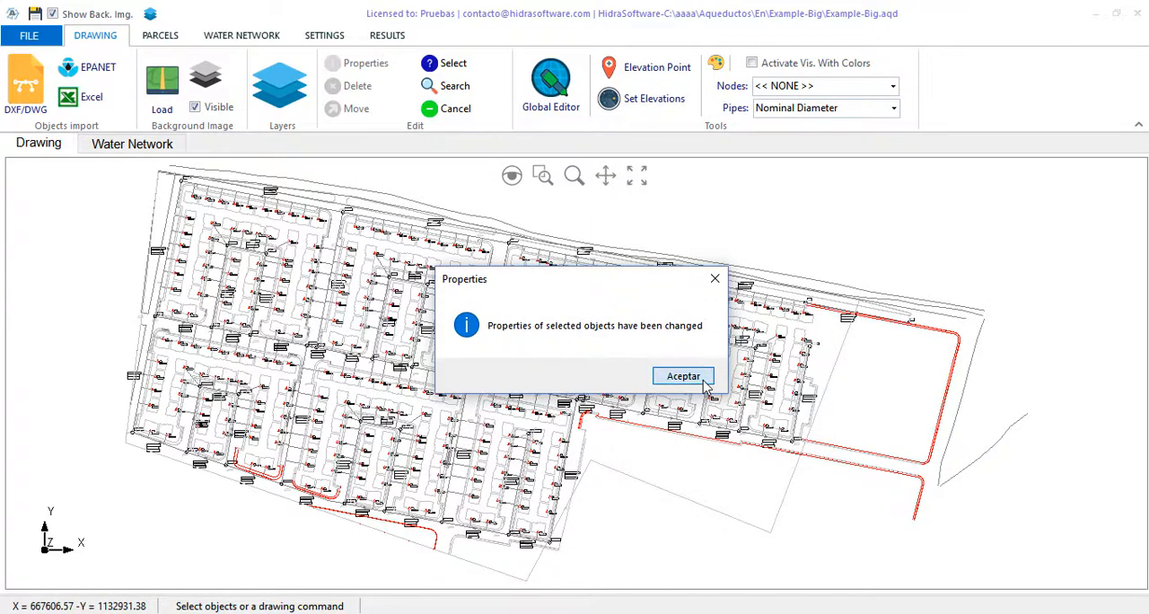
# - Confirm every Rough Pipes pipe shows friction coefficient 100, then close the hypothesis manager
pyautogui.click(683, 375)
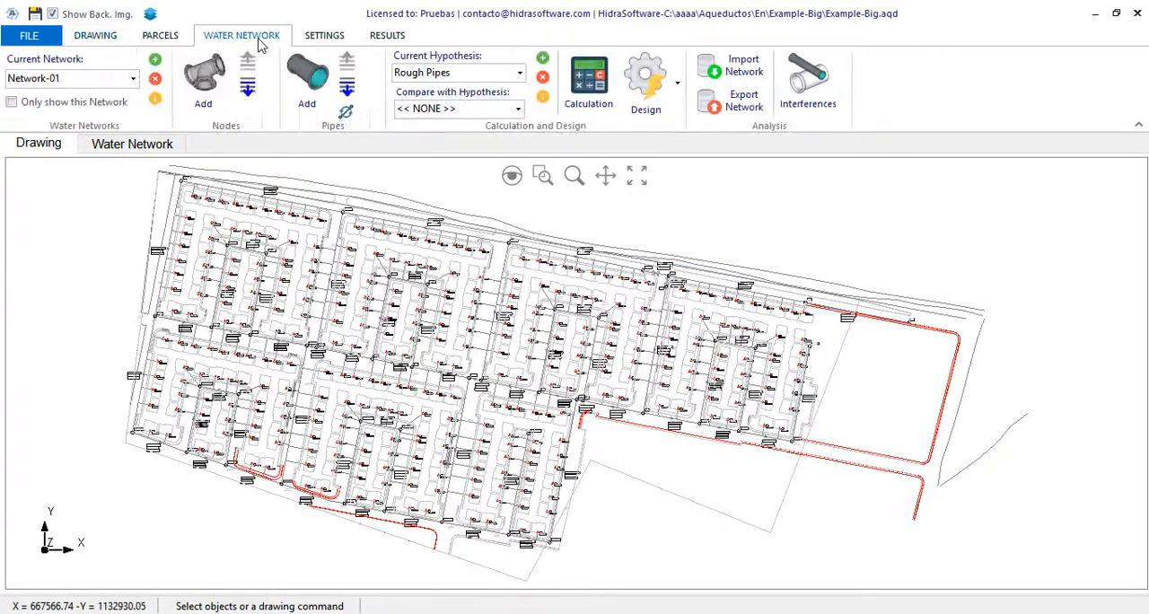
pyautogui.moveTo(543, 97)
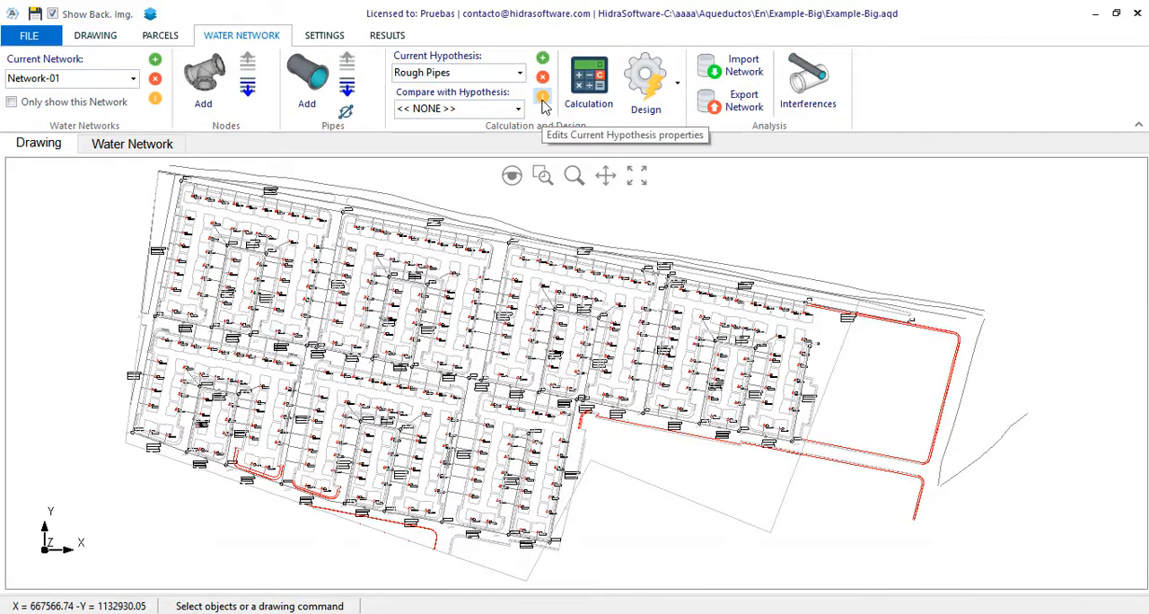
pyautogui.click(543, 96)
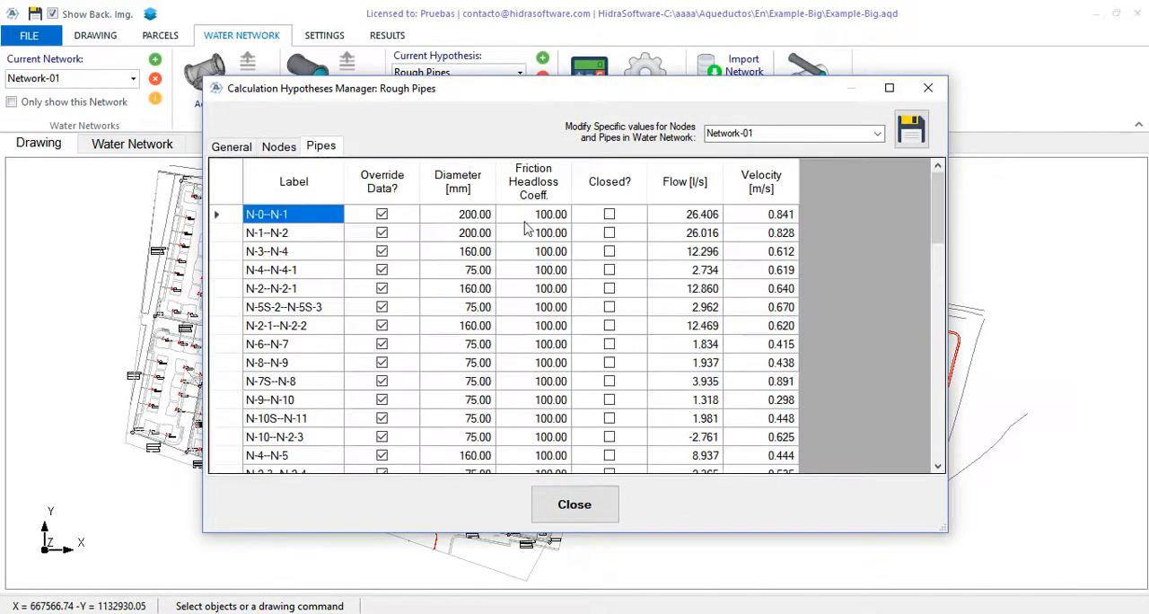
pyautogui.scroll(-3)
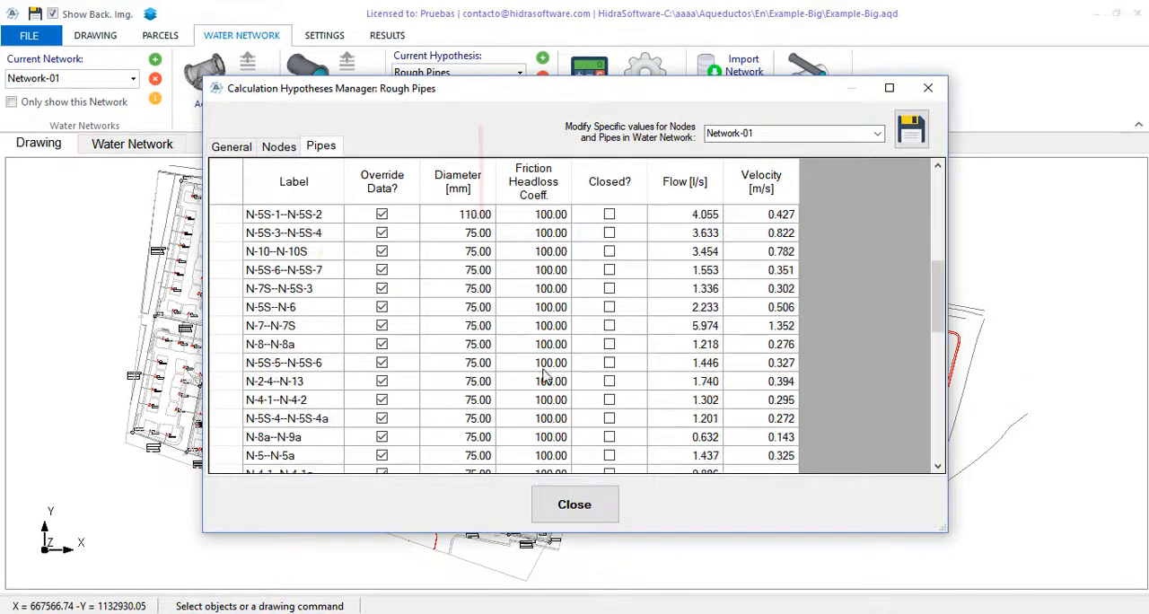
pyautogui.scroll(-3)
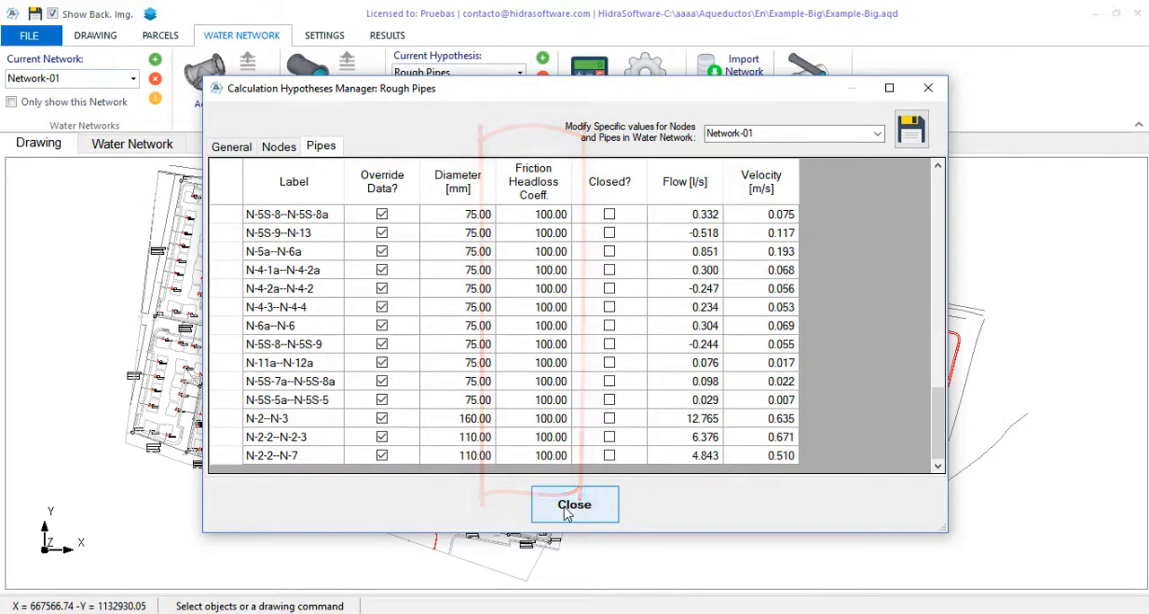
pyautogui.click(574, 504)
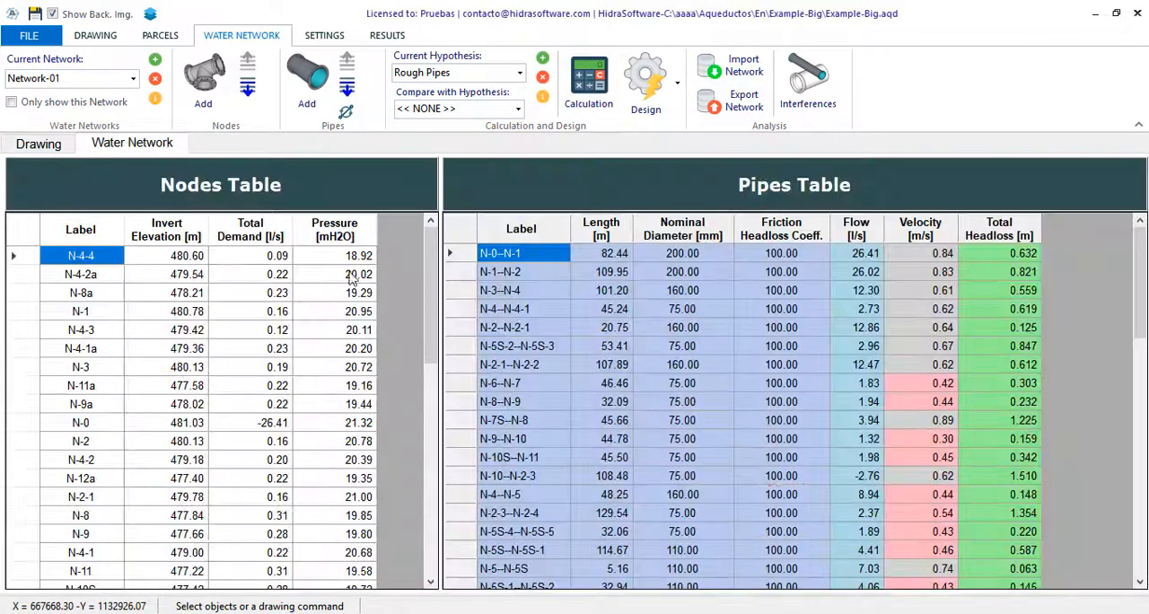
# - Open the System Head Curve Creation window from the Design menu
pyautogui.click(334, 254)
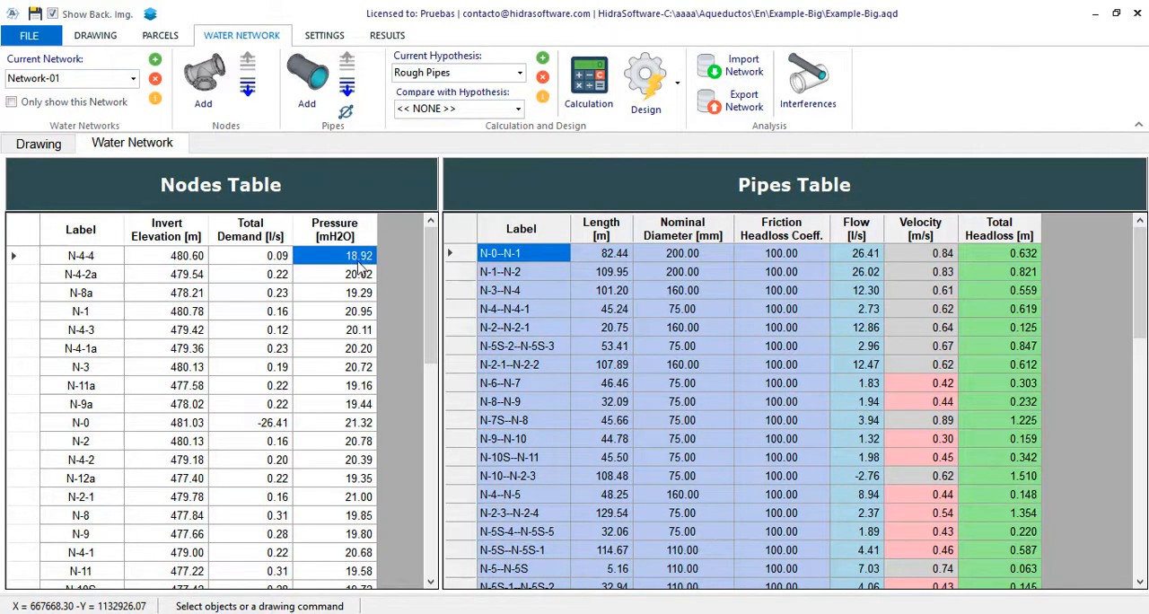
pyautogui.moveTo(401, 388)
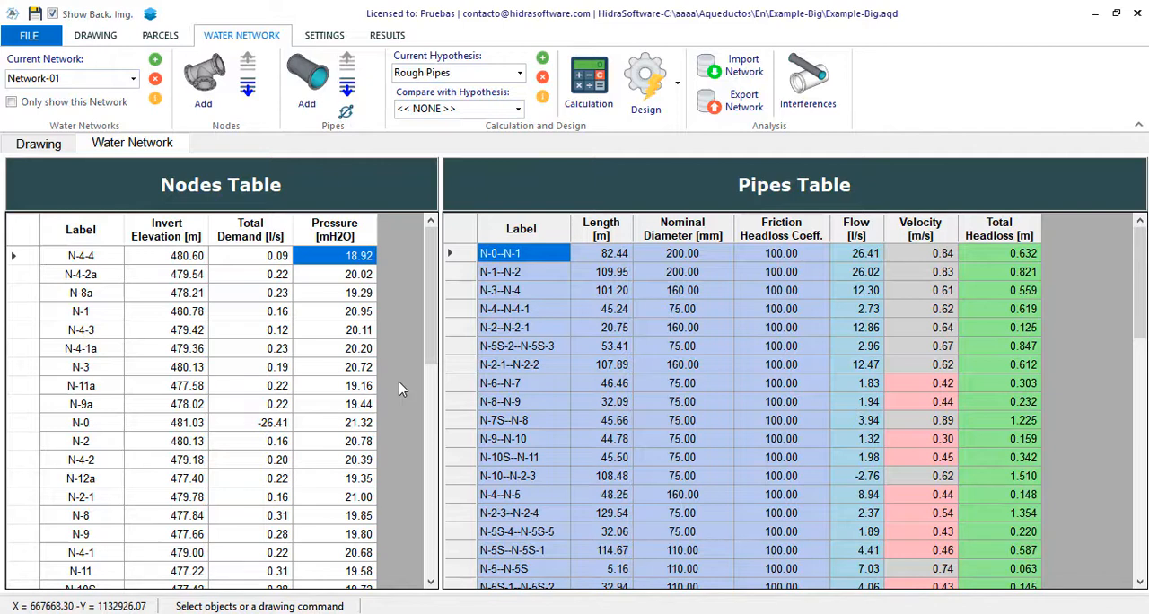
pyautogui.click(645, 81)
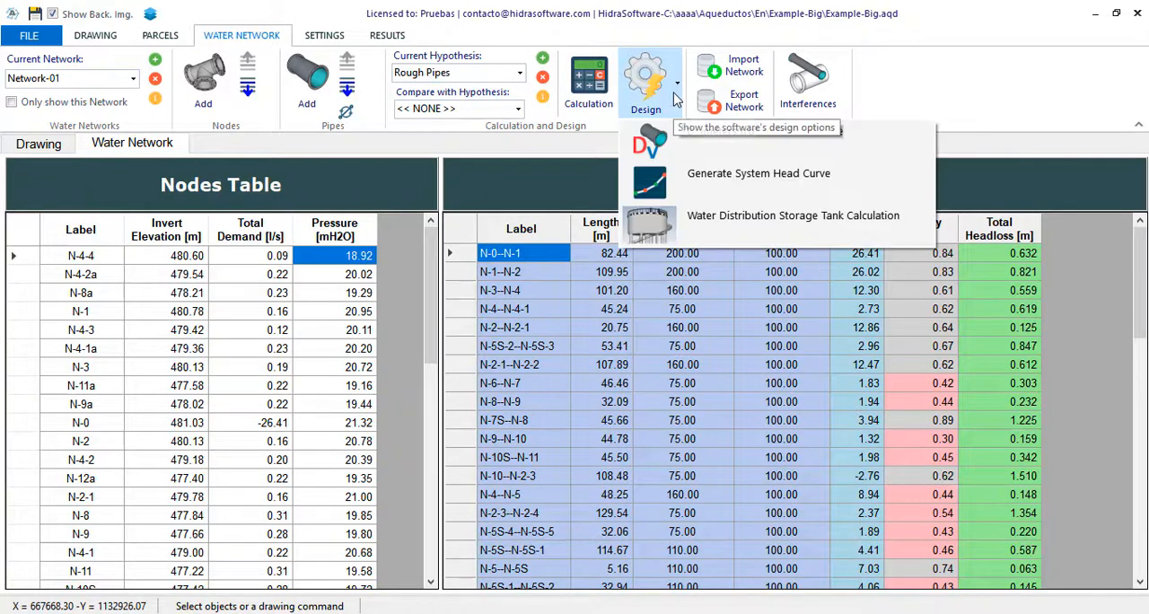
pyautogui.moveTo(758, 173)
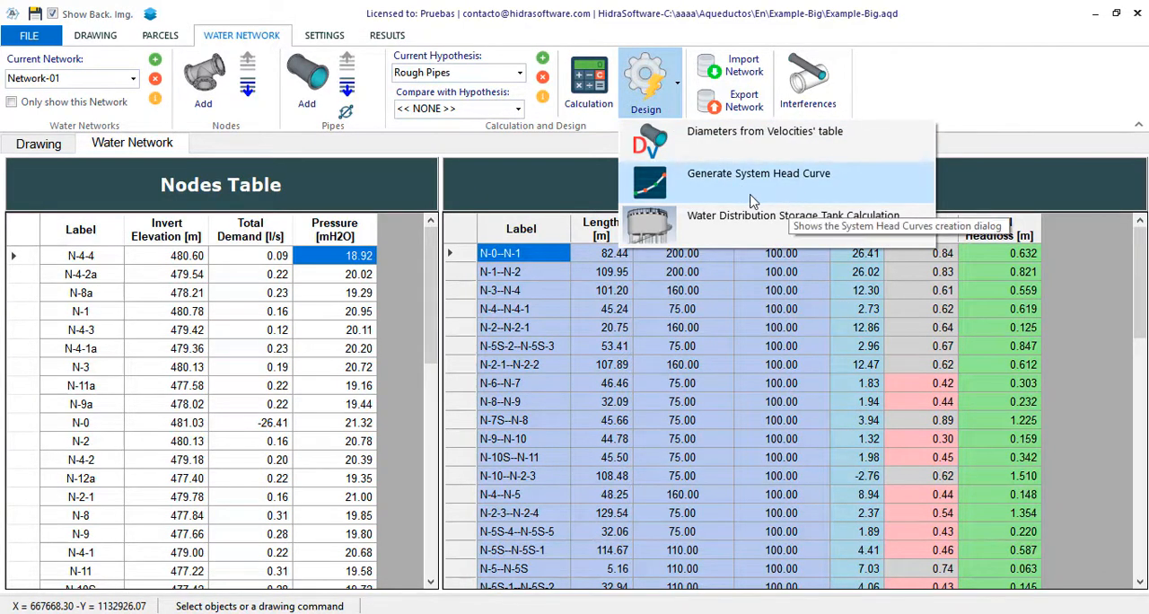
pyautogui.click(758, 173)
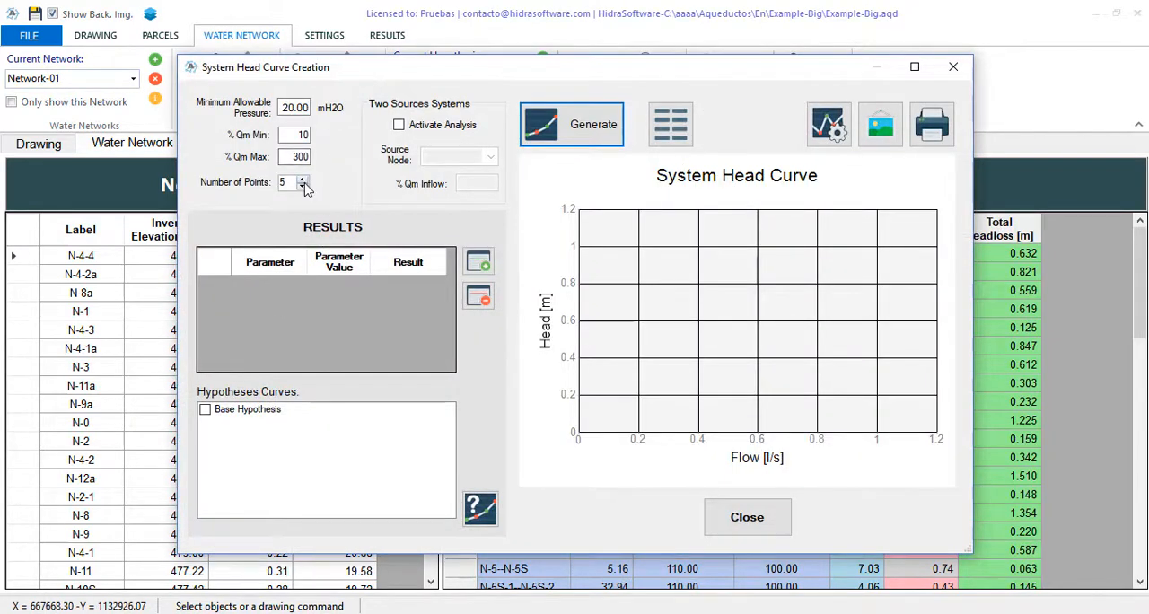
# - Raise the curve to 10 points and generate the system head curve
pyautogui.click(305, 178)
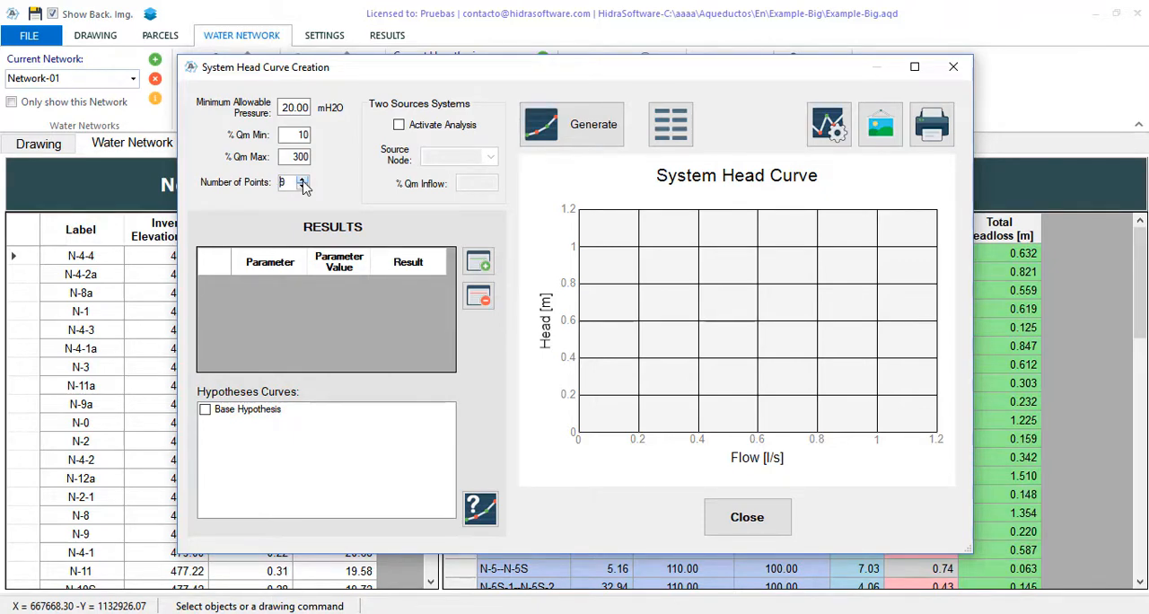
pyautogui.click(303, 178)
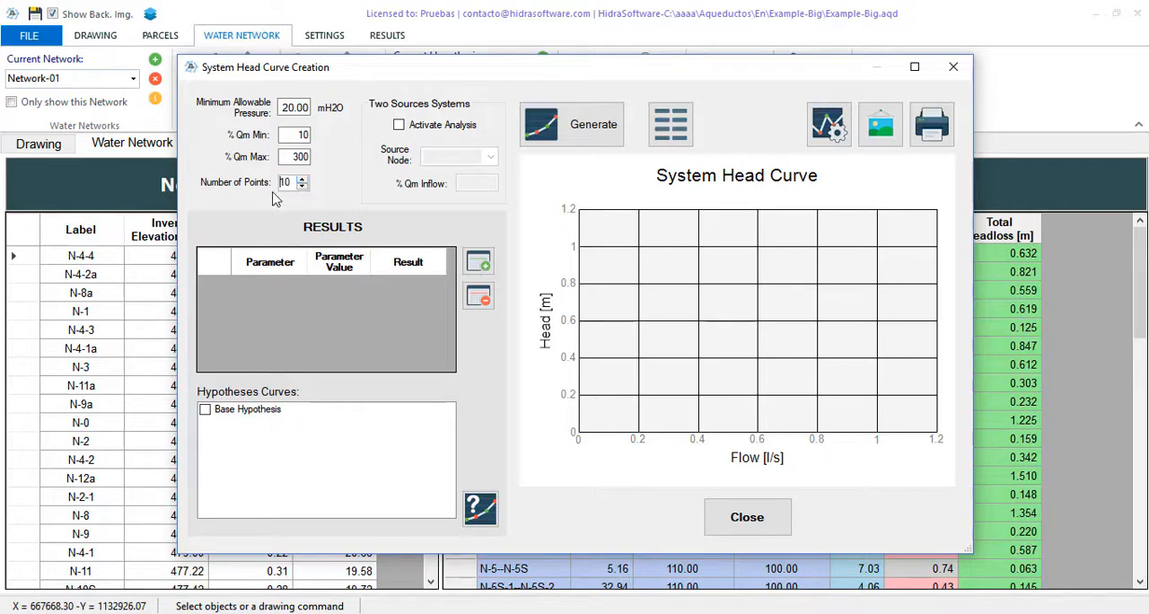
pyautogui.click(572, 124)
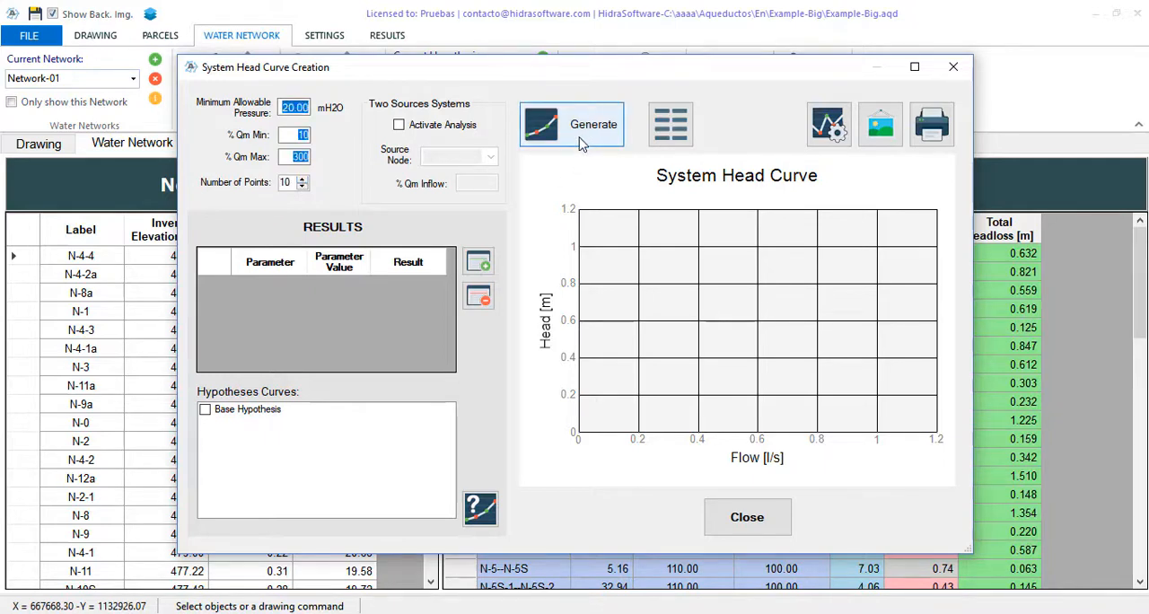
pyautogui.click(571, 124)
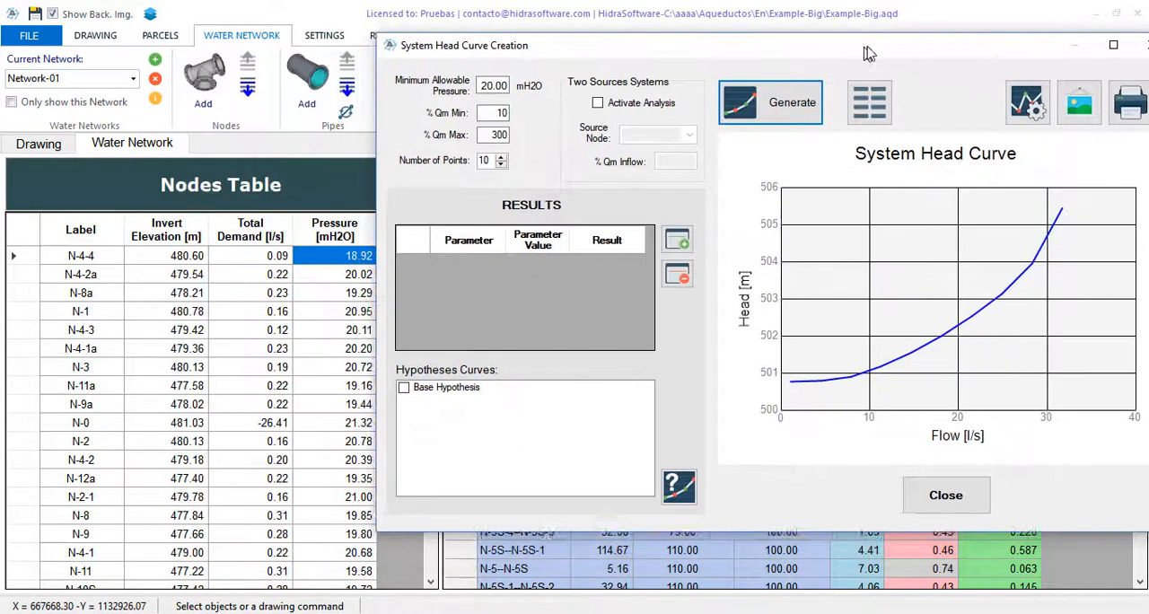
# - Query the Rough Pipes curve at 26.41 l/s, giving 503.508 m
pyautogui.click(676, 238)
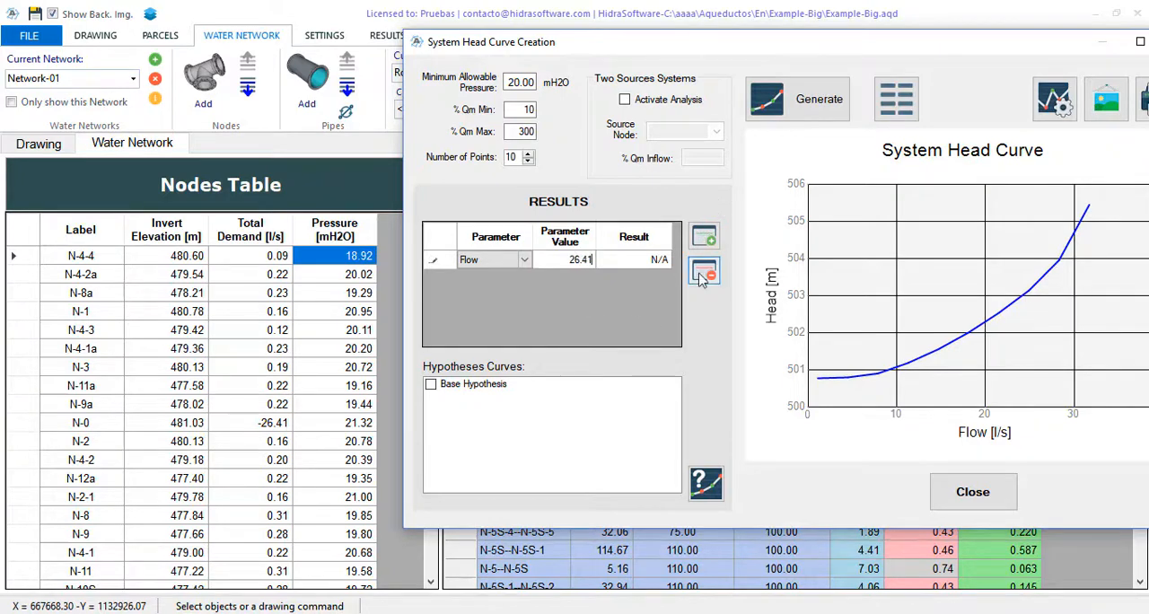
pyautogui.click(704, 271)
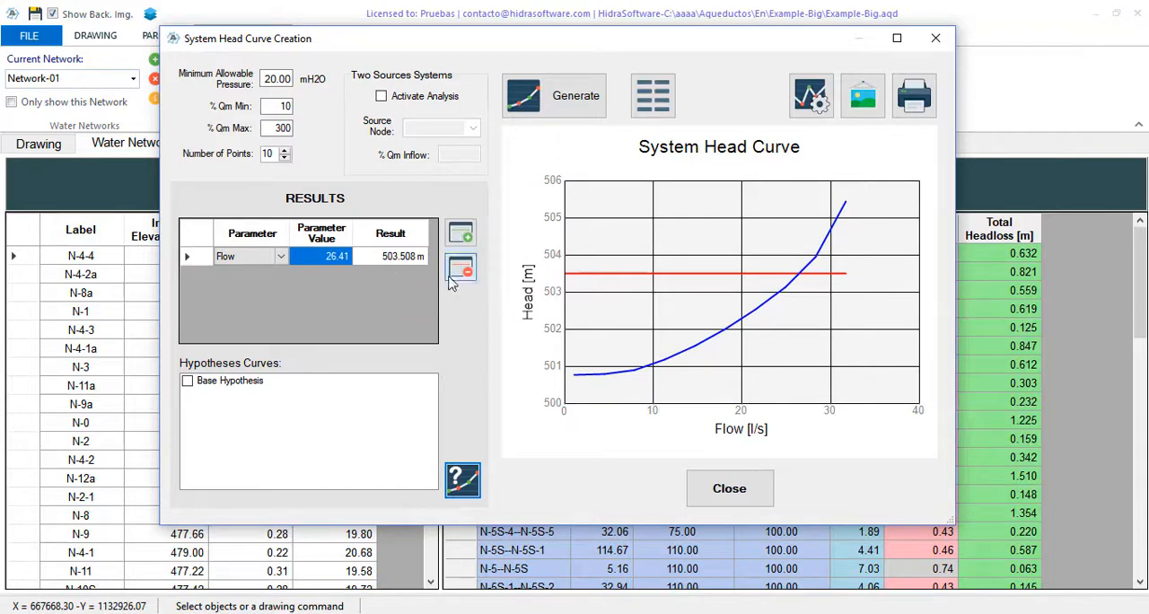
pyautogui.moveTo(592, 467)
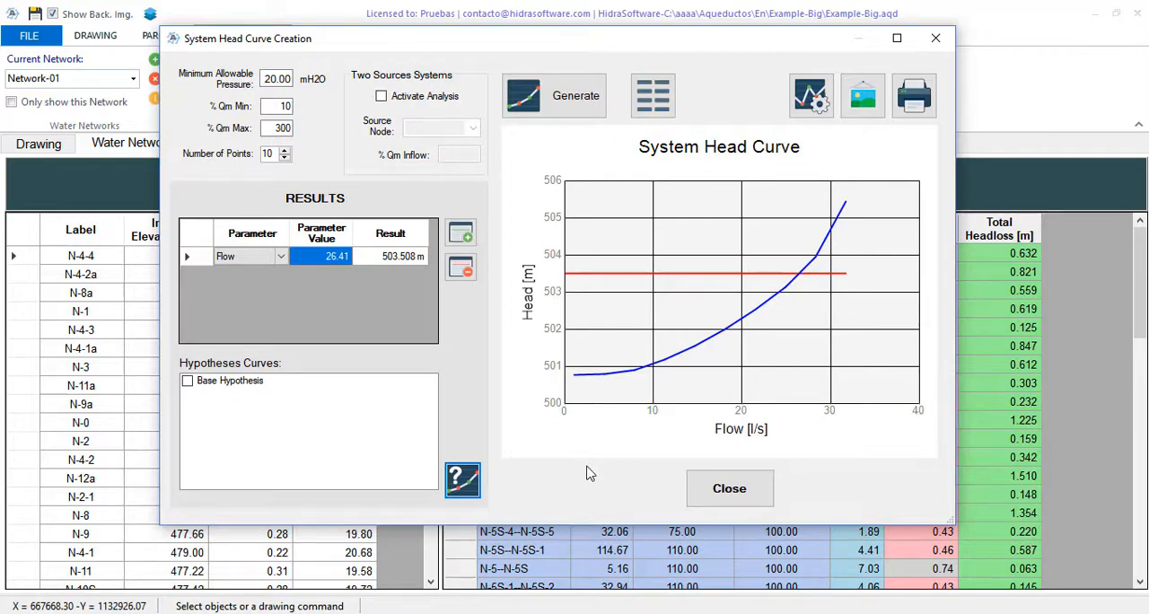
pyautogui.moveTo(229, 364)
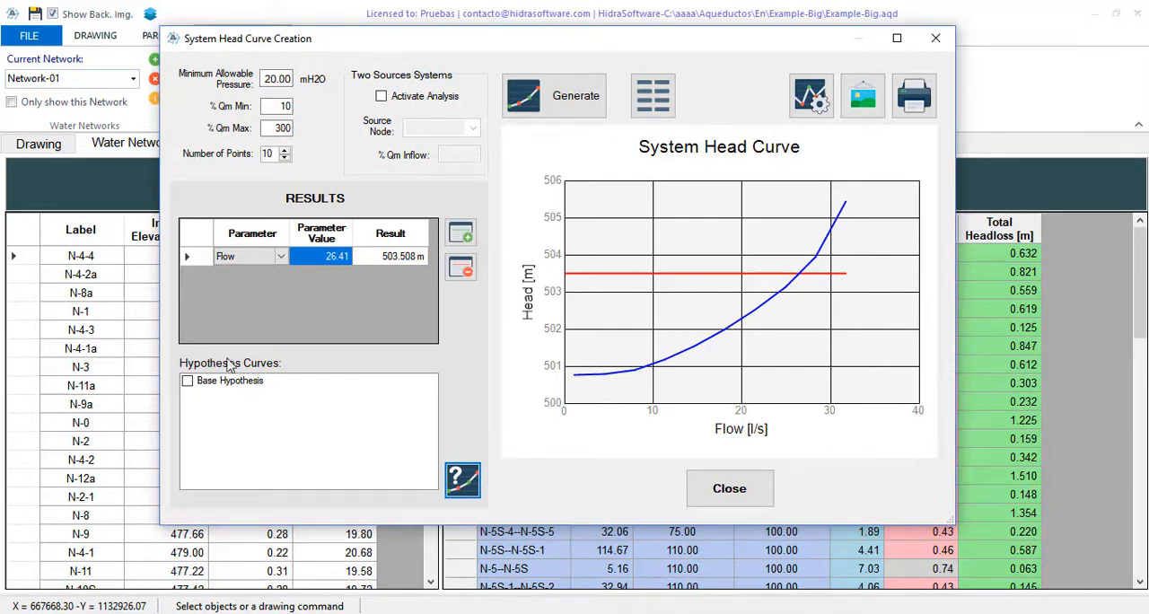
pyautogui.moveTo(188, 397)
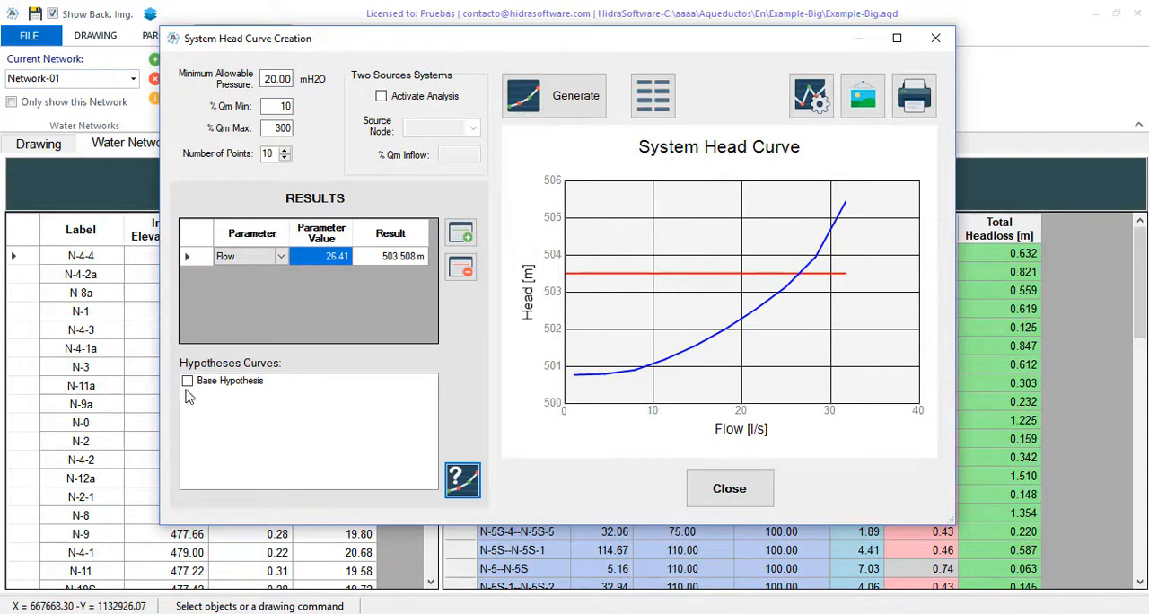
pyautogui.moveTo(219, 397)
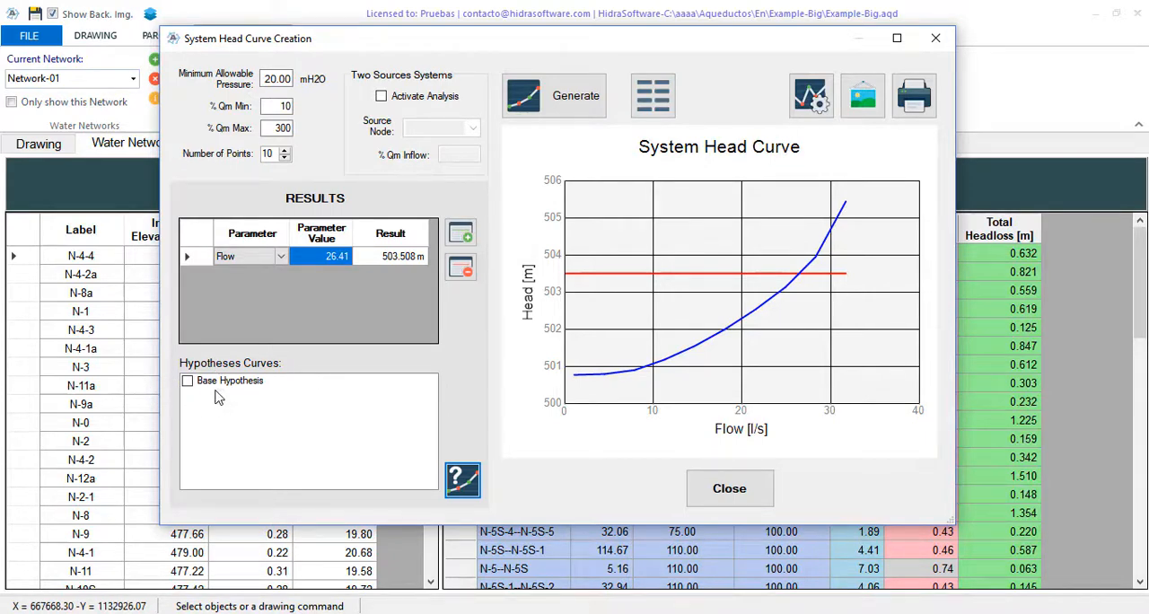
# - Tick Base Hypothesis in Hypotheses Curves to overlay its curve on the chart
pyautogui.click(187, 381)
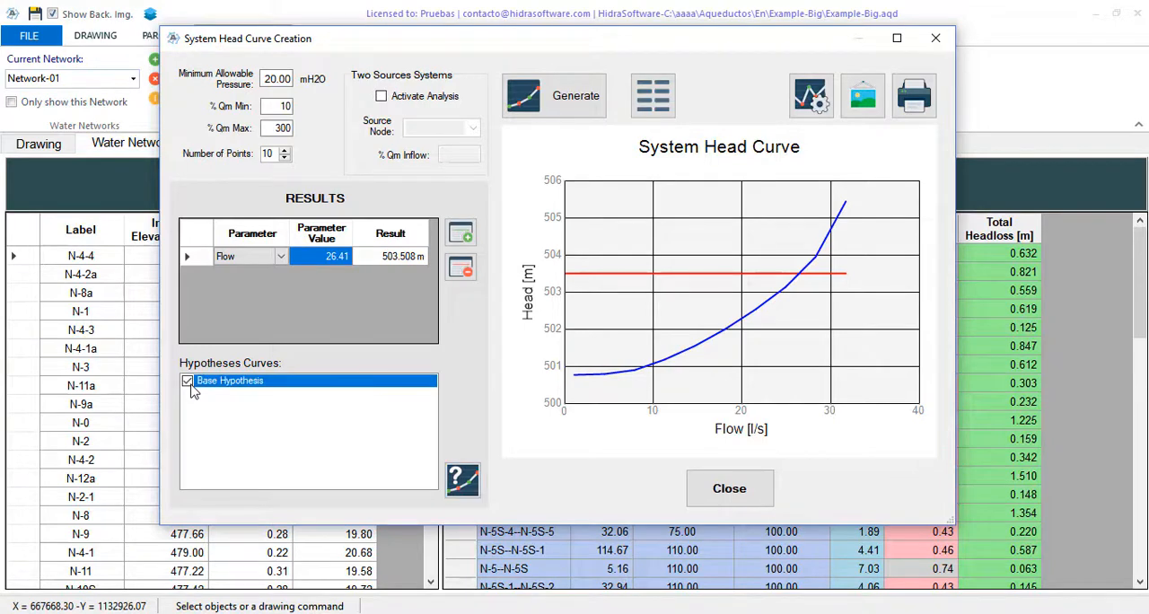
pyautogui.click(462, 479)
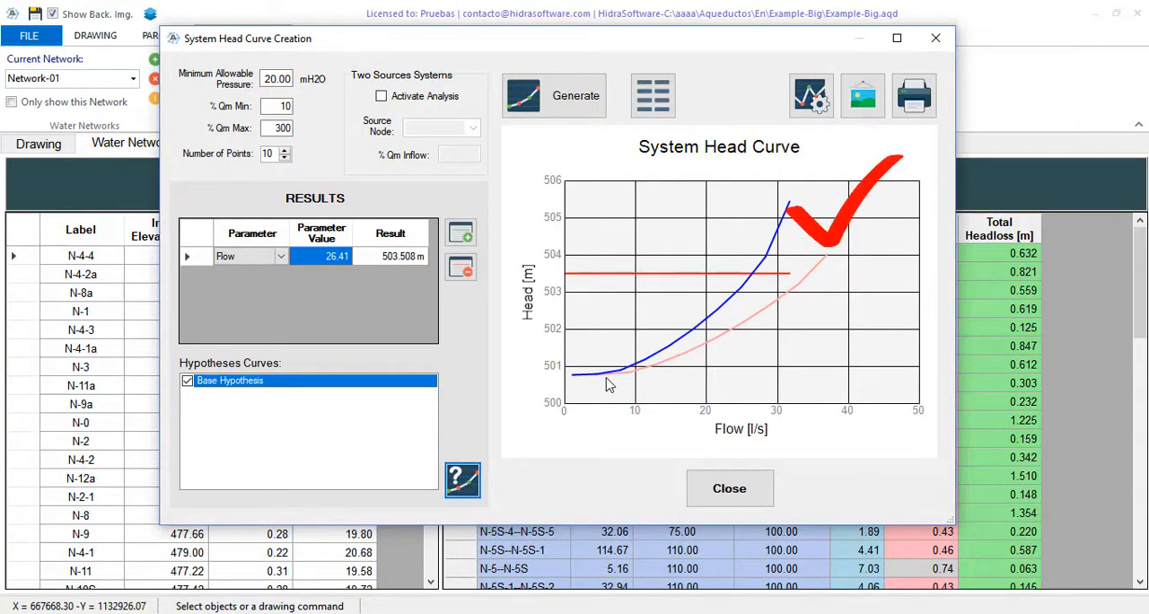
pyautogui.moveTo(564, 471)
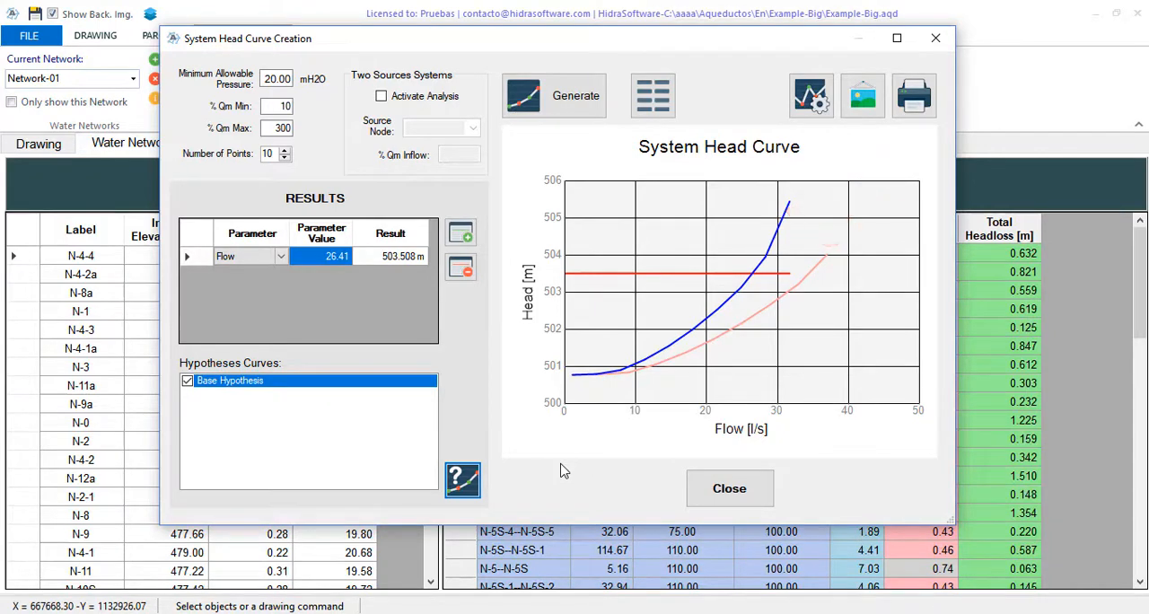
pyautogui.moveTo(780, 473)
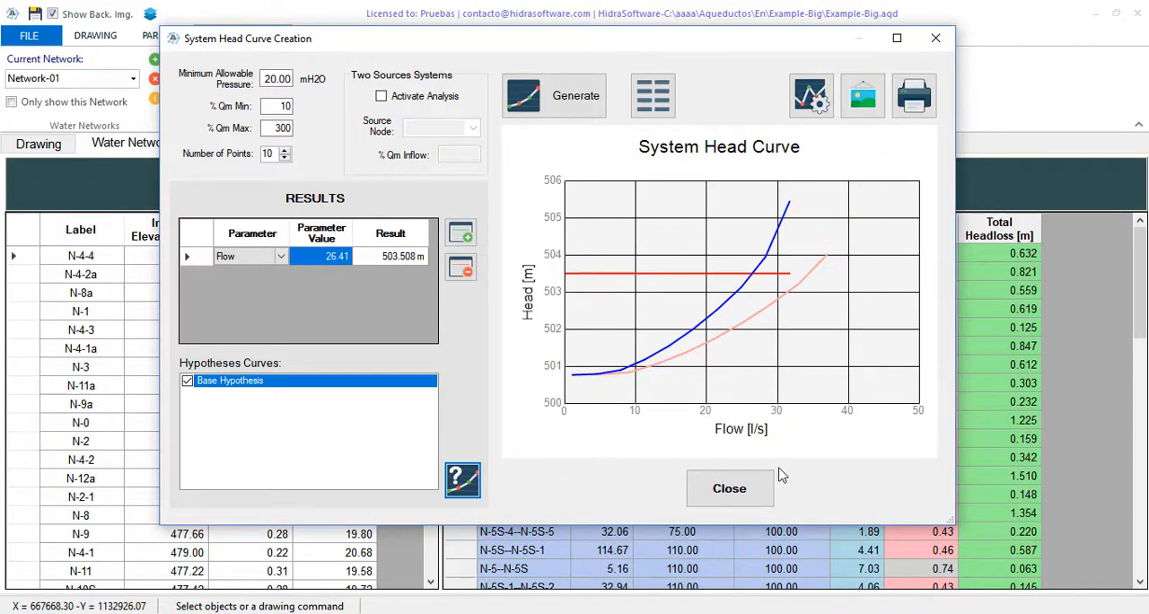
pyautogui.moveTo(931, 447)
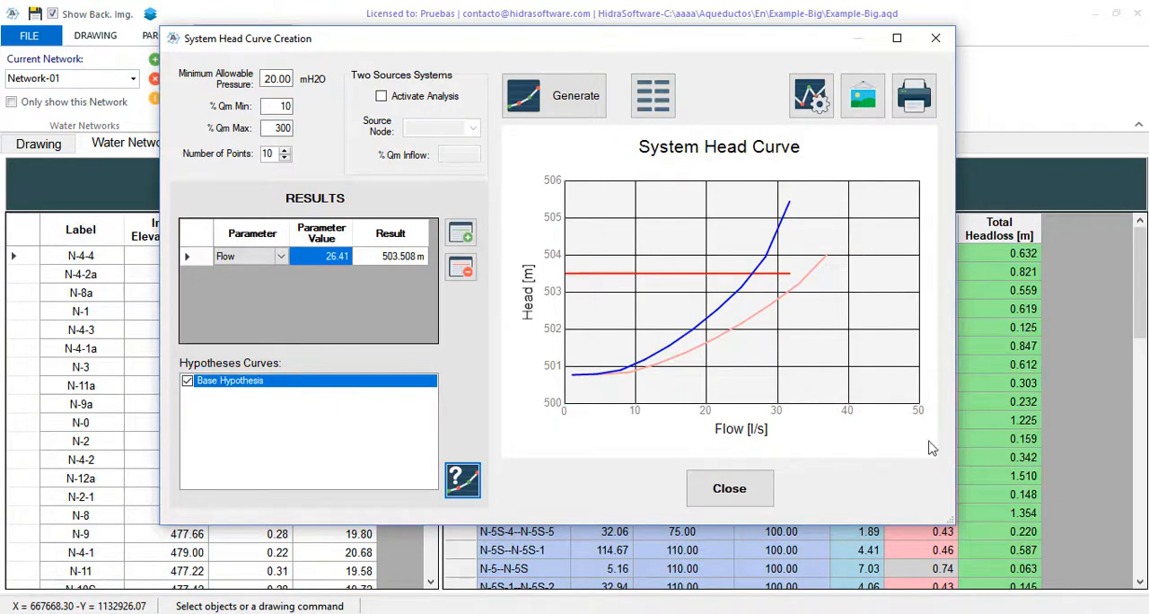
pyautogui.moveTo(810, 95)
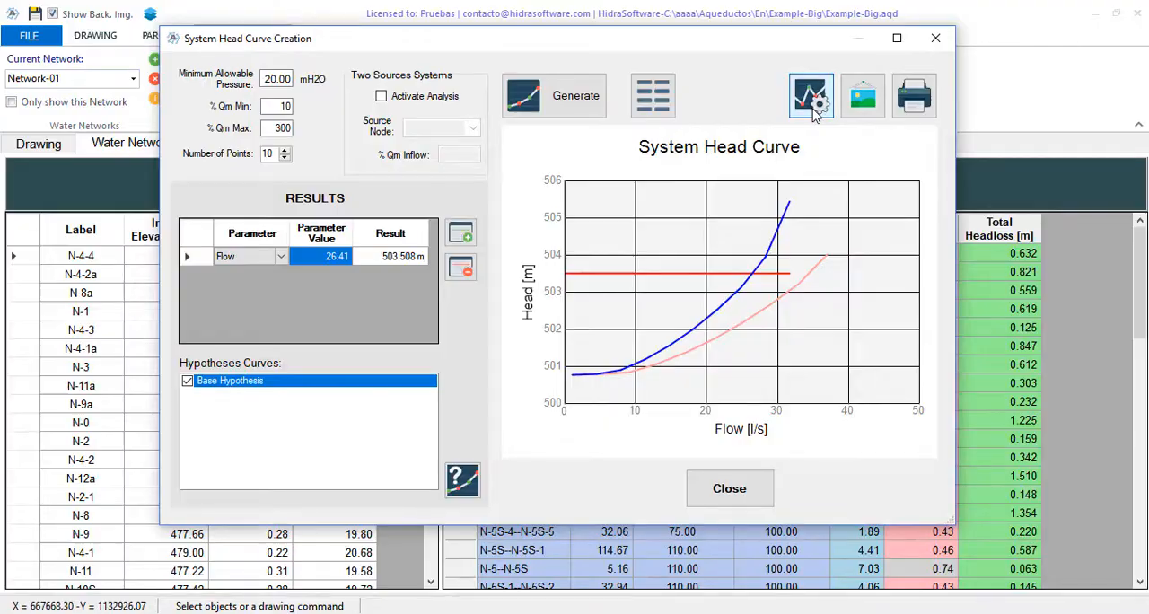
# - Show the chart legend naming Rough Pipes, the 503.508 m operating line and Base Hypothesis
pyautogui.click(810, 95)
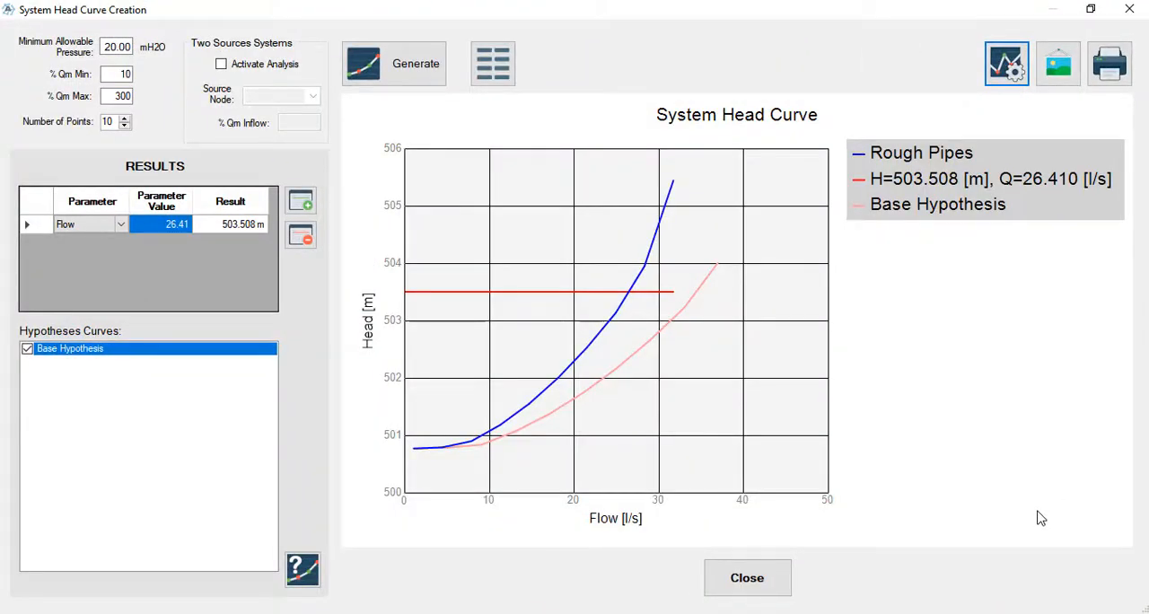
pyautogui.moveTo(890, 507)
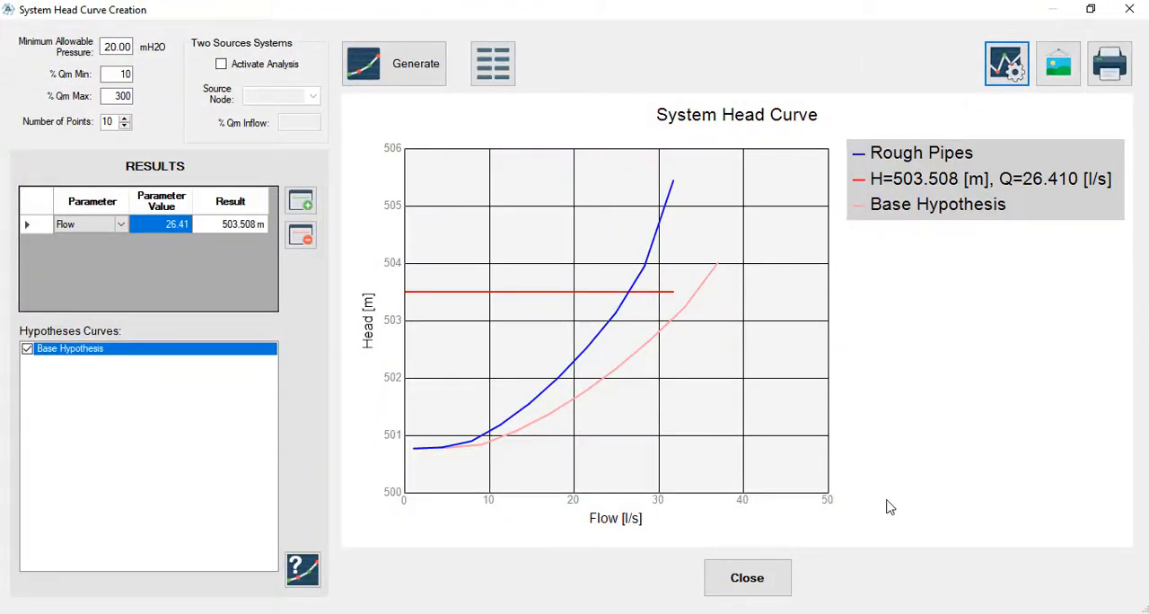
pyautogui.moveTo(868, 526)
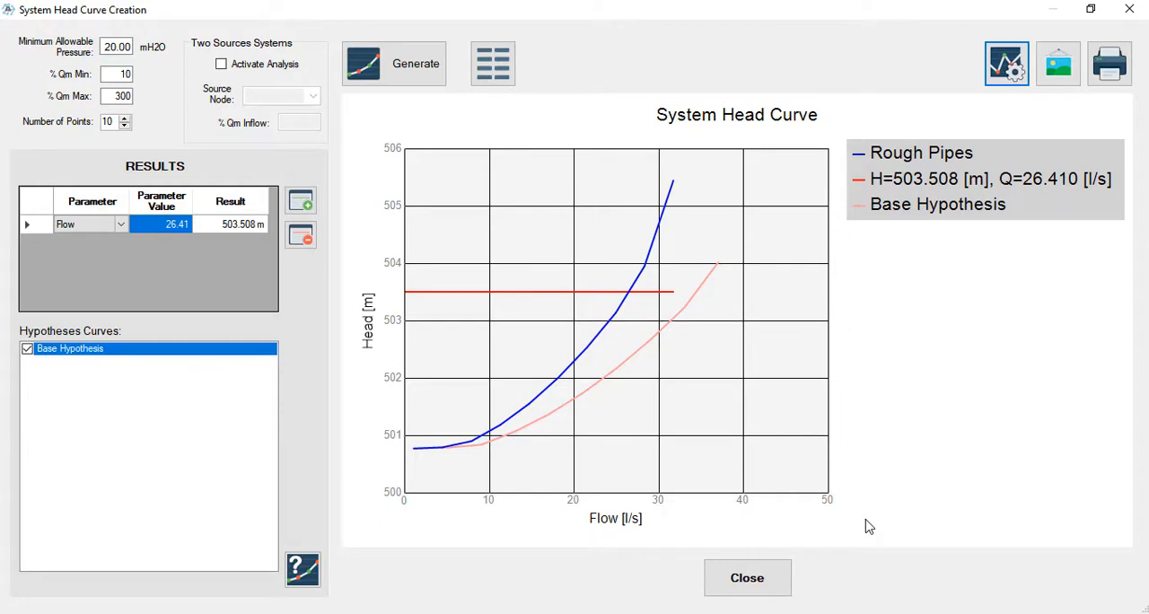
pyautogui.moveTo(826, 548)
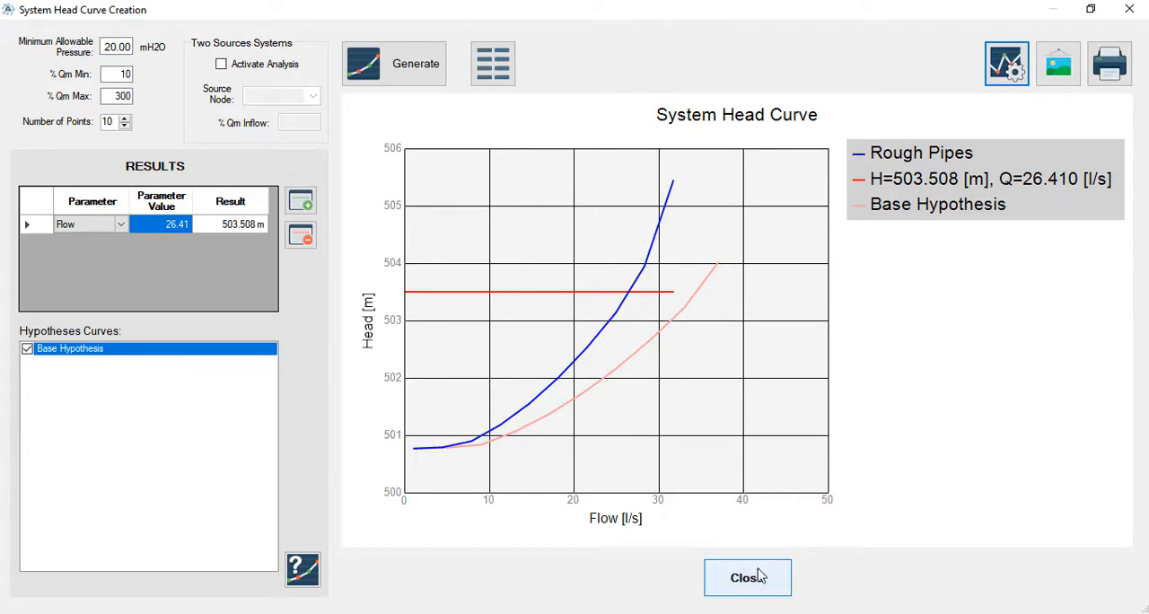
# - Close the head curve, compare with Rough Pipes, and recalculate the network
pyautogui.click(747, 577)
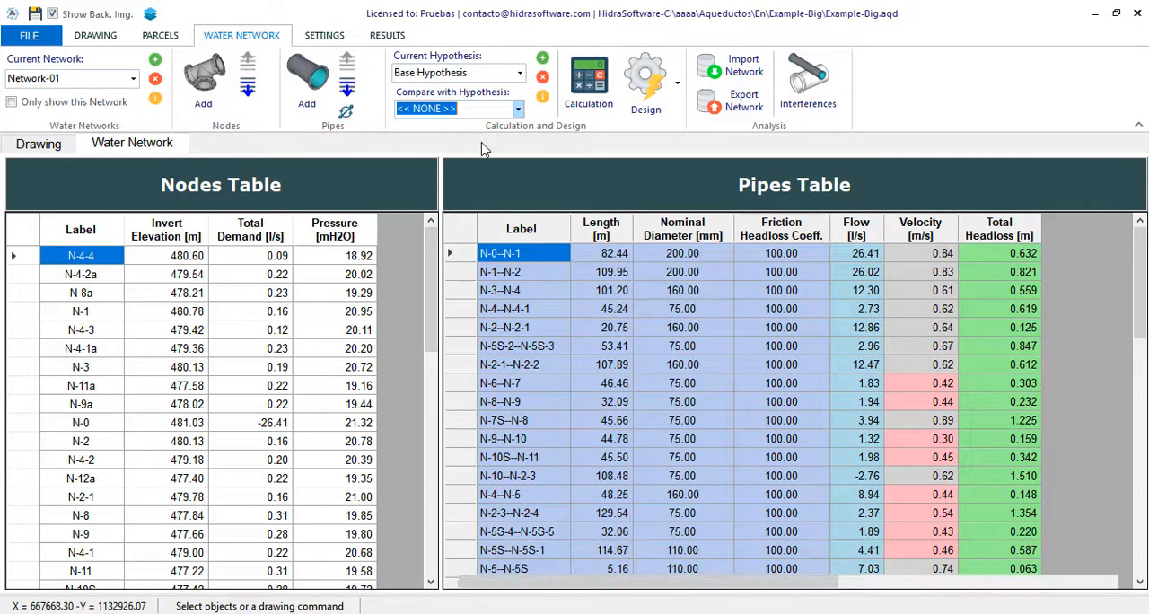
pyautogui.click(453, 108)
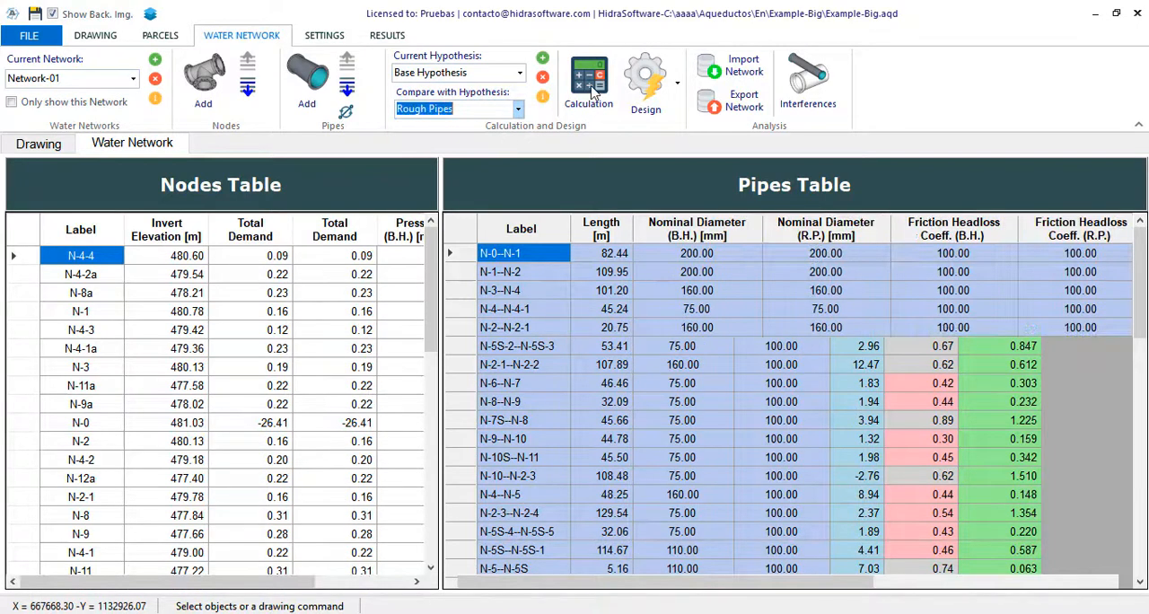
pyautogui.click(588, 81)
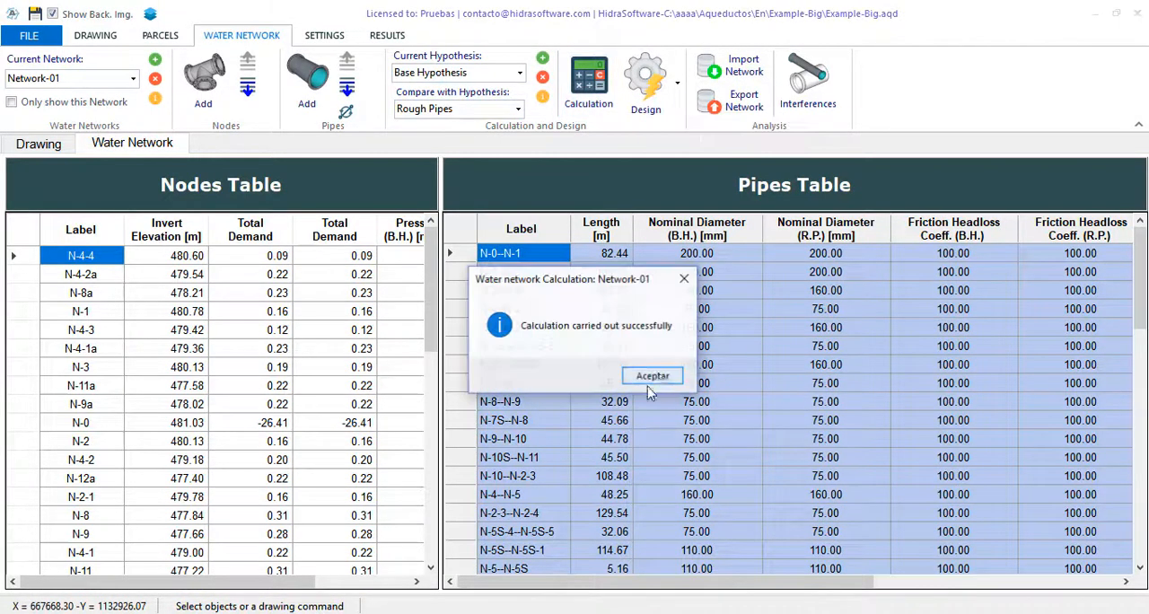
pyautogui.click(651, 375)
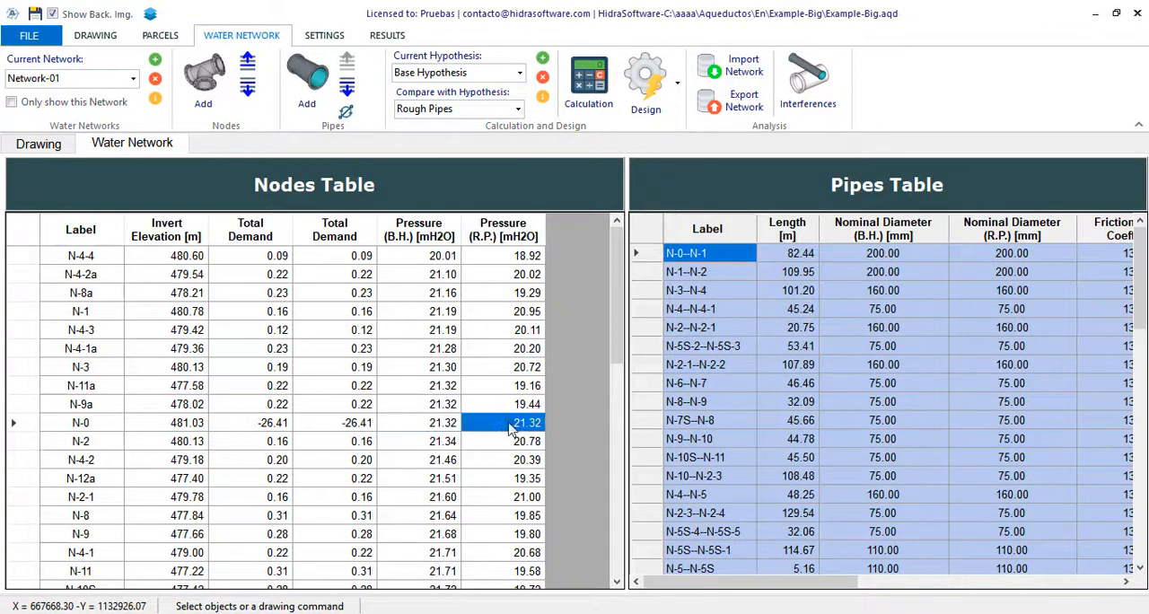
pyautogui.moveTo(534, 265)
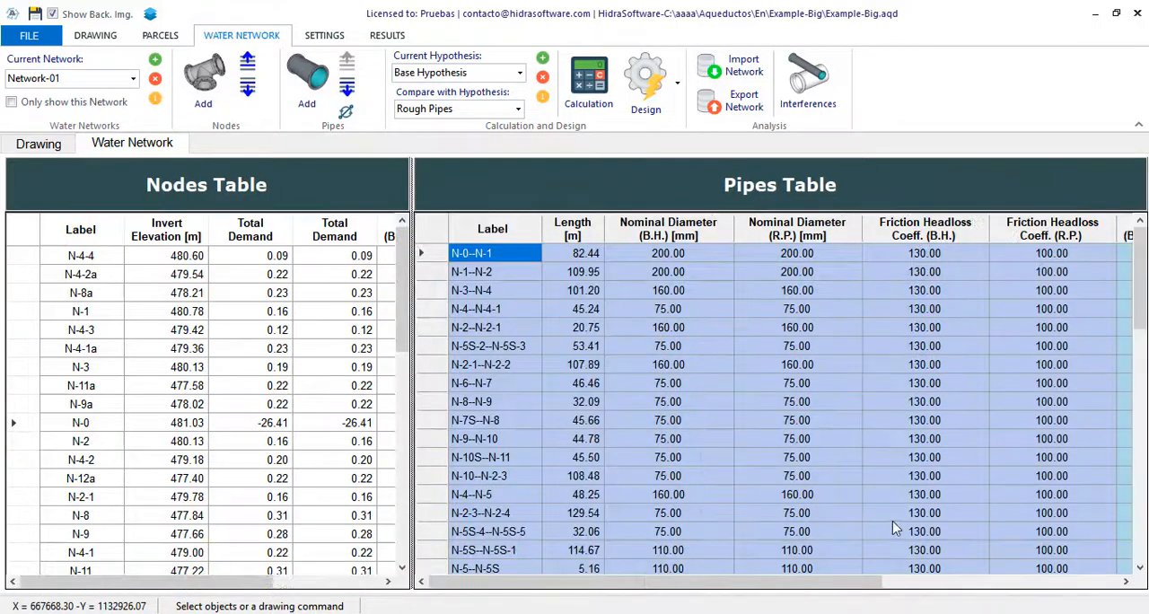
# - Review both hypotheses' pipe and node values side by side, then show the network drawing
pyautogui.hscroll(3)
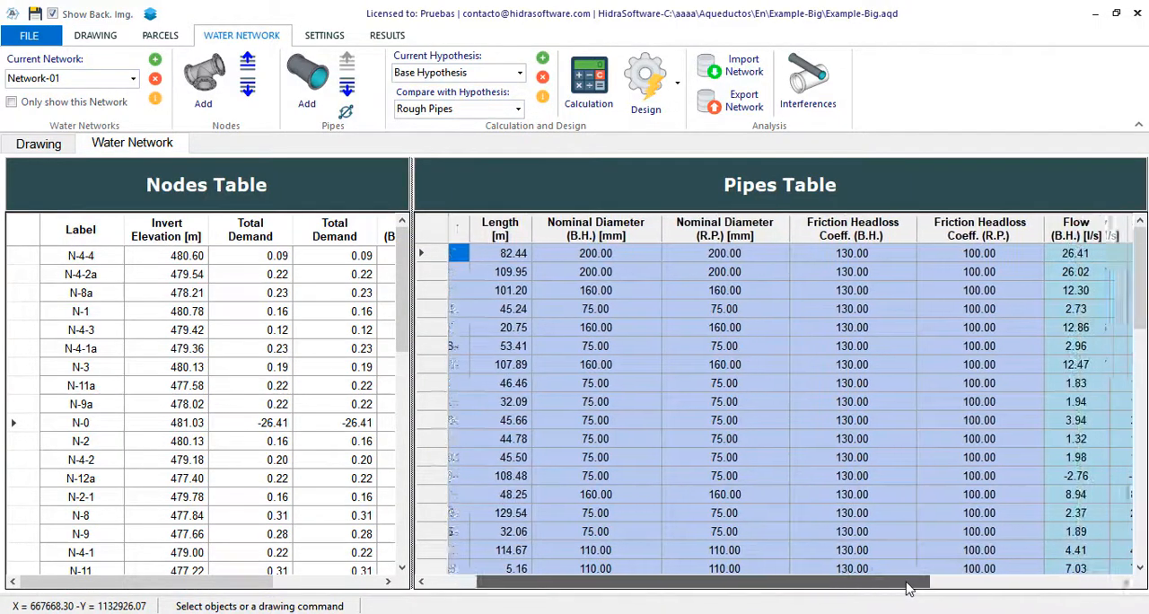
pyautogui.hscroll(3)
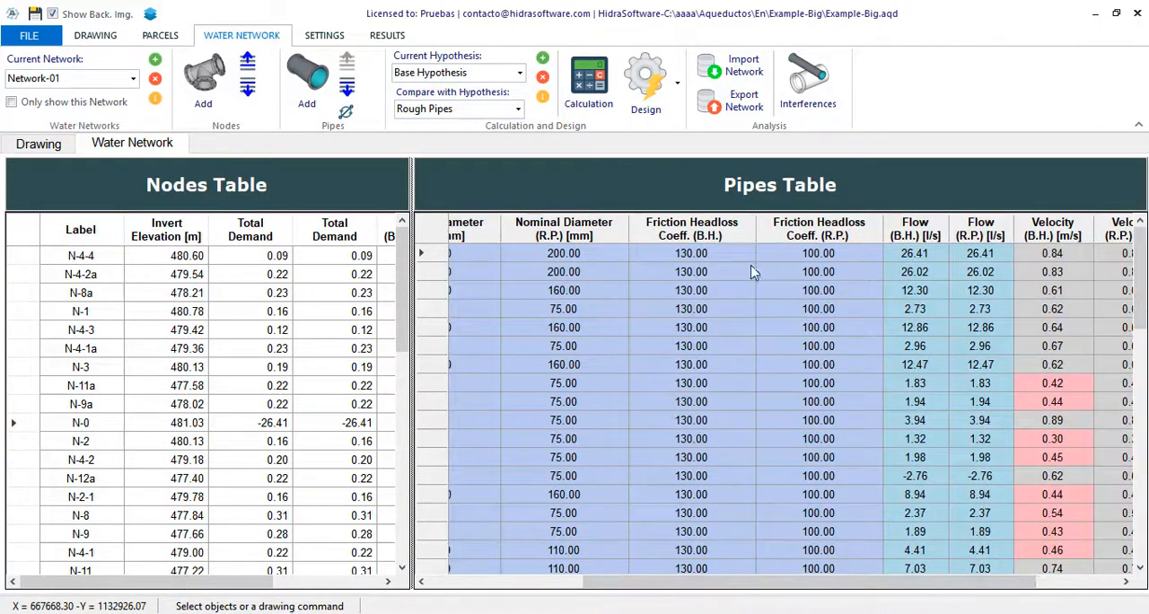
pyautogui.moveTo(1028, 467)
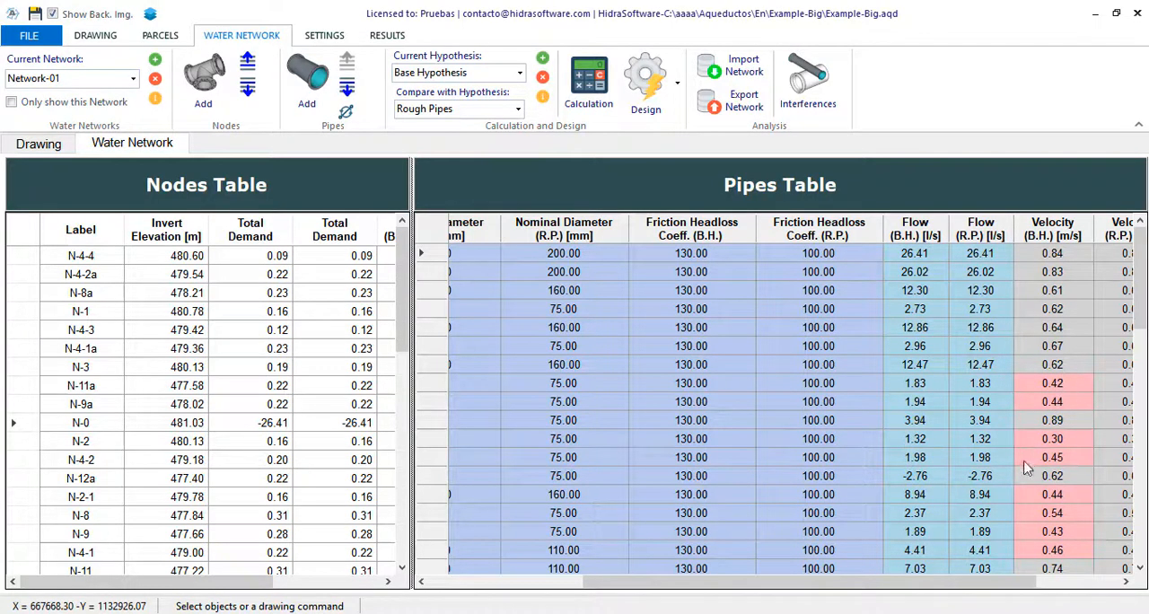
pyautogui.hscroll(3)
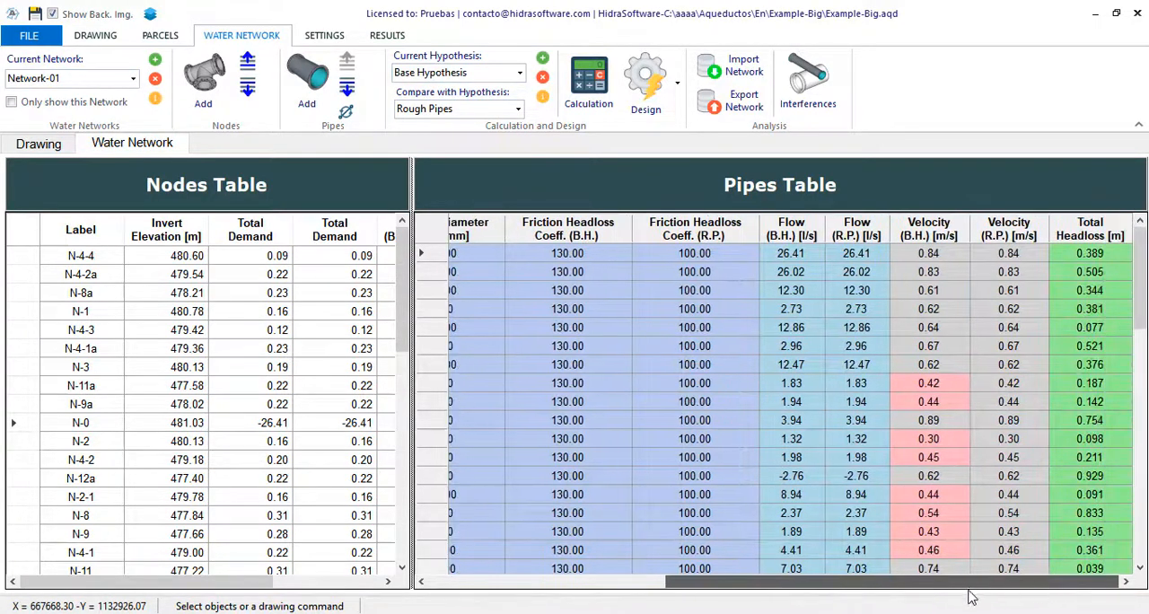
pyautogui.hscroll(-3)
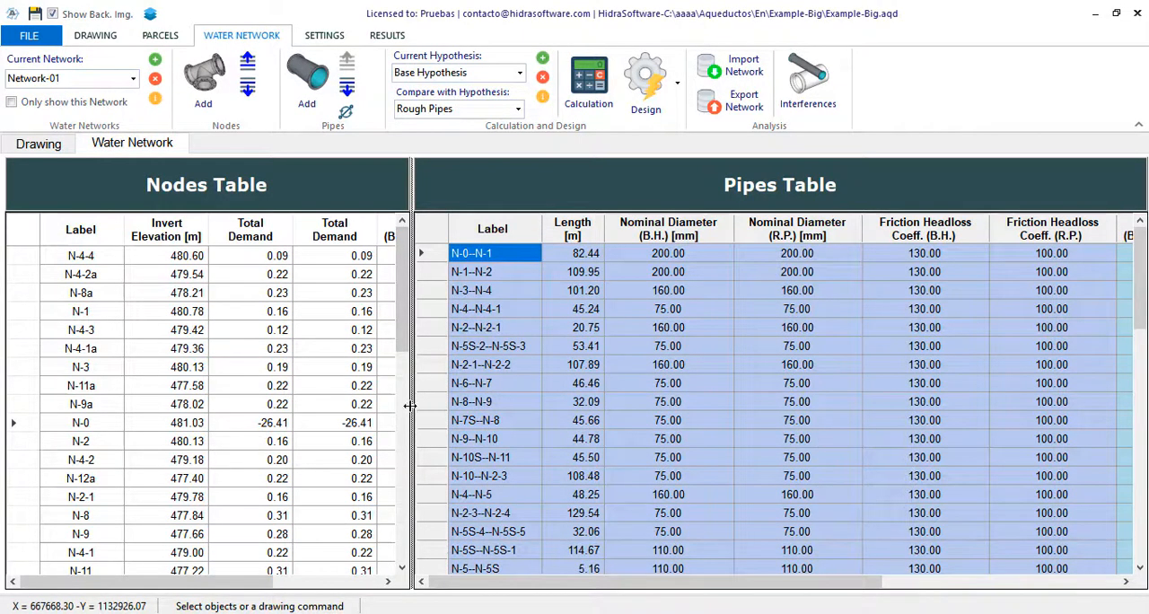
pyautogui.click(589, 81)
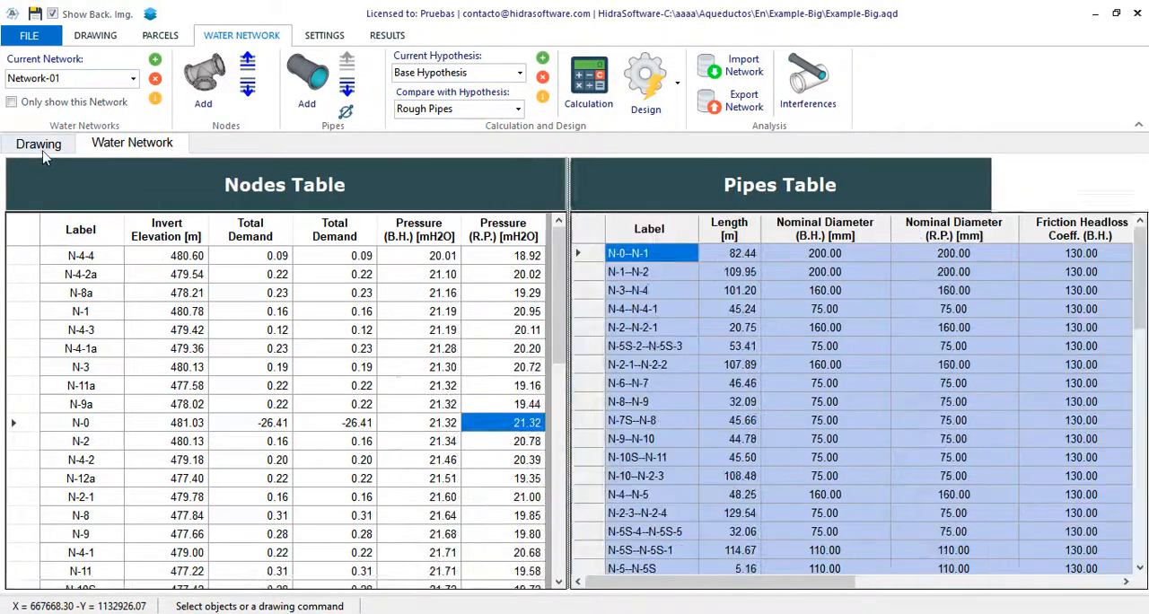
pyautogui.click(38, 143)
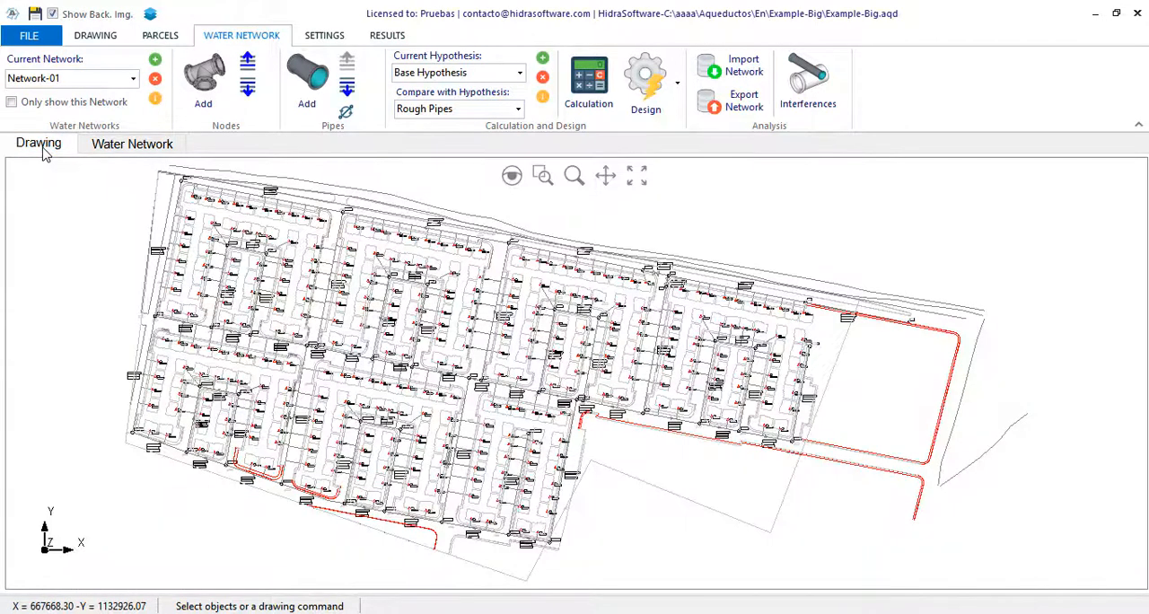
pyautogui.moveTo(850, 198)
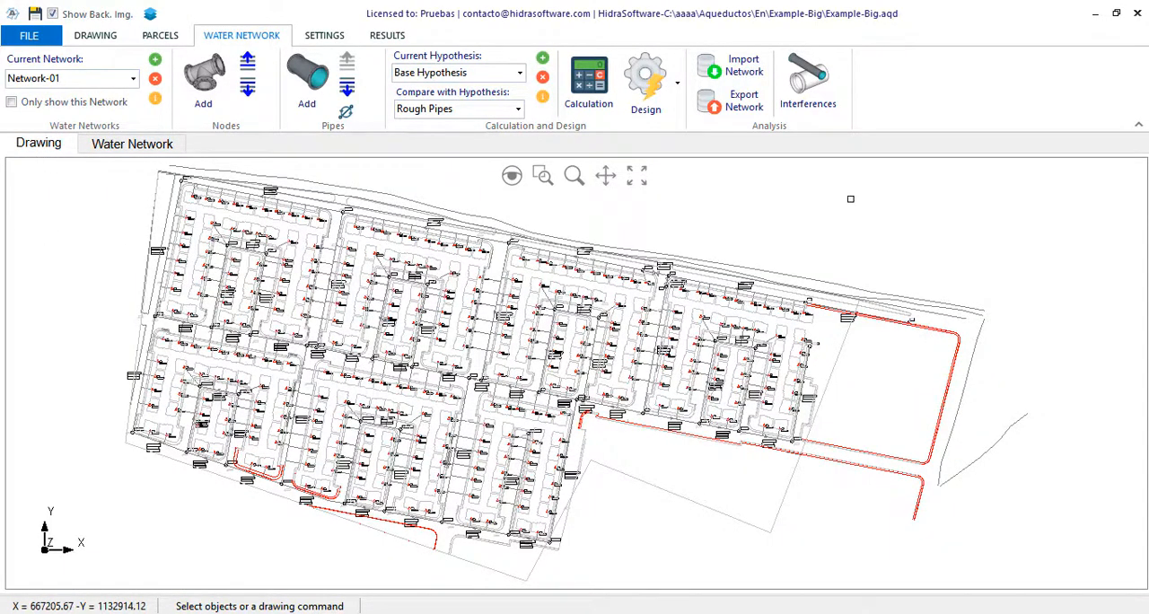